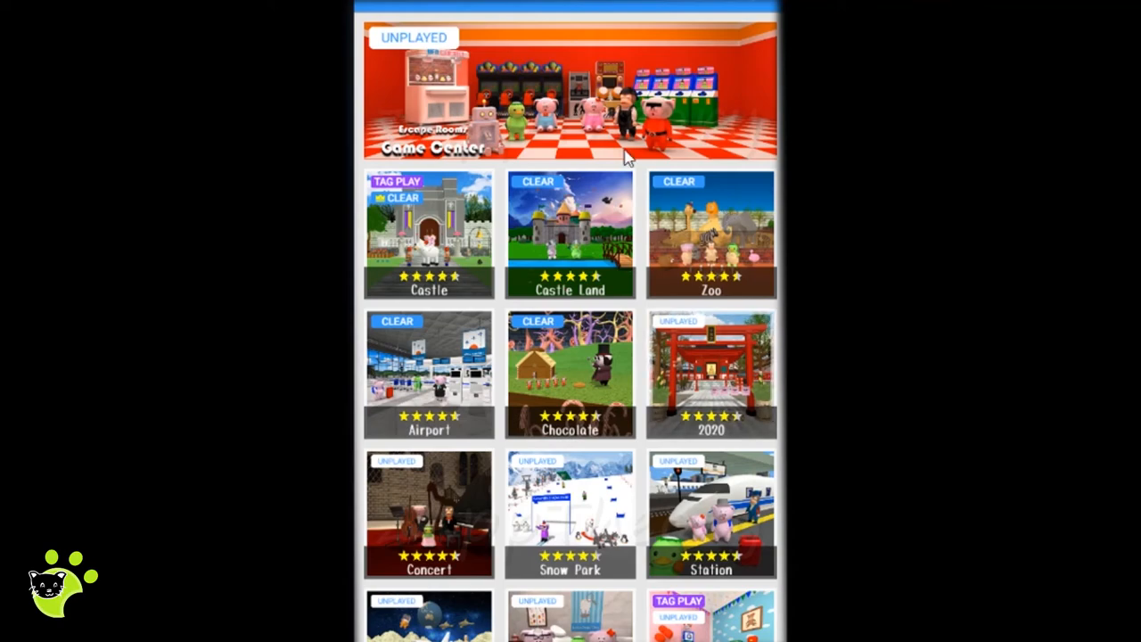
Step: Choose the Game Center banner, confirm the Information dialog, and start the game
click(571, 94)
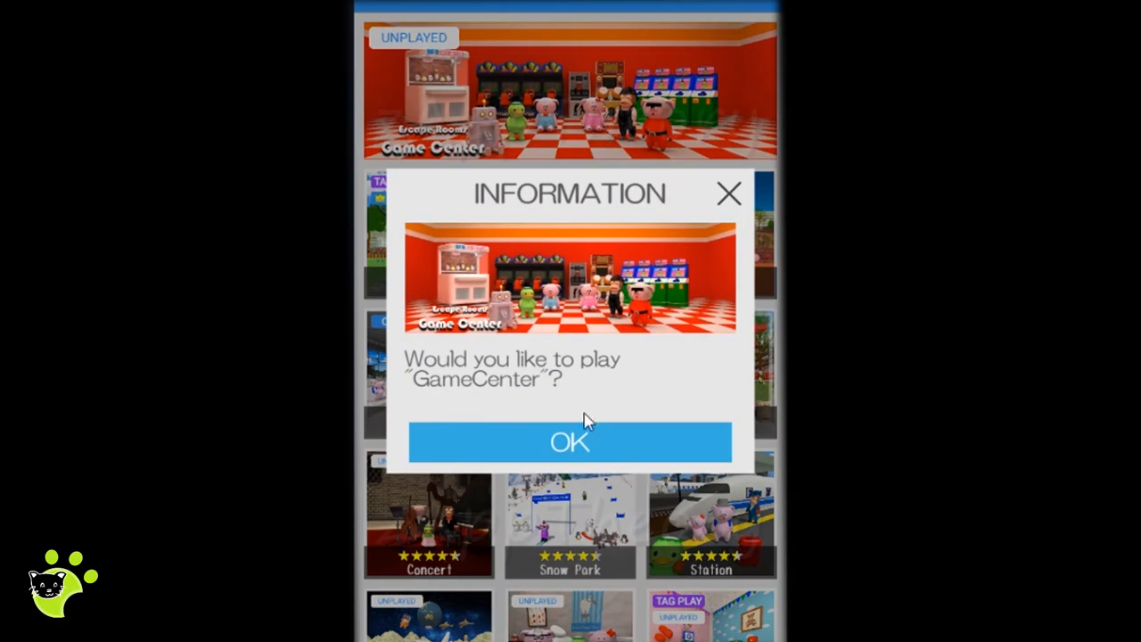
click(569, 442)
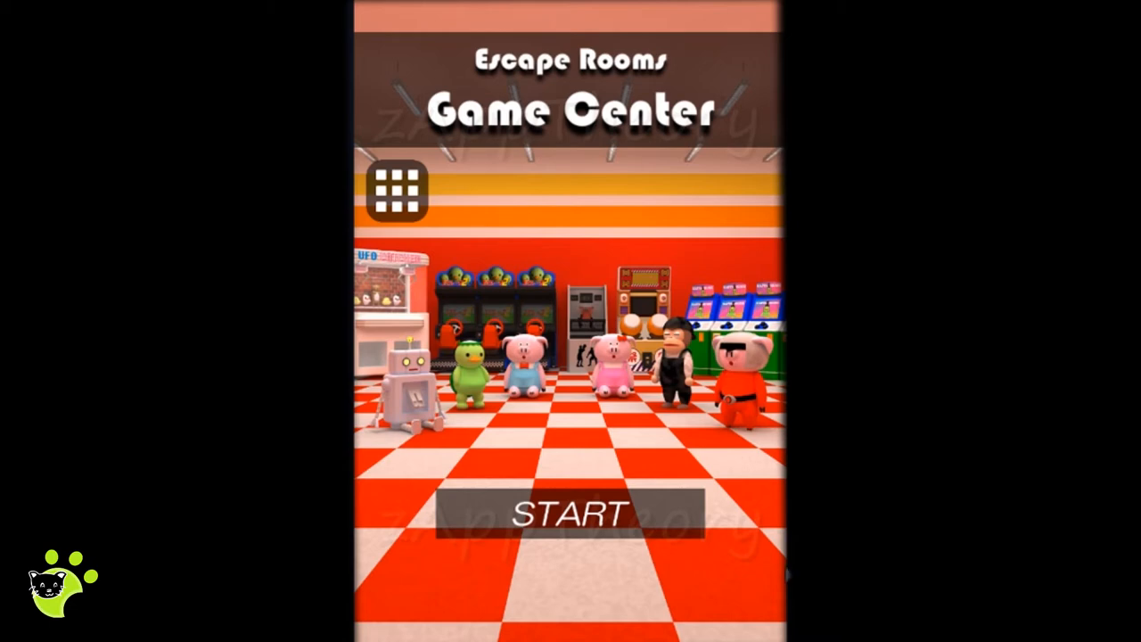
click(571, 515)
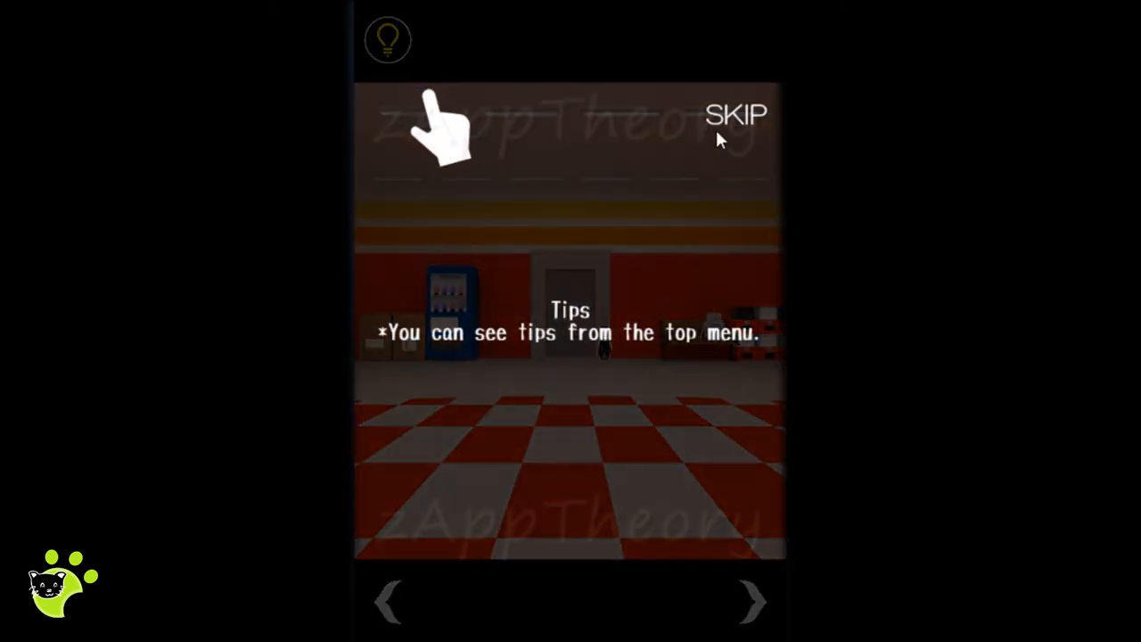
Step: Skip the tips and slide the top red knob on the box's slider panel
click(737, 114)
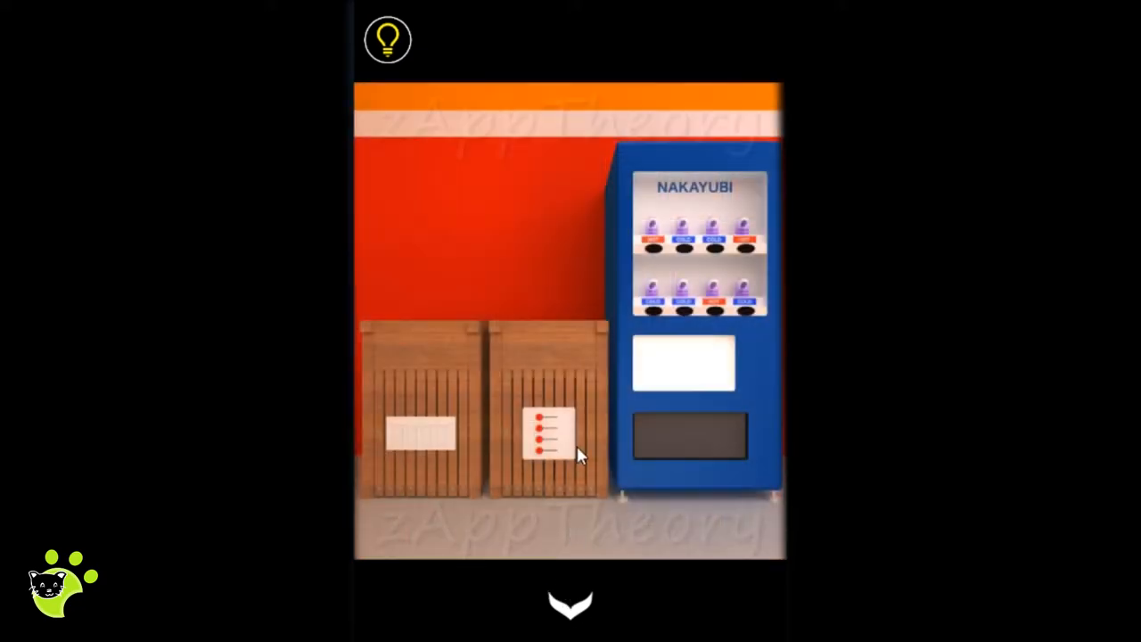
click(549, 437)
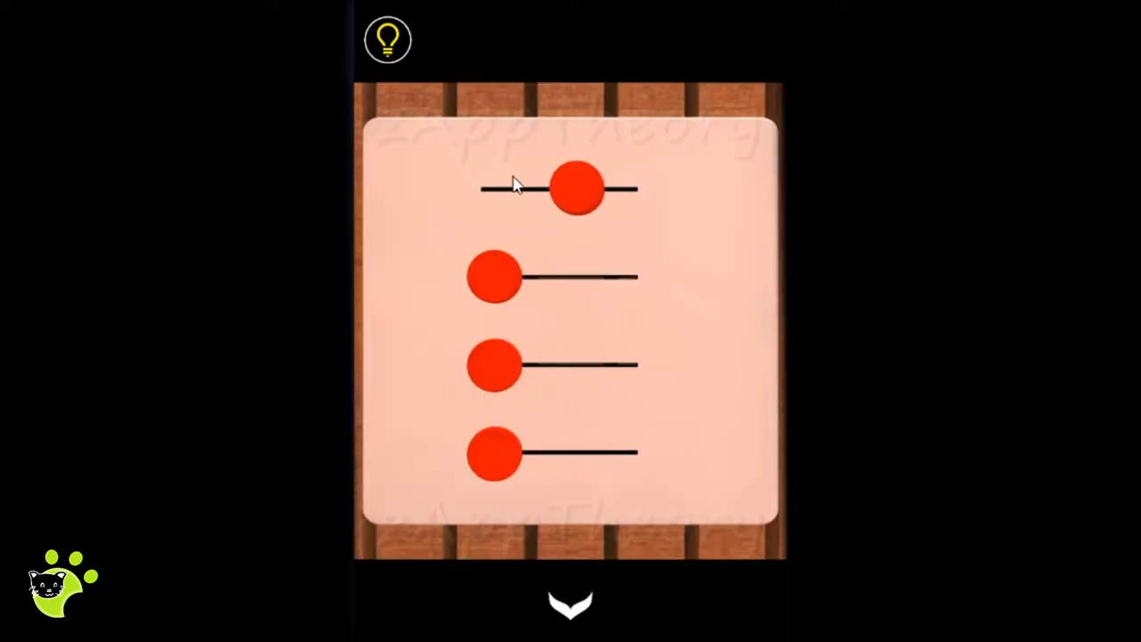
drag(580, 189, 494, 188)
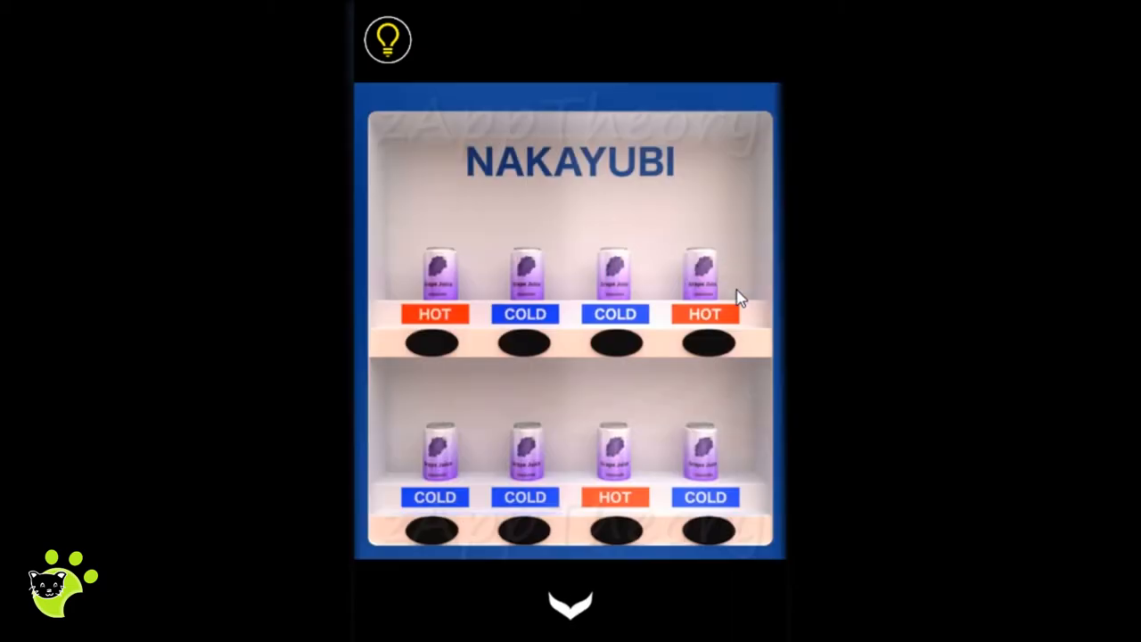
mouse_move(575, 611)
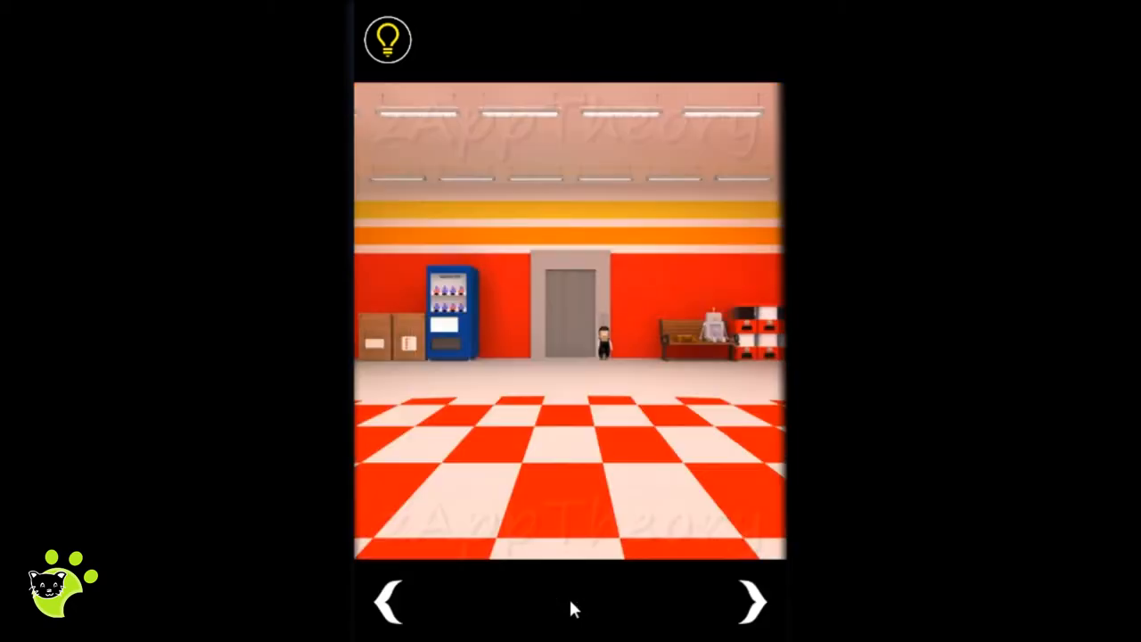
Step: Visit the robot's bench and try the first letter of the suitcase lock
click(570, 312)
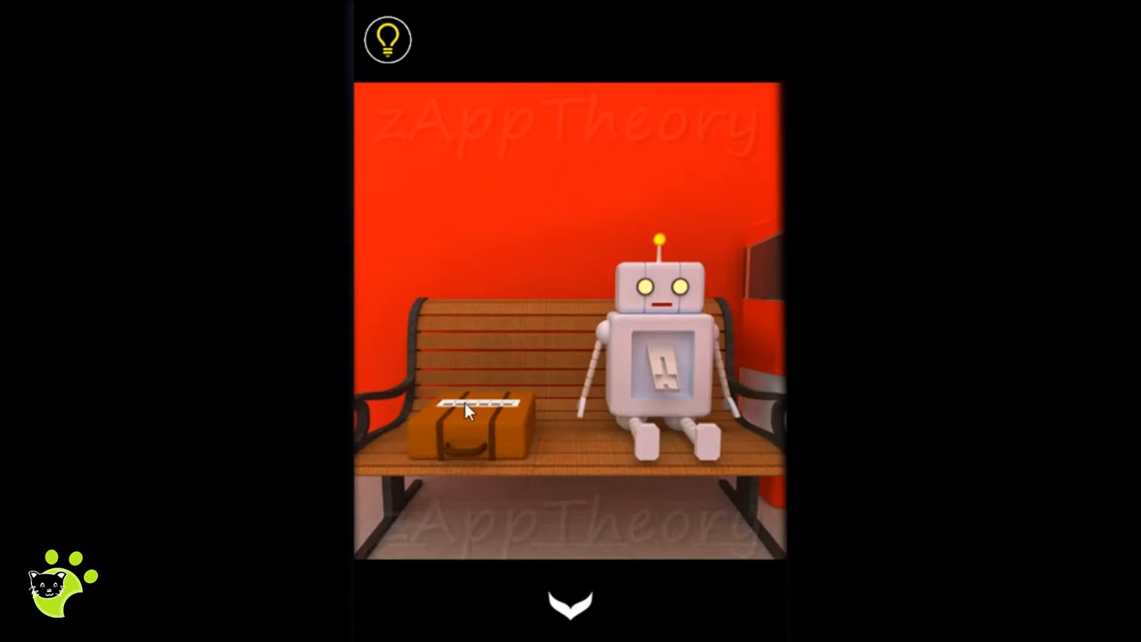
click(473, 424)
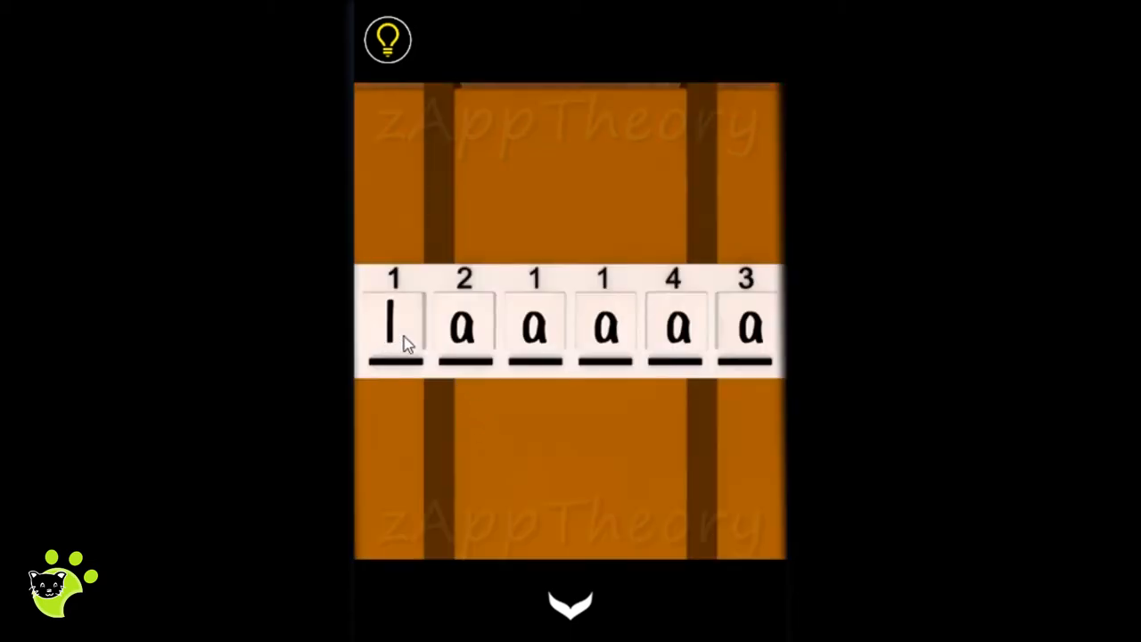
click(393, 325)
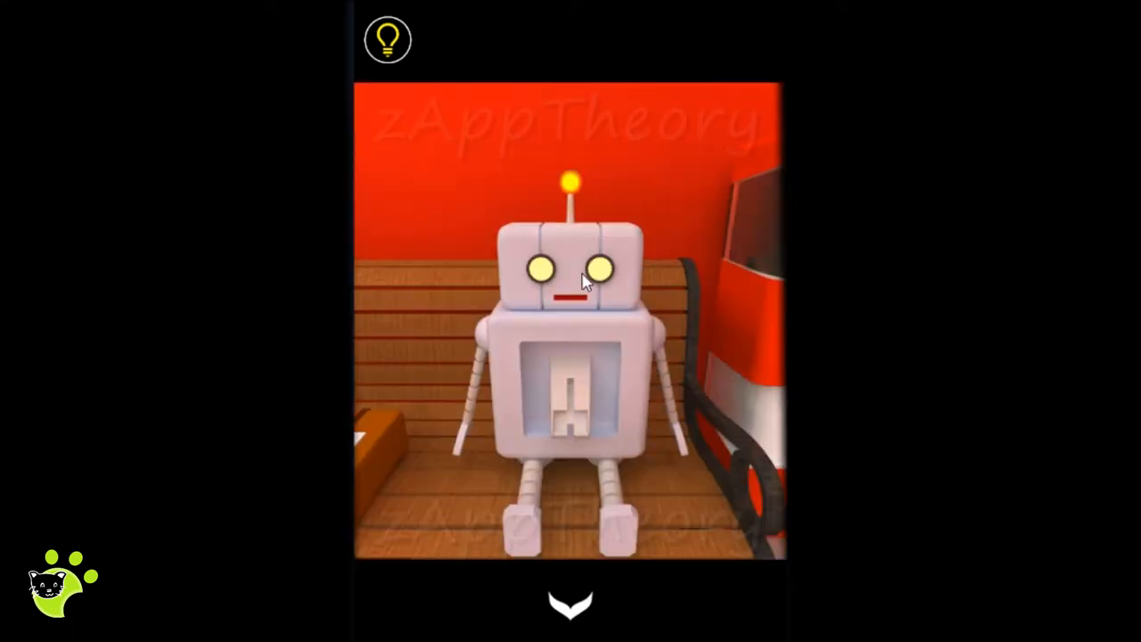
mouse_move(594, 533)
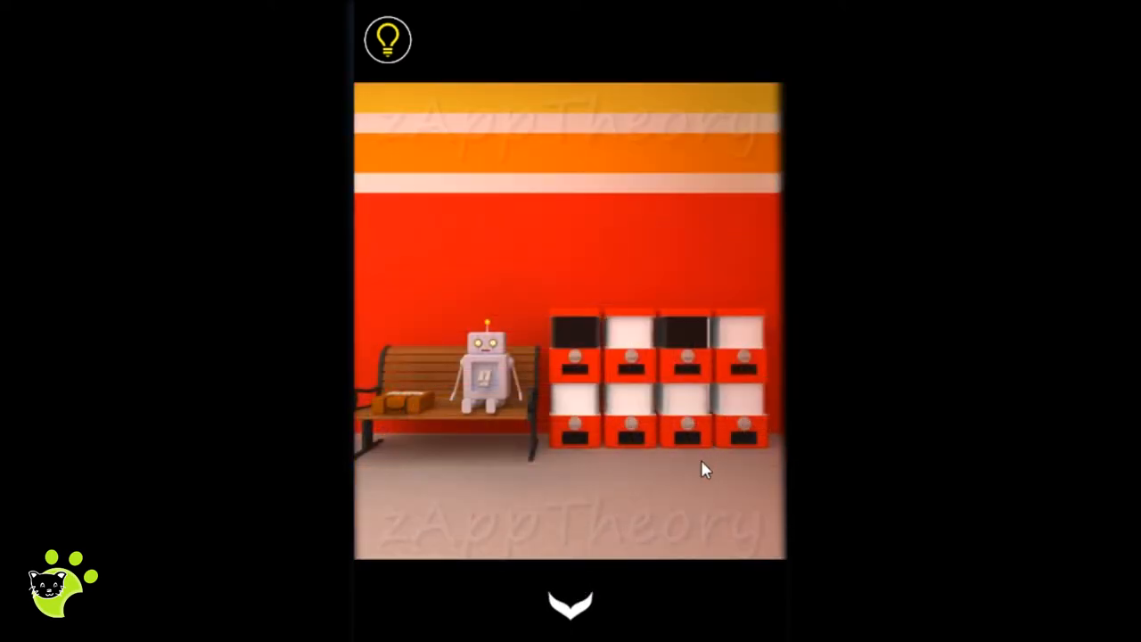
Step: Inspect the KAPPA MUSHI machine's lower panel and its bow-tie tile
click(571, 604)
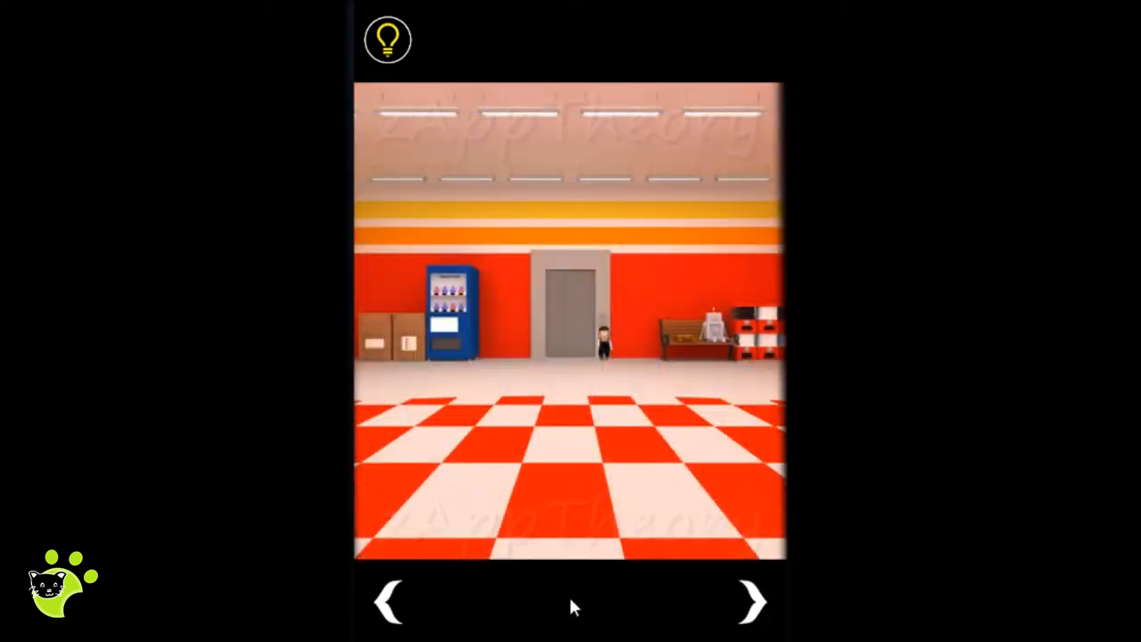
click(751, 602)
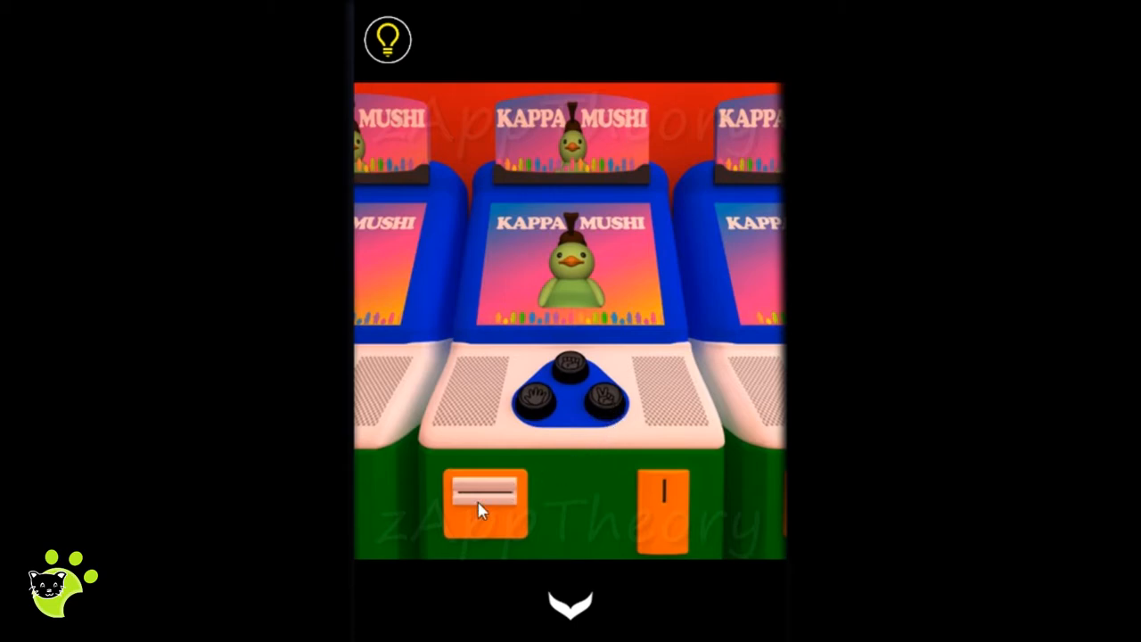
click(664, 499)
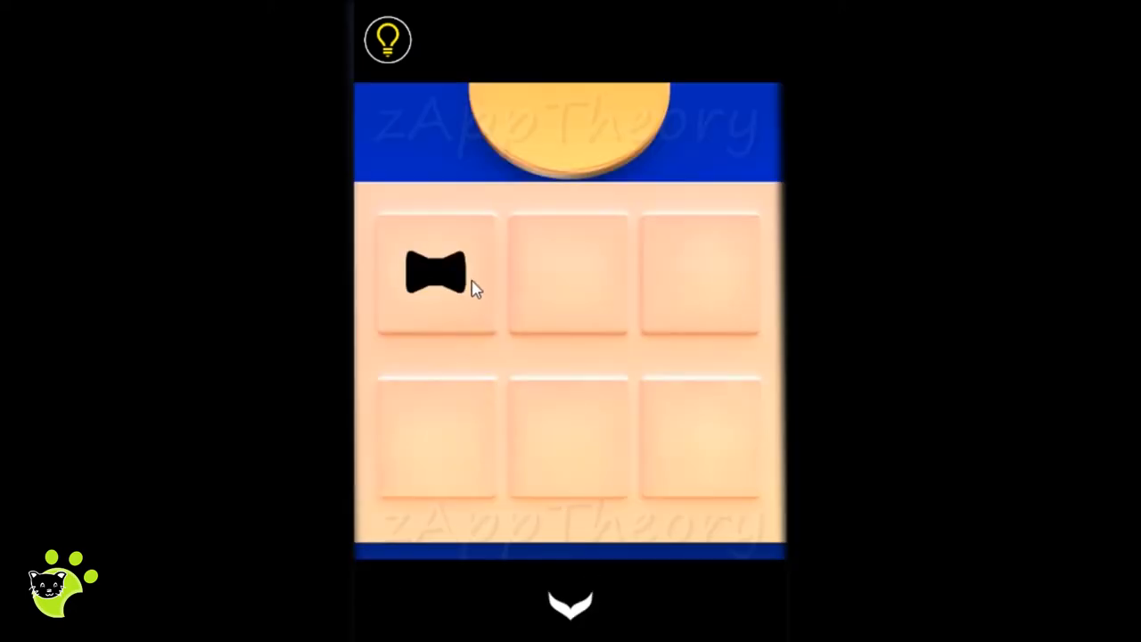
click(436, 272)
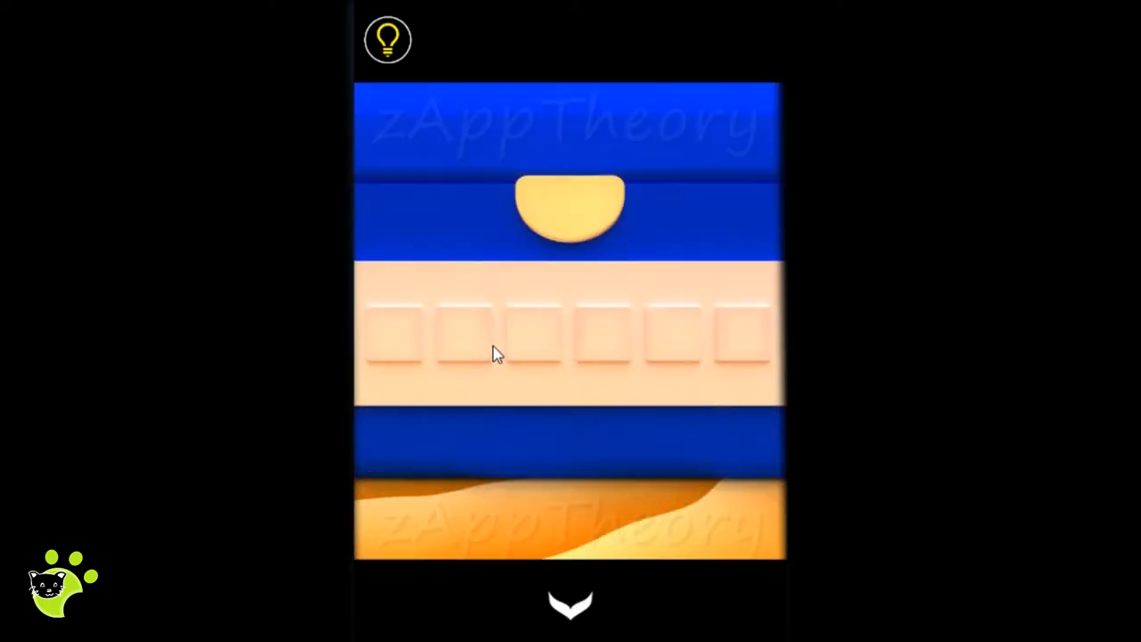
mouse_move(425, 333)
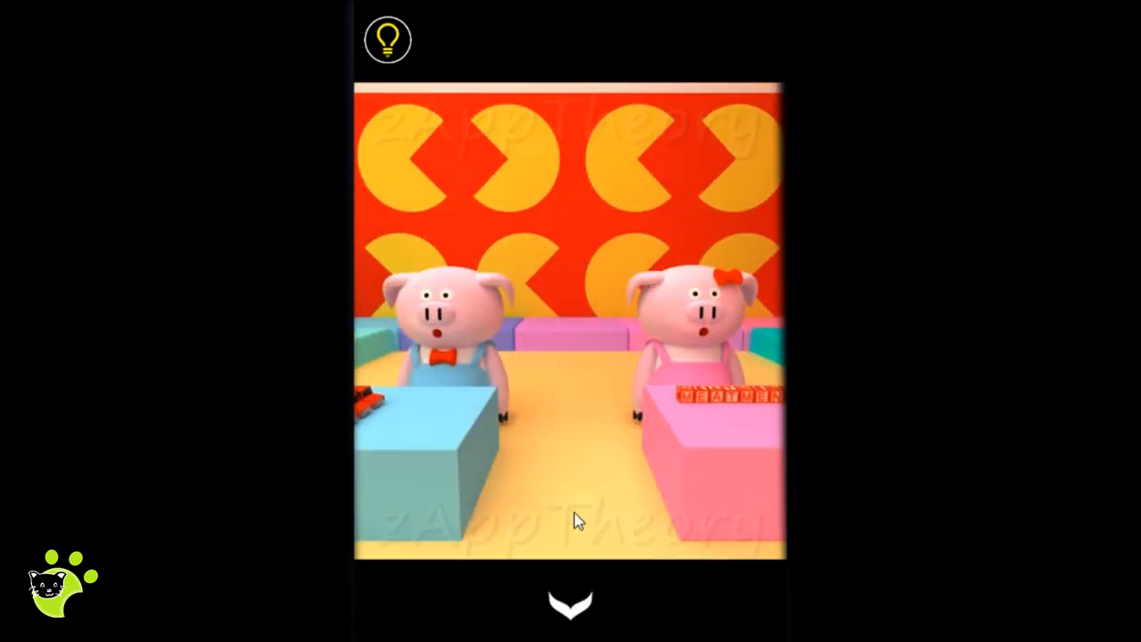
mouse_move(569, 390)
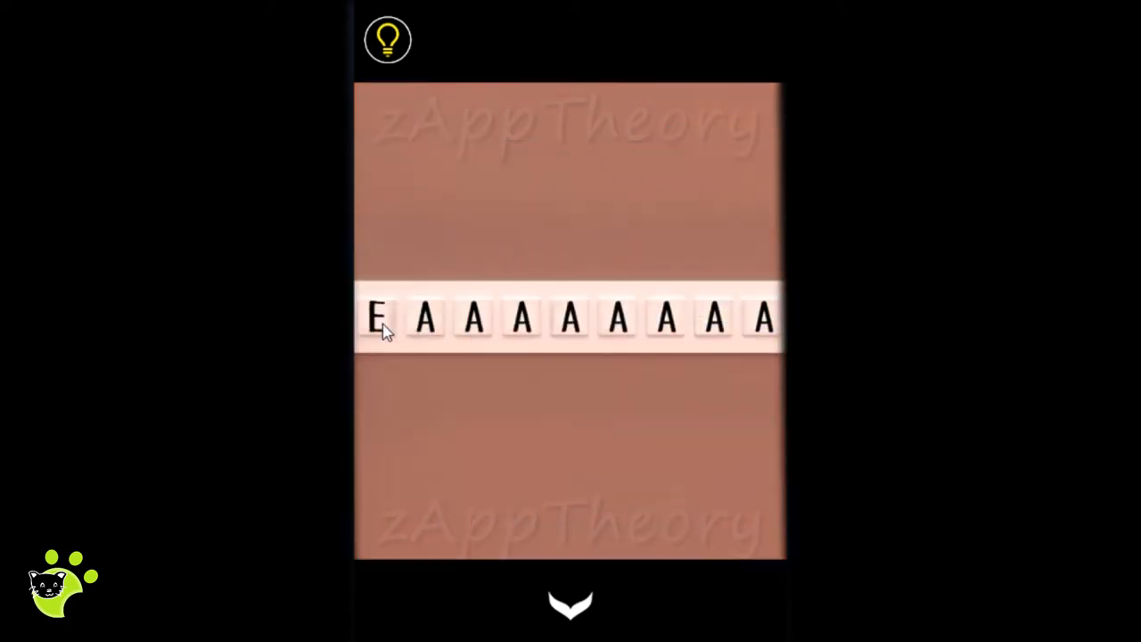
Step: Change the letter strip's first letter and turn the tile under the star blue
click(379, 319)
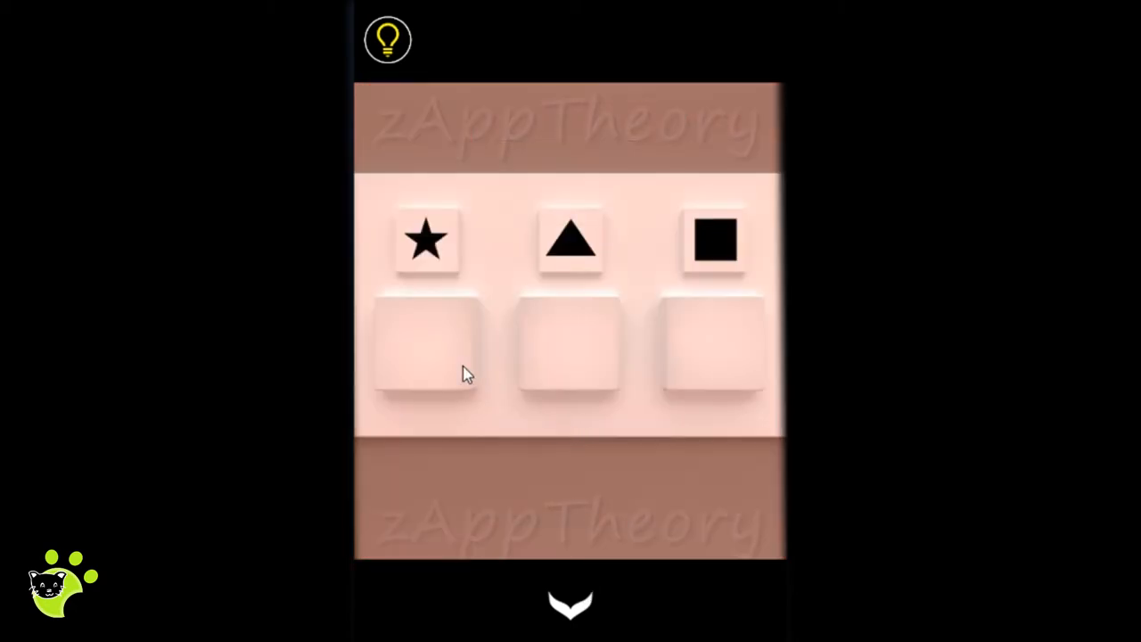
click(426, 343)
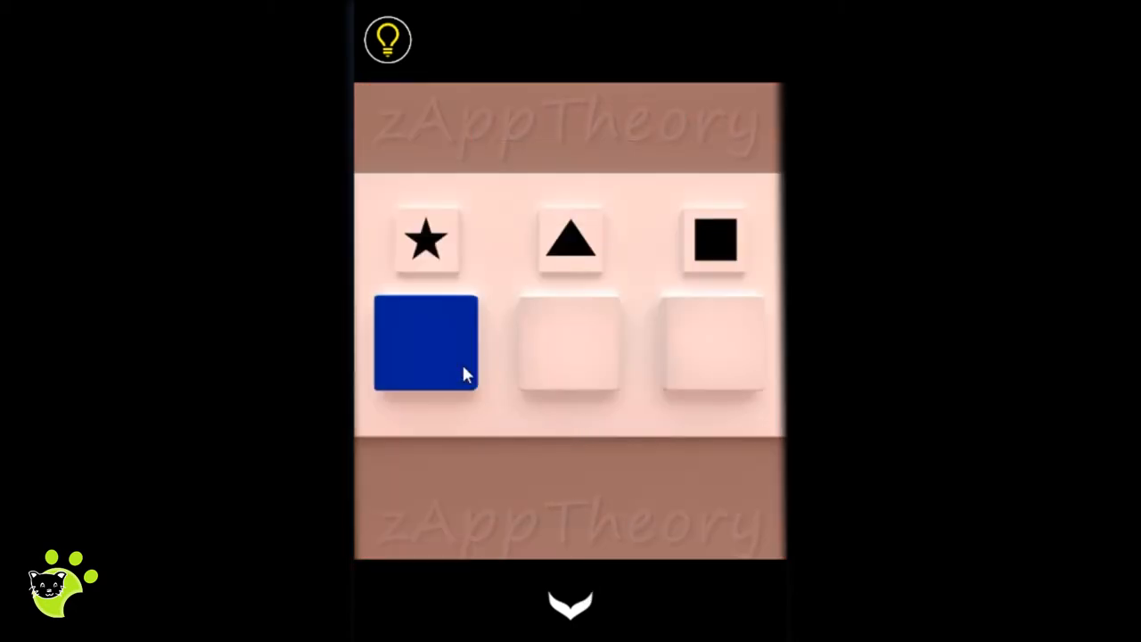
click(426, 343)
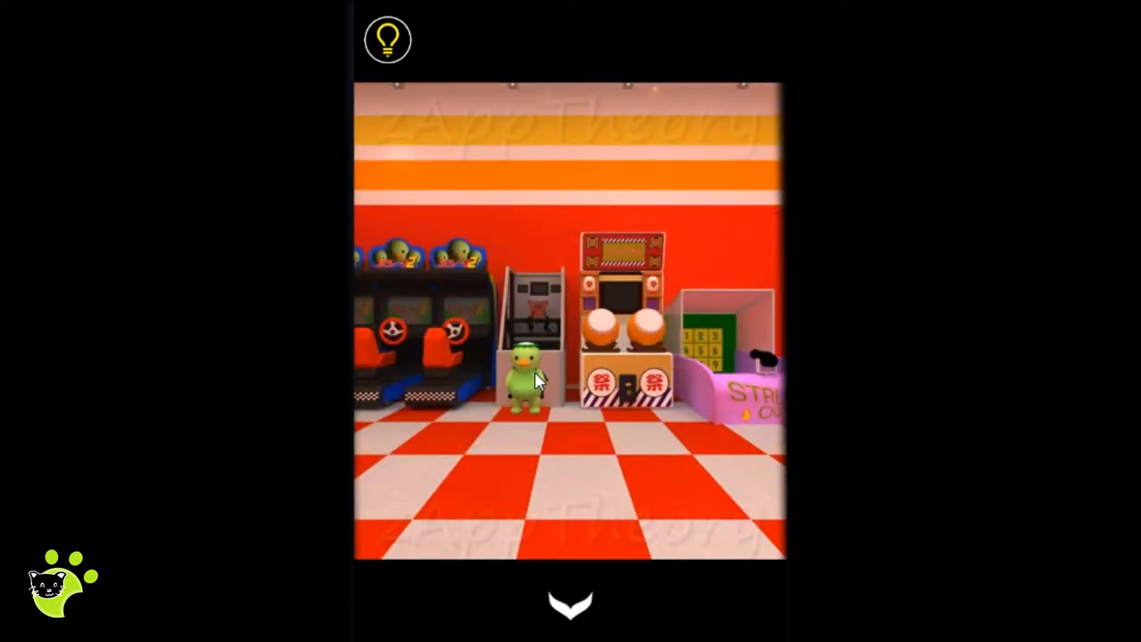
Step: Hear the kappa's basketball hint, then view the racing seats, drum game and penguin booth
click(522, 370)
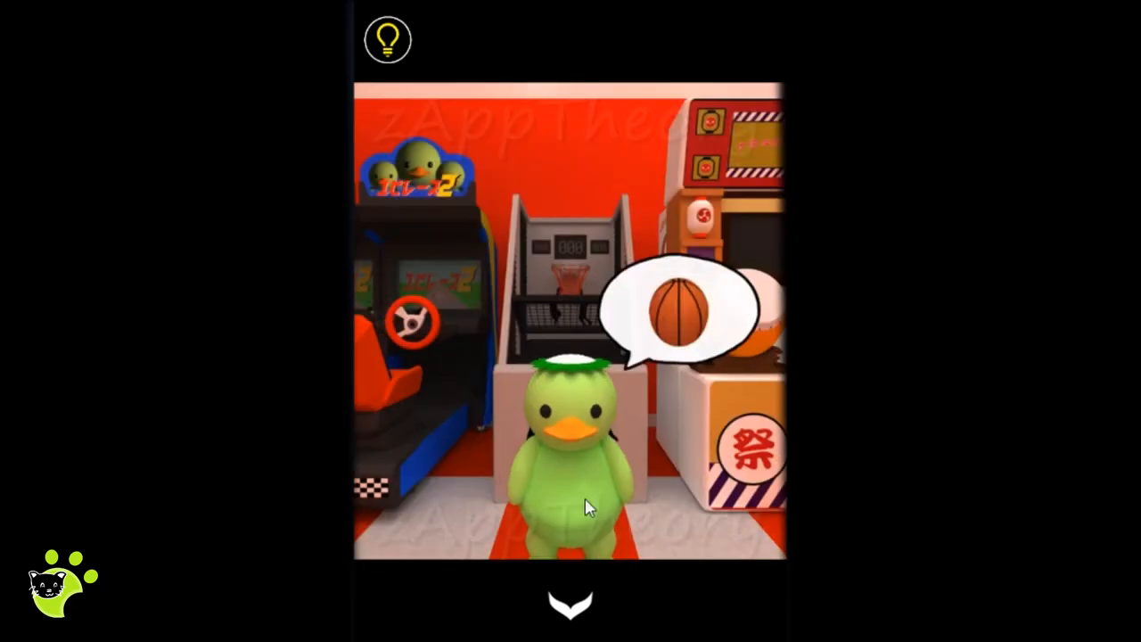
click(571, 604)
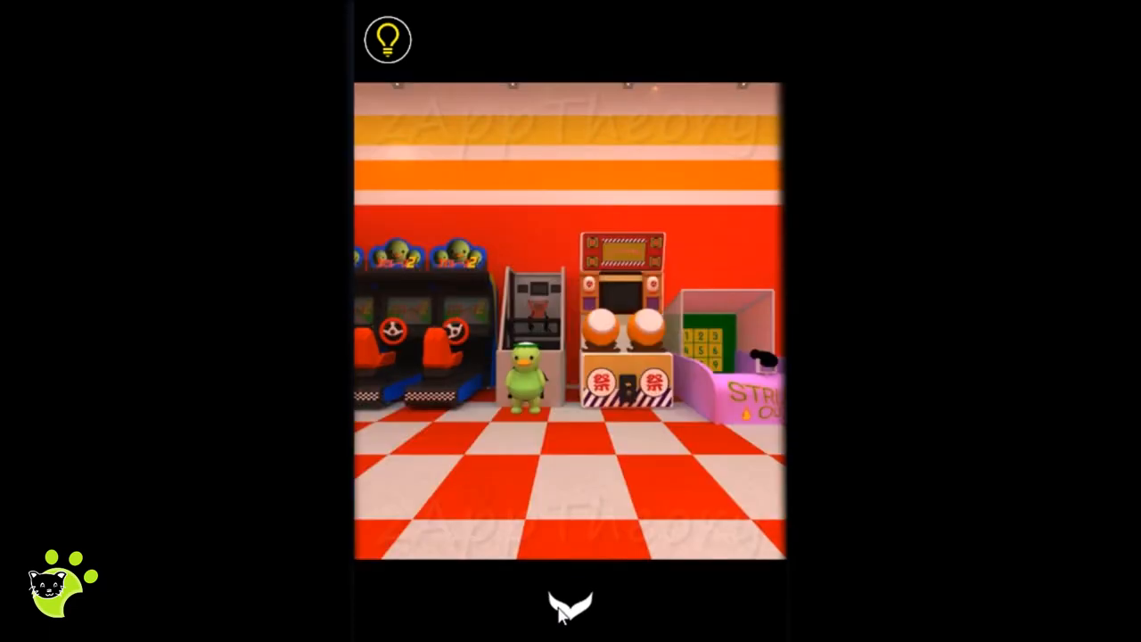
click(419, 321)
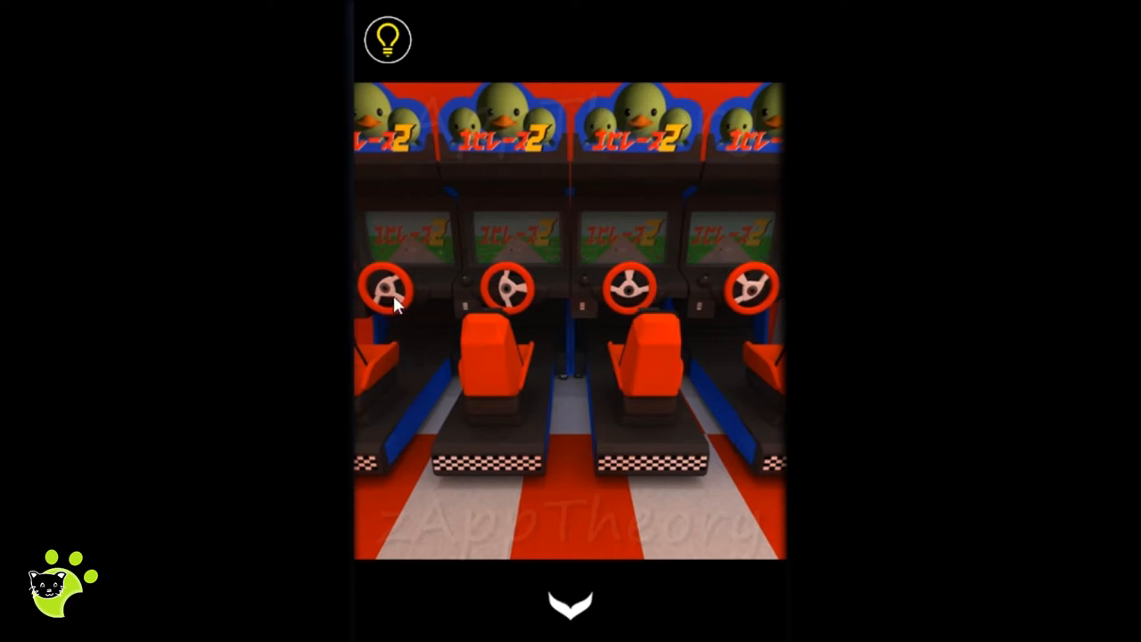
mouse_move(741, 298)
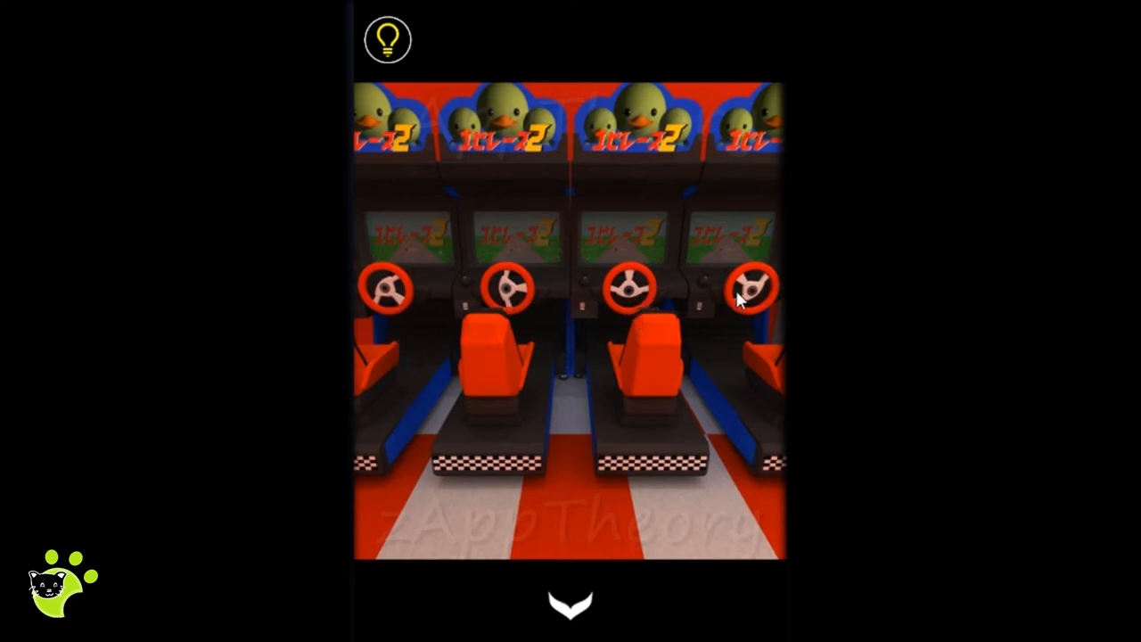
click(569, 603)
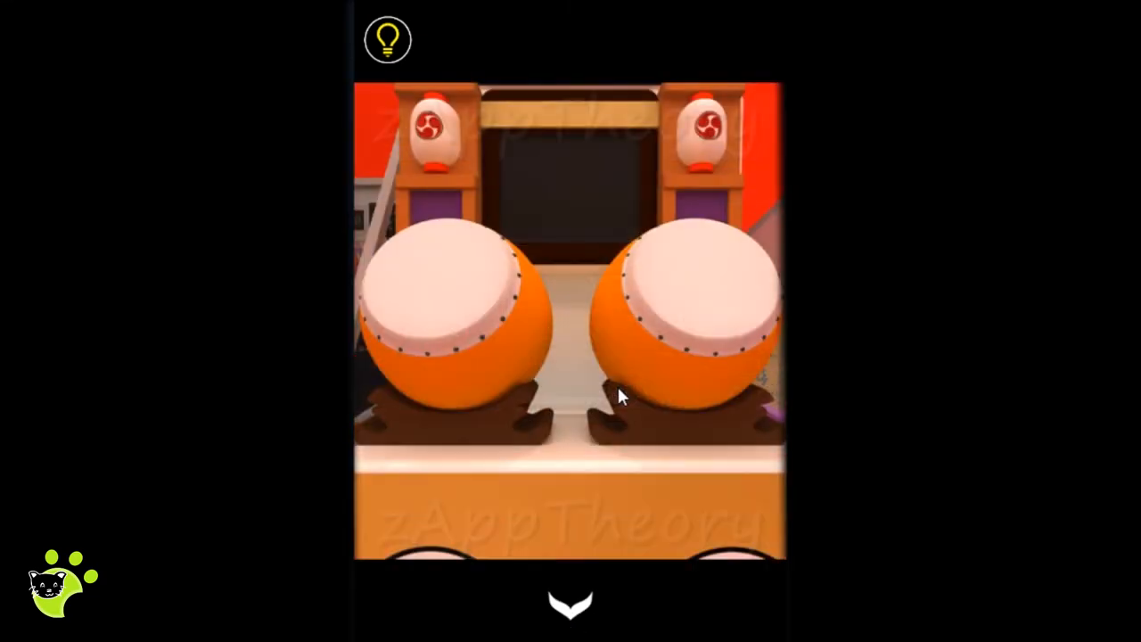
mouse_move(570, 601)
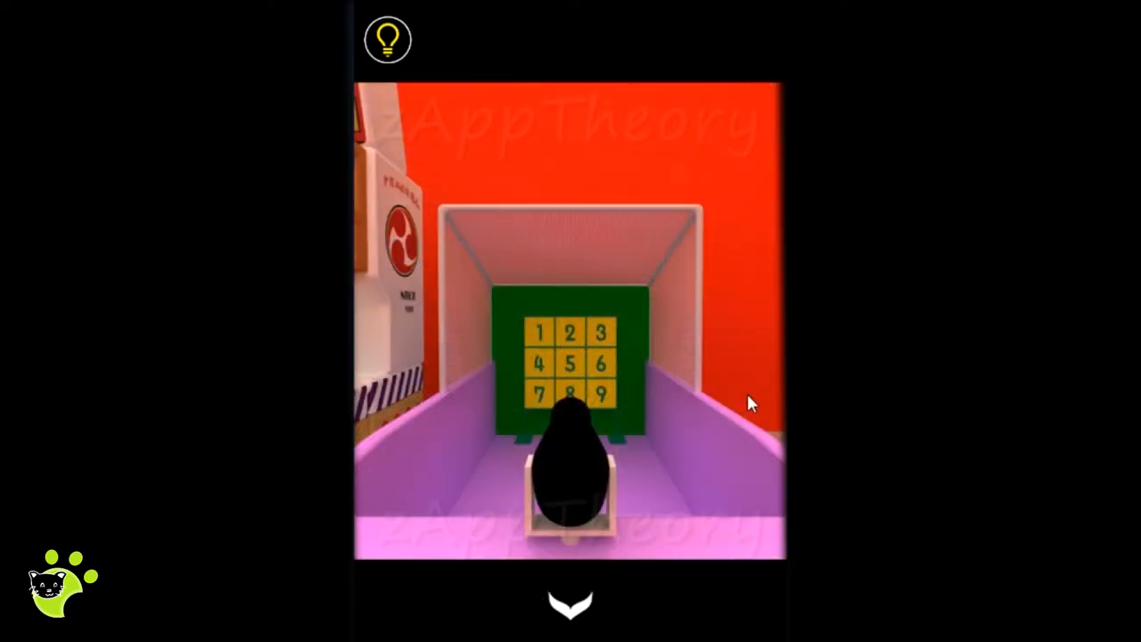
mouse_move(605, 504)
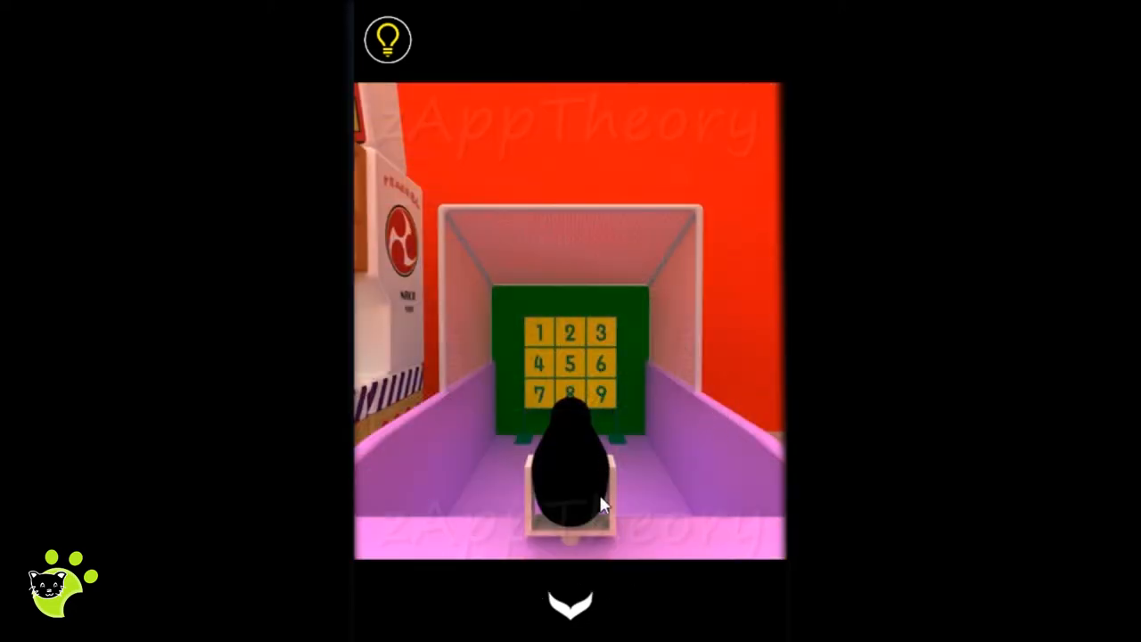
click(569, 602)
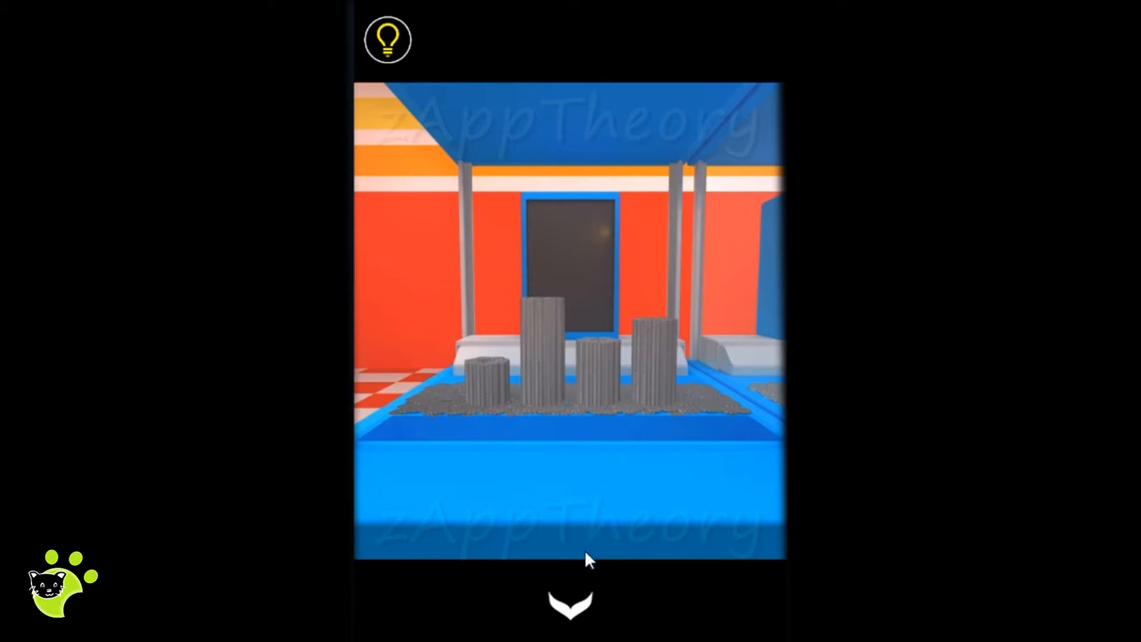
click(570, 604)
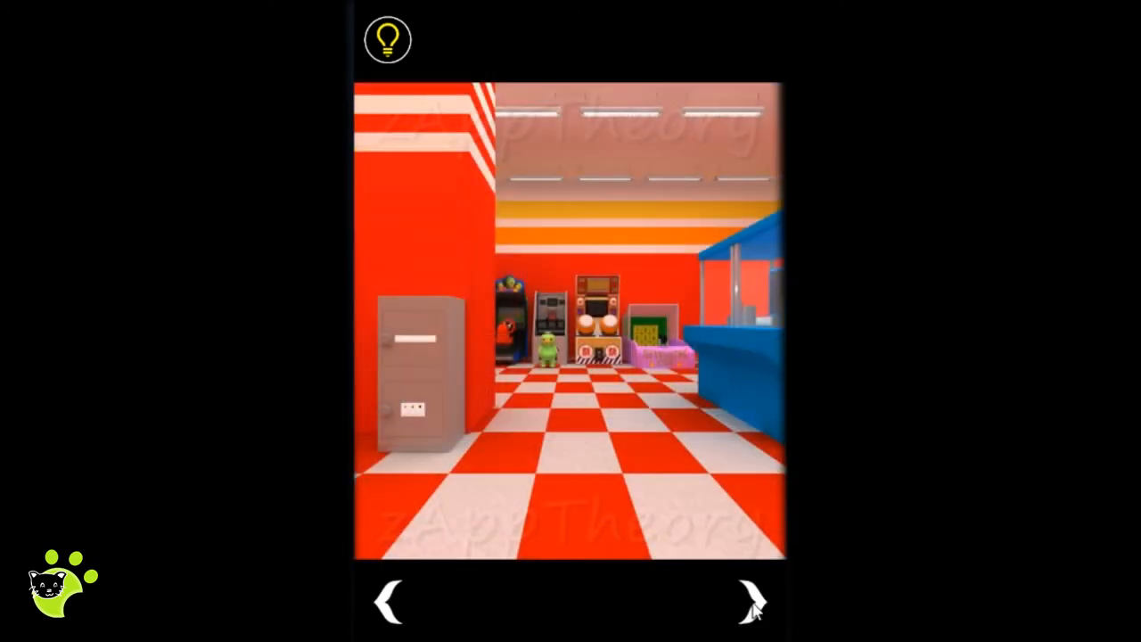
Step: Turn toward the photo booths and inspect the change machine close up
click(752, 602)
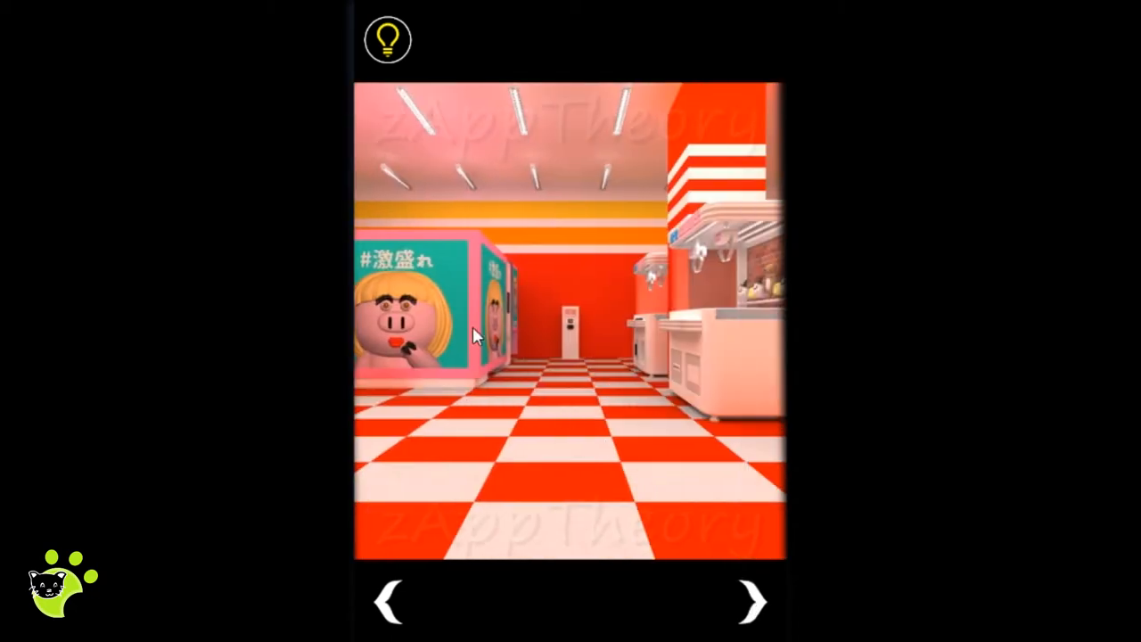
click(570, 321)
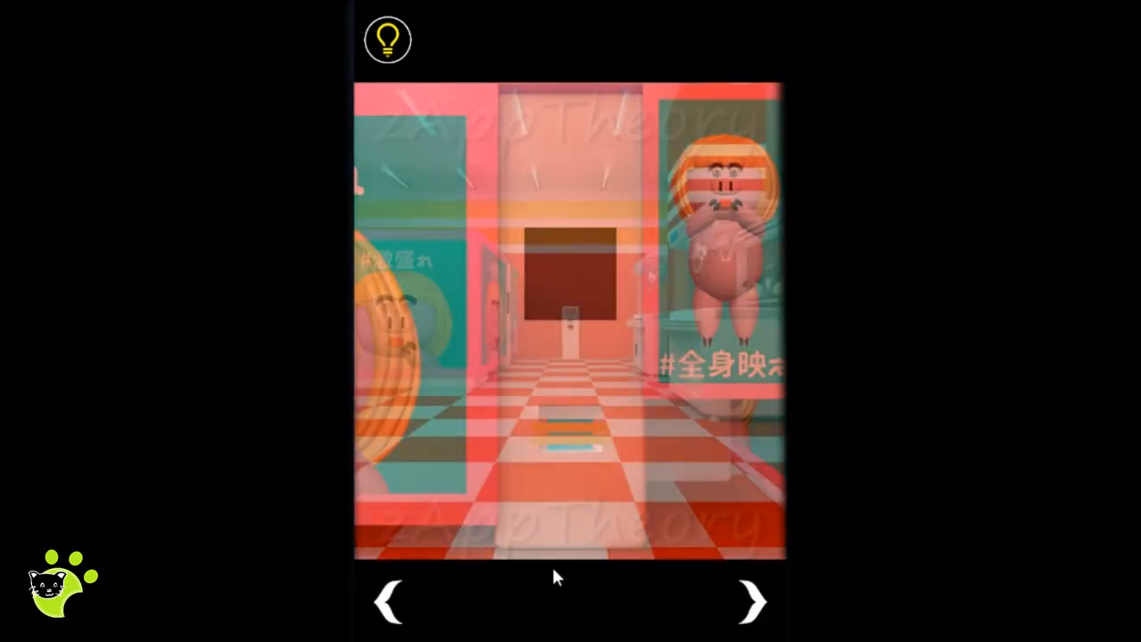
click(568, 321)
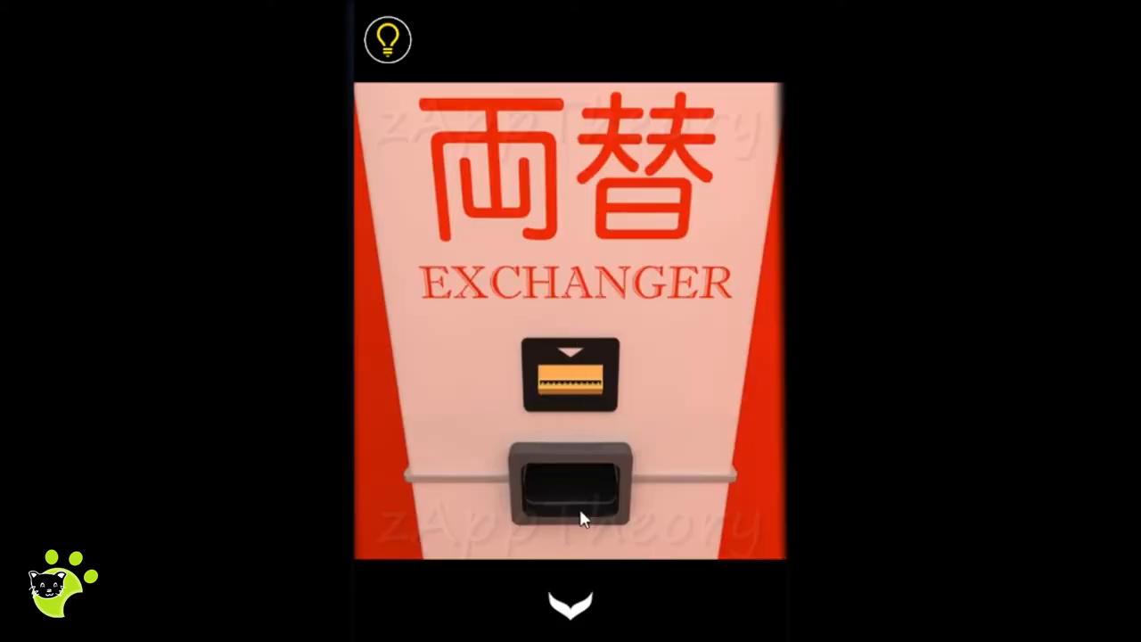
click(570, 603)
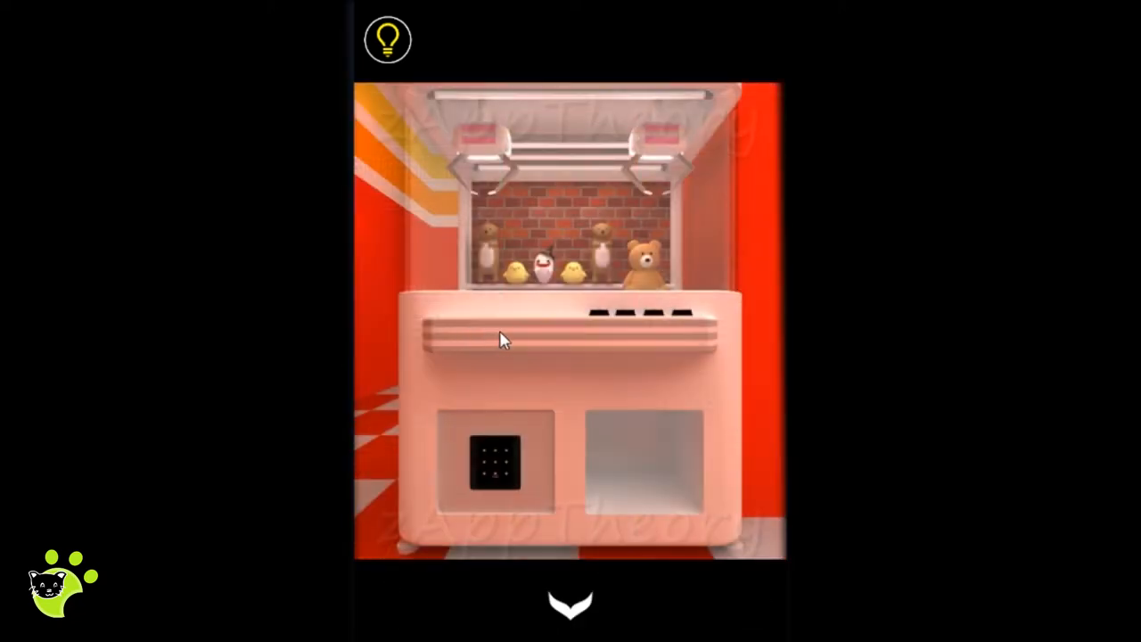
mouse_move(517, 284)
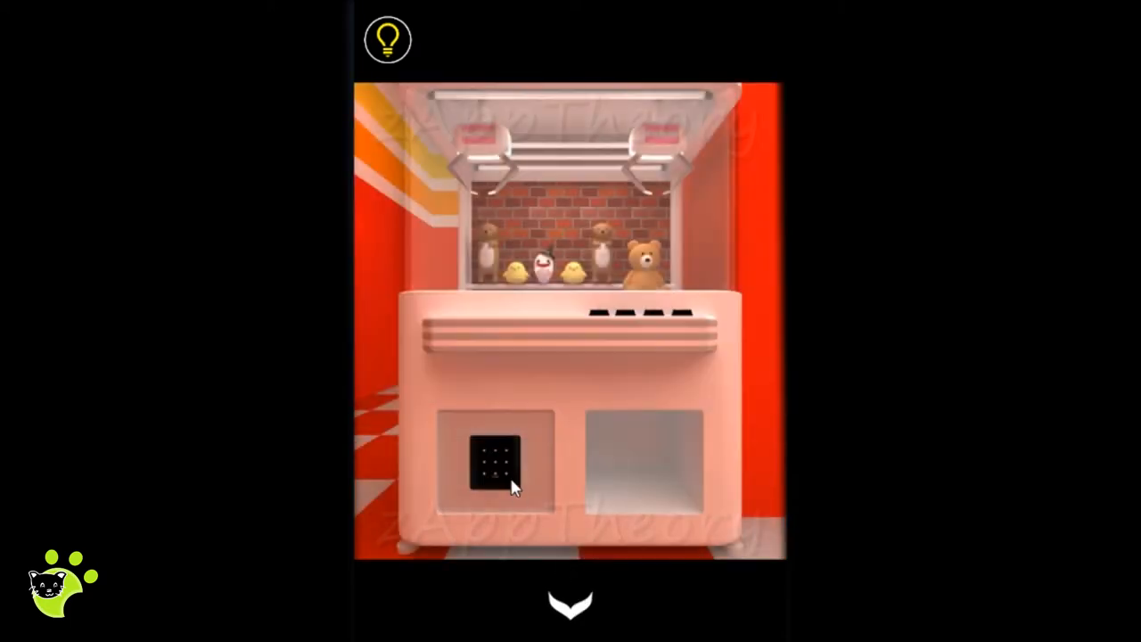
Step: Check the first claw machine, then zoom into the right machine's four-dial lock
click(491, 460)
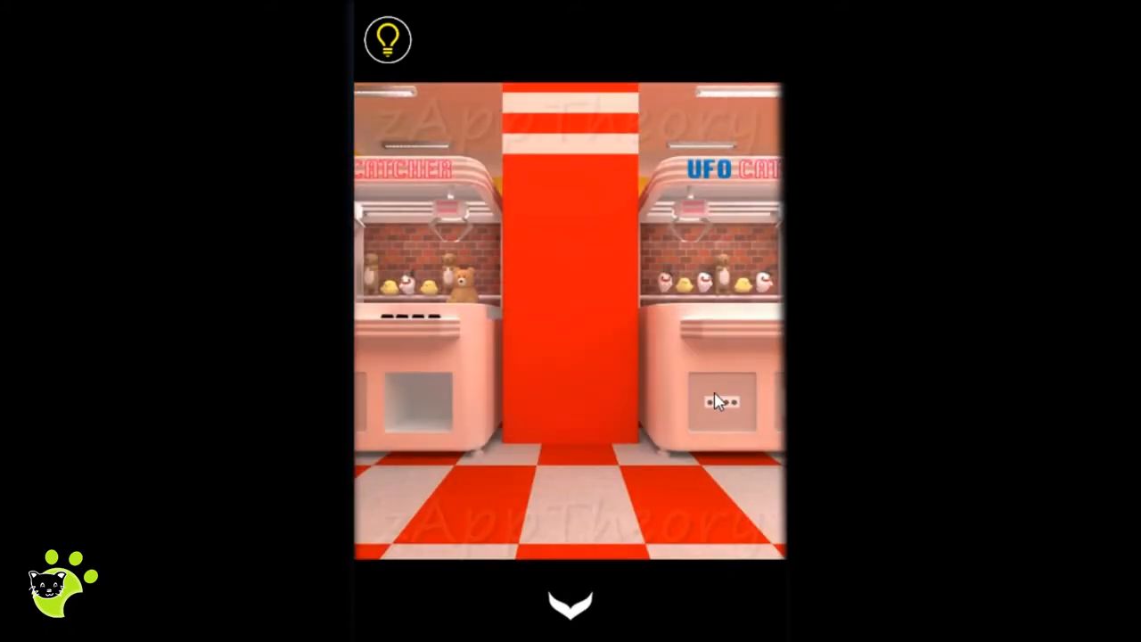
click(722, 401)
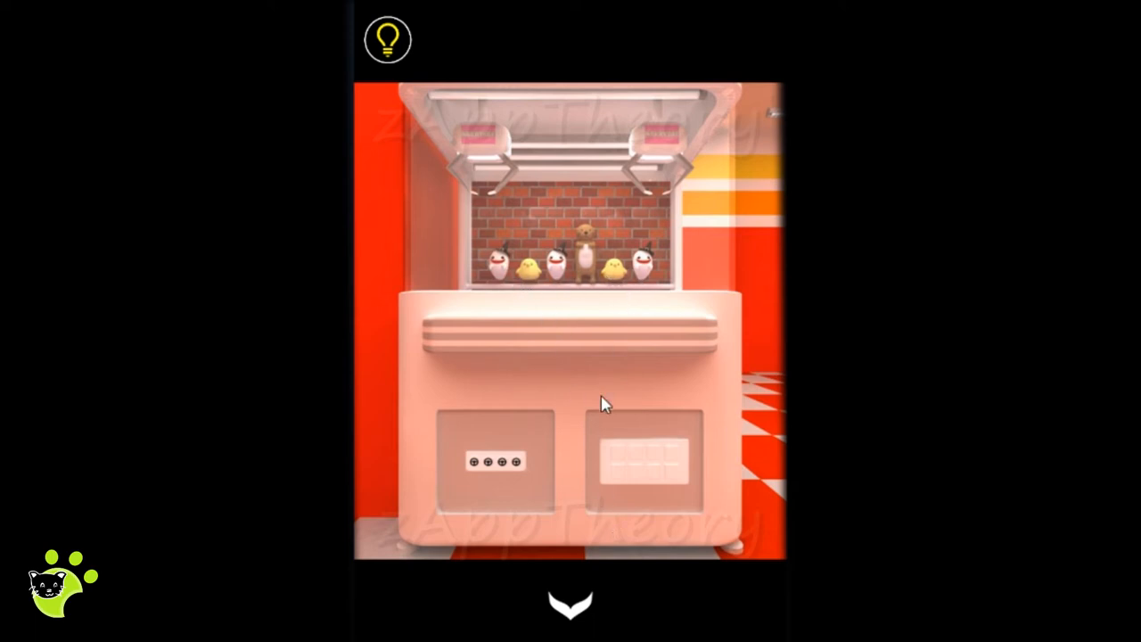
click(493, 459)
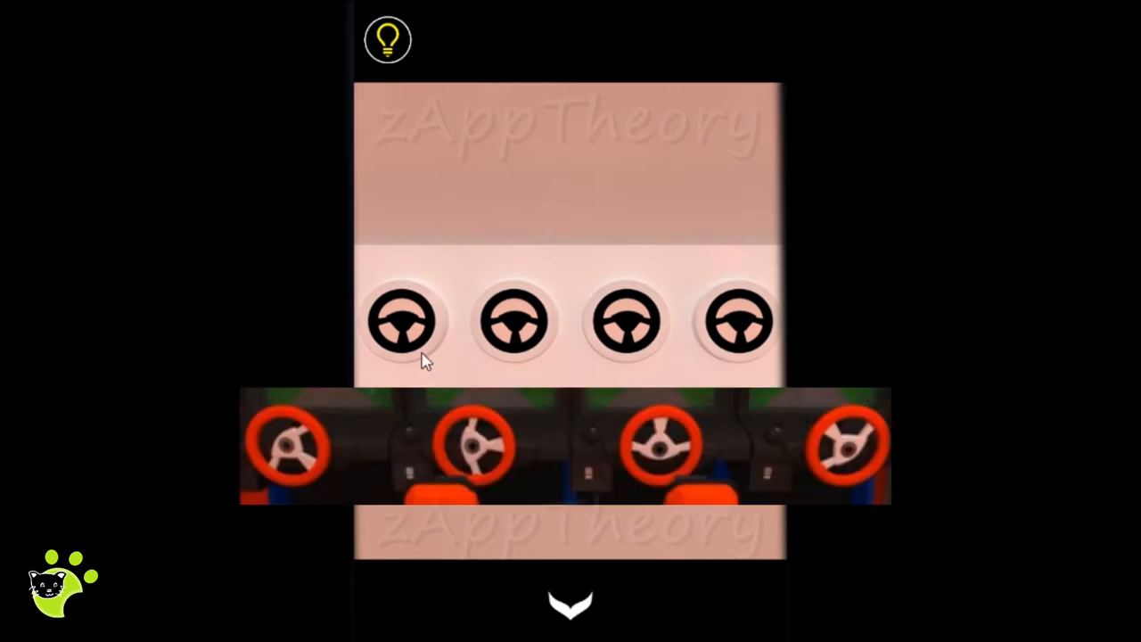
Step: Rotate the wheel dials to match the steering-wheel clue, then collect the drumsticks
click(403, 323)
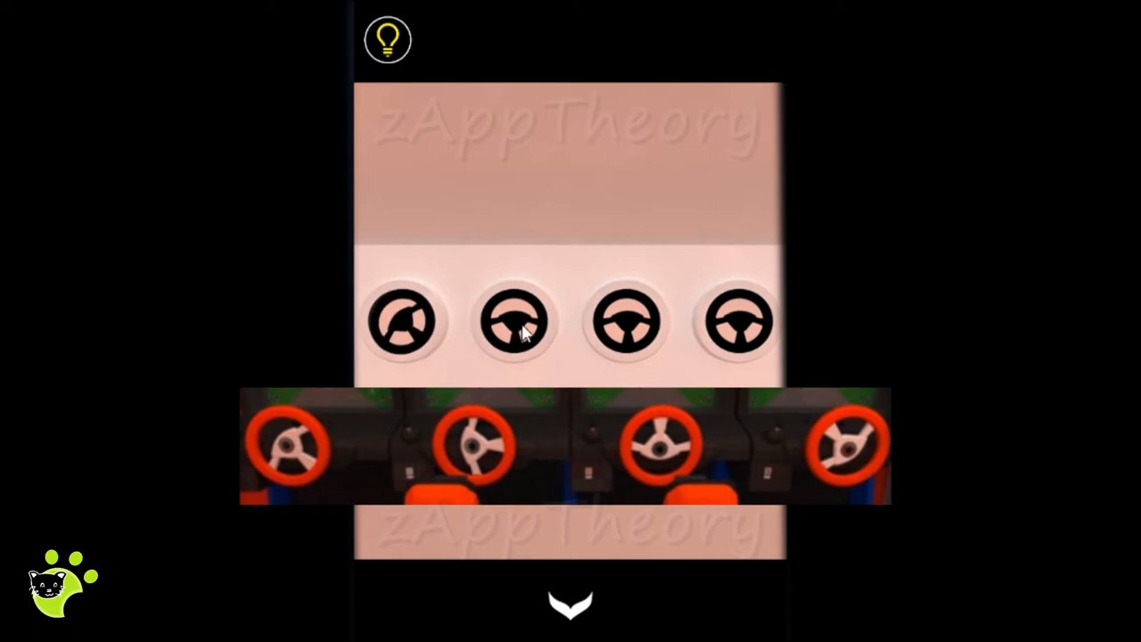
click(513, 323)
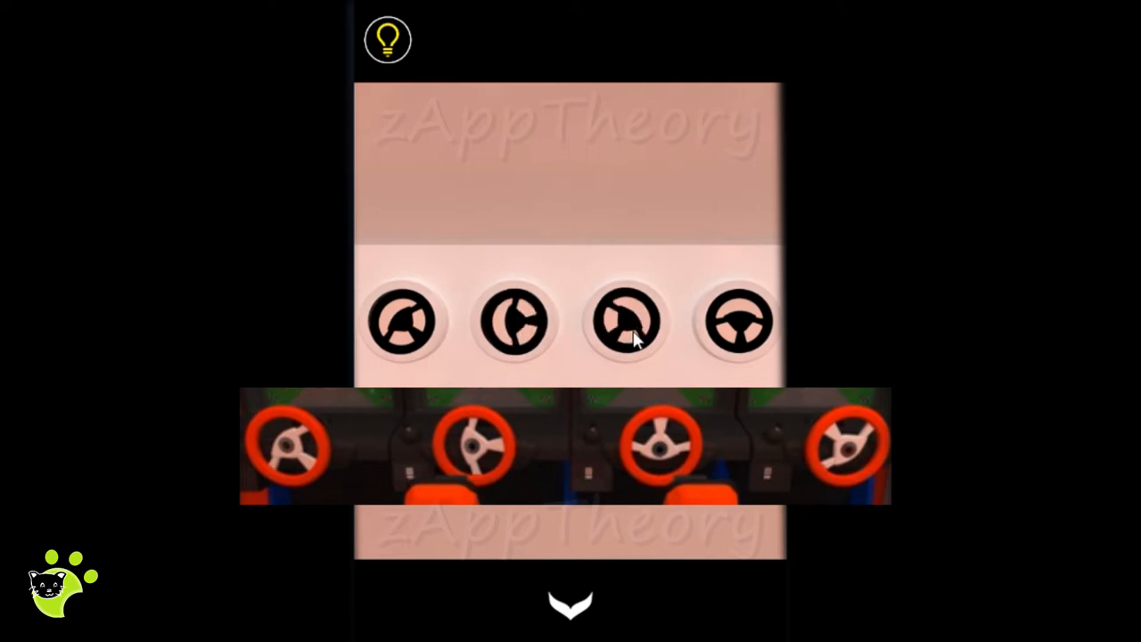
click(626, 321)
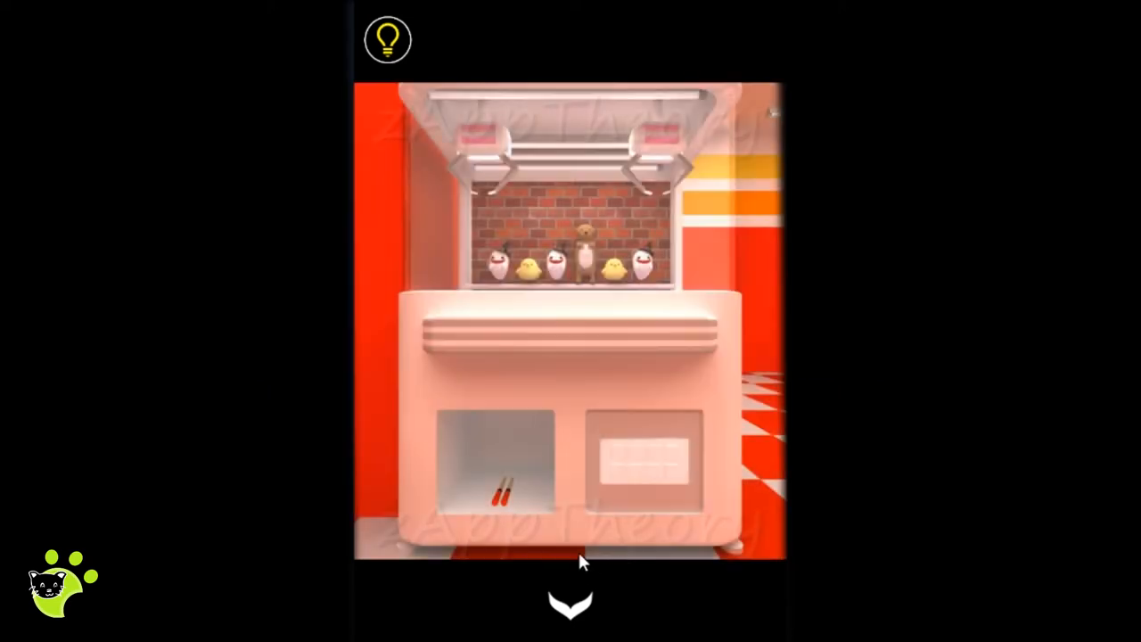
click(503, 485)
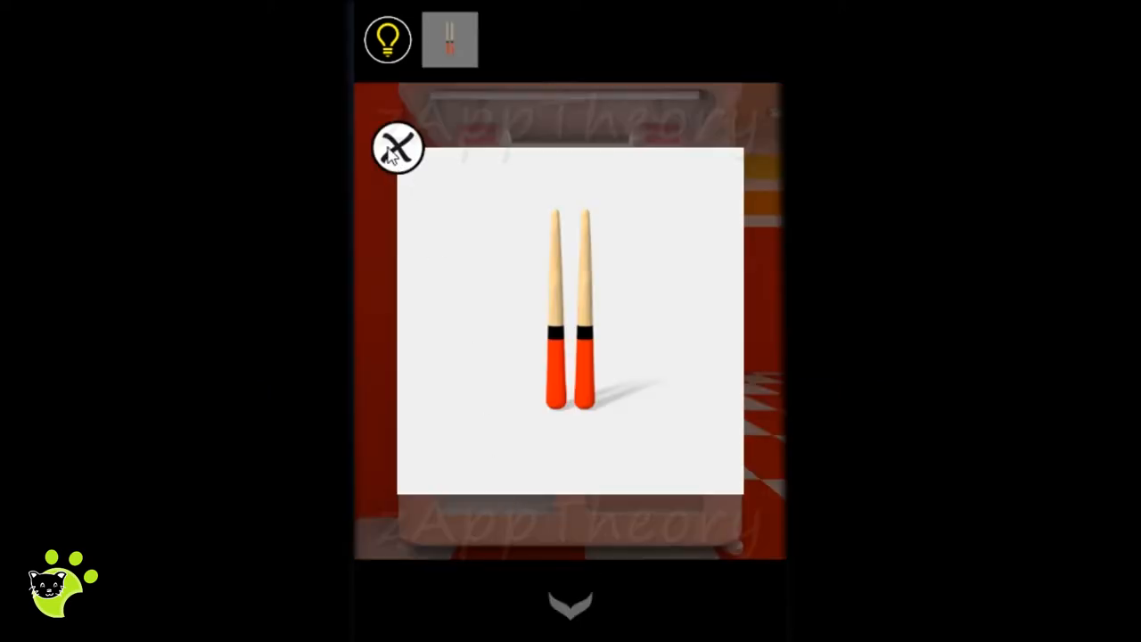
Step: Take the dark ball from the right bin and move to another arcade area
click(397, 148)
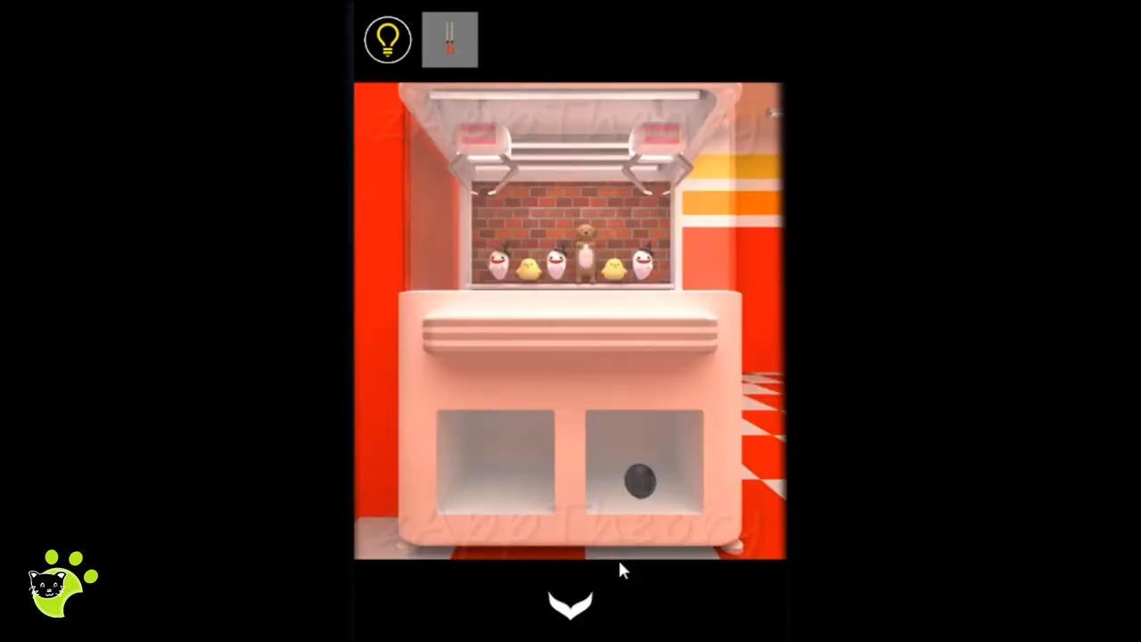
click(637, 482)
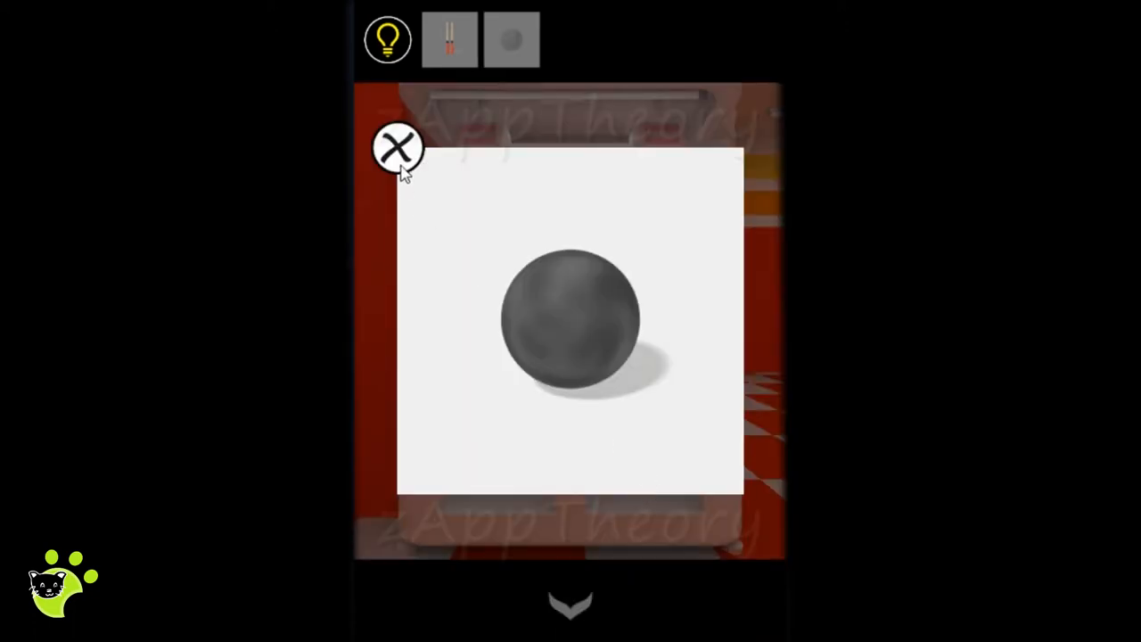
click(397, 147)
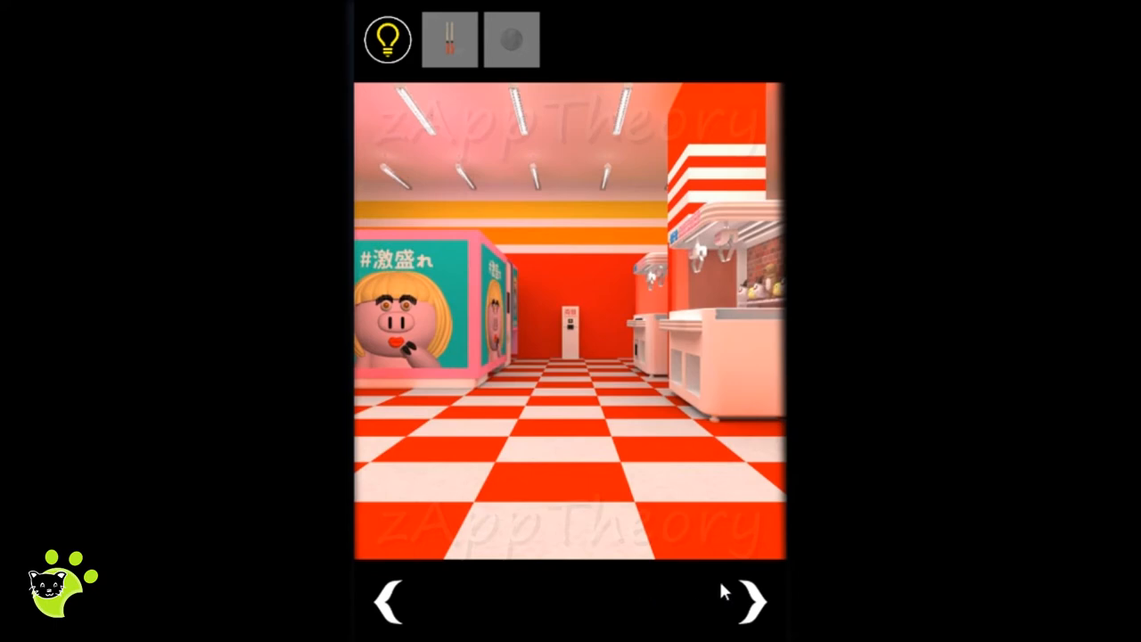
click(749, 600)
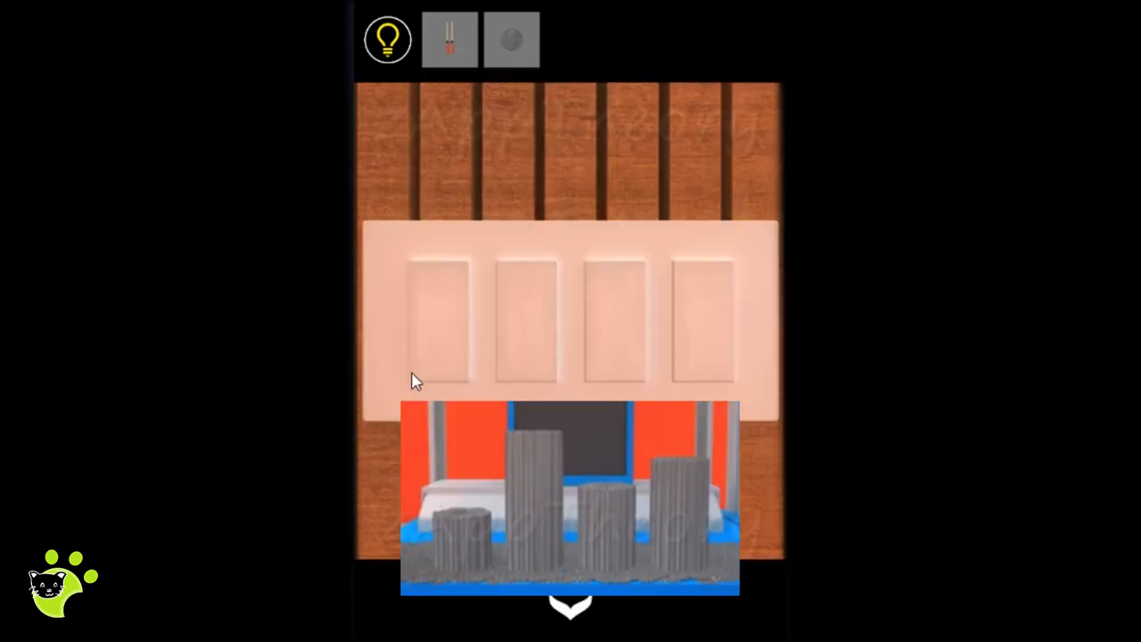
Step: Set the first bar low and adjust the second bar to the pillar clue
click(524, 321)
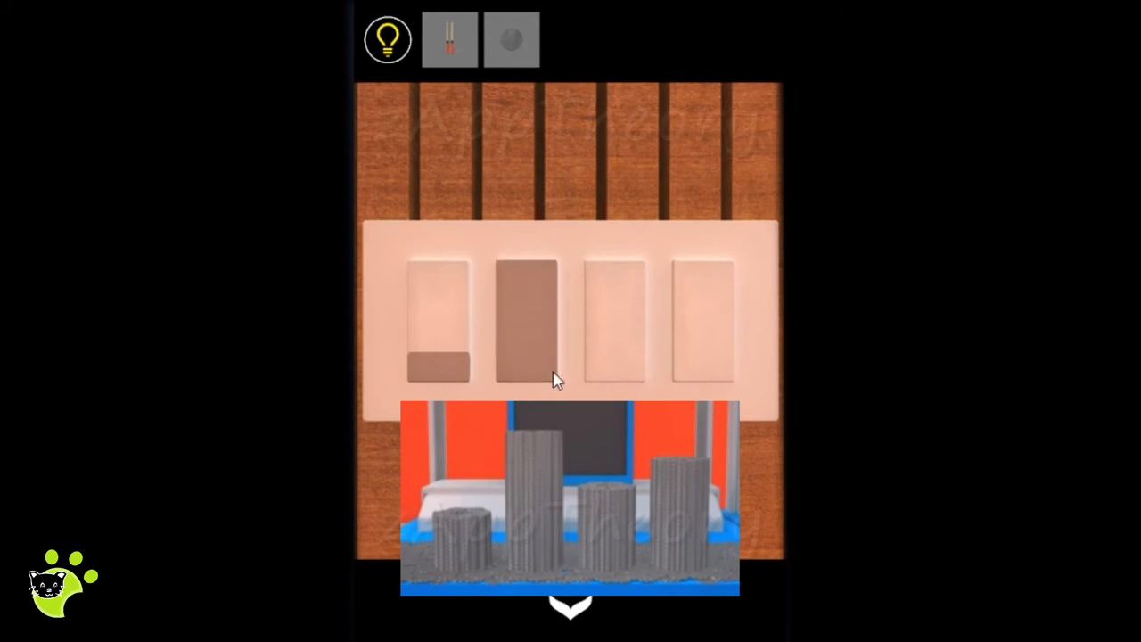
click(704, 357)
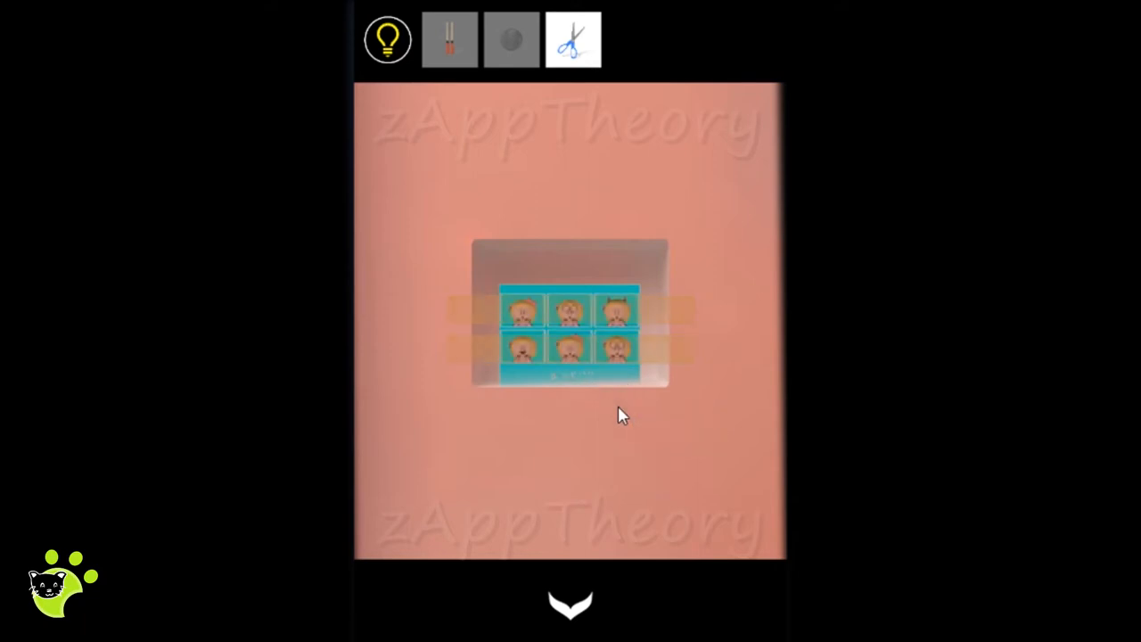
Step: Cut the tape with the scissors to take the pig sticker sheet, then leave the niche
click(574, 38)
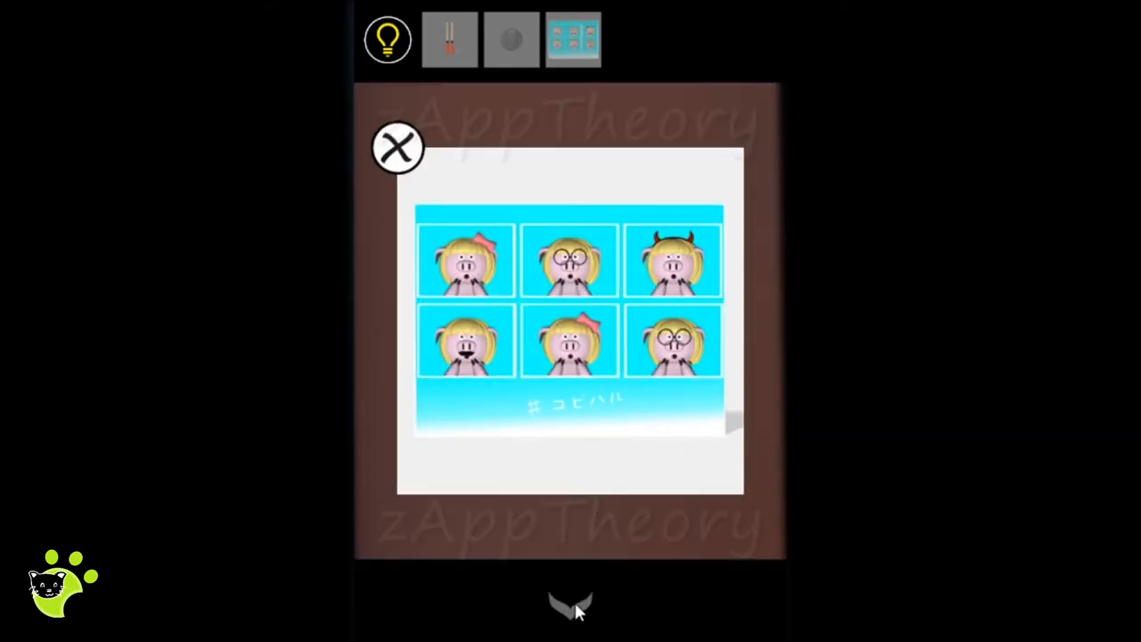
click(396, 147)
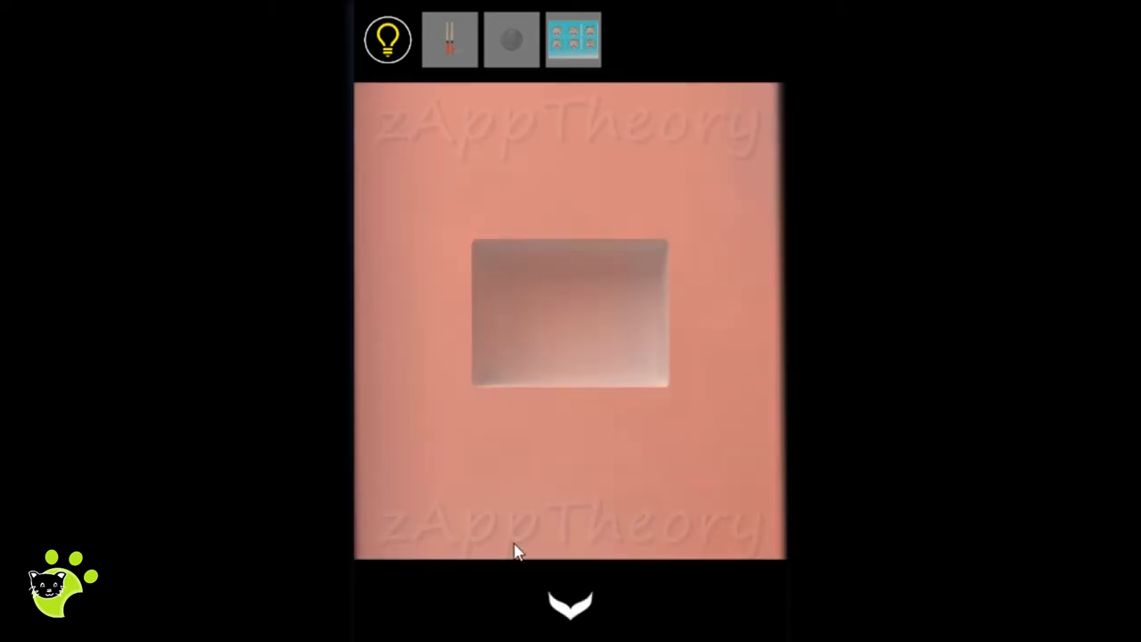
click(570, 606)
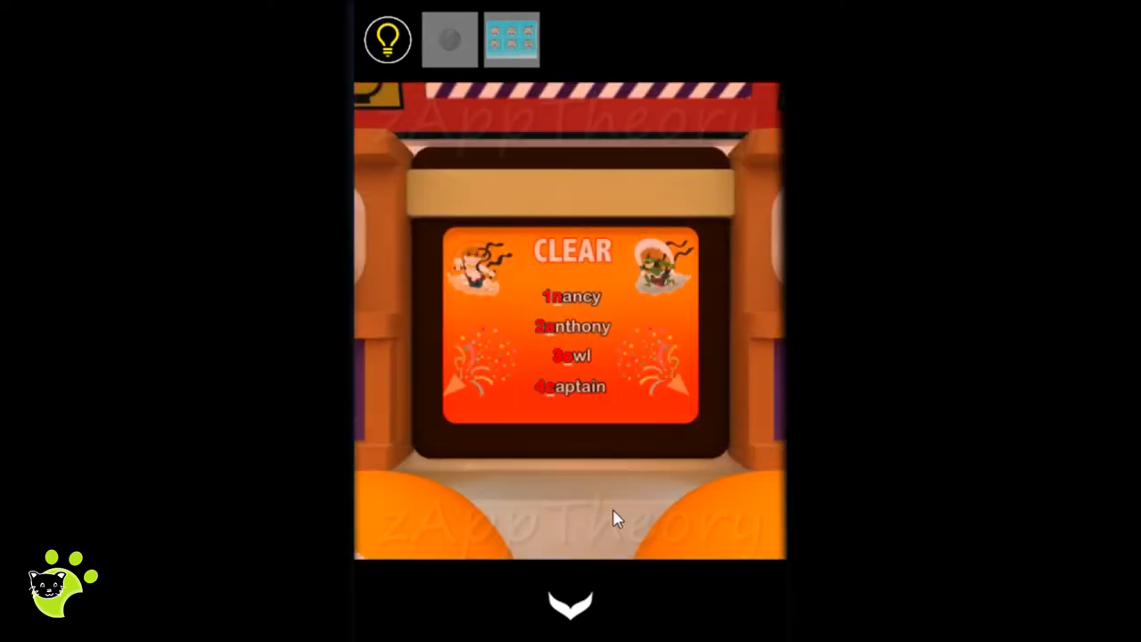
mouse_move(571, 598)
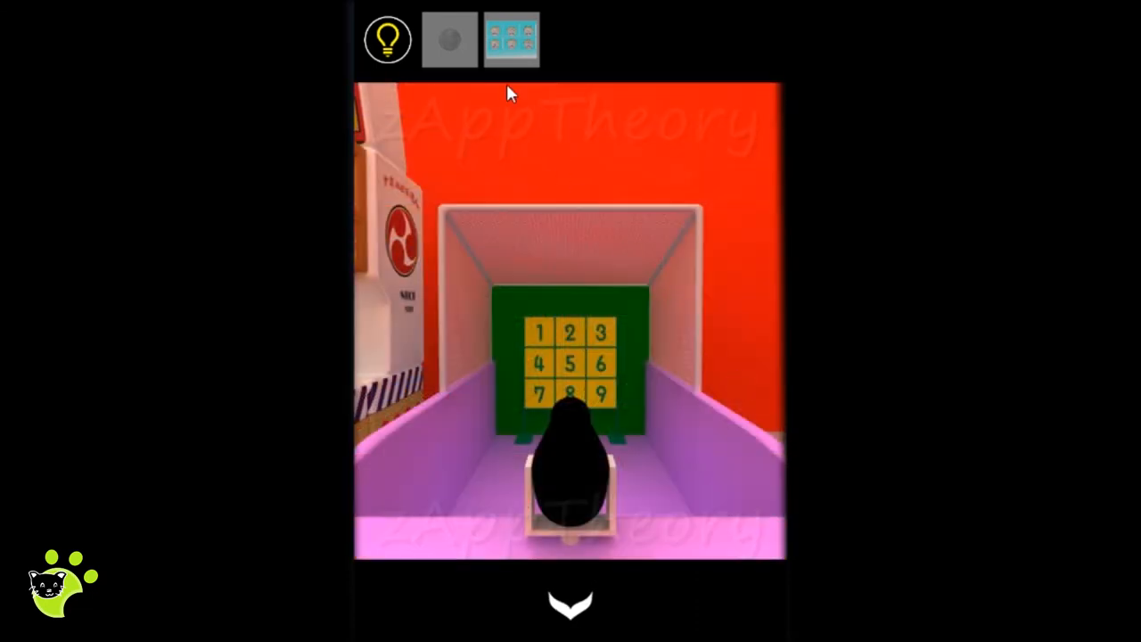
Step: On the penguin target board, knock down tiles 7, 4, 1, 2, 5, 3 and reveal the red route
click(449, 39)
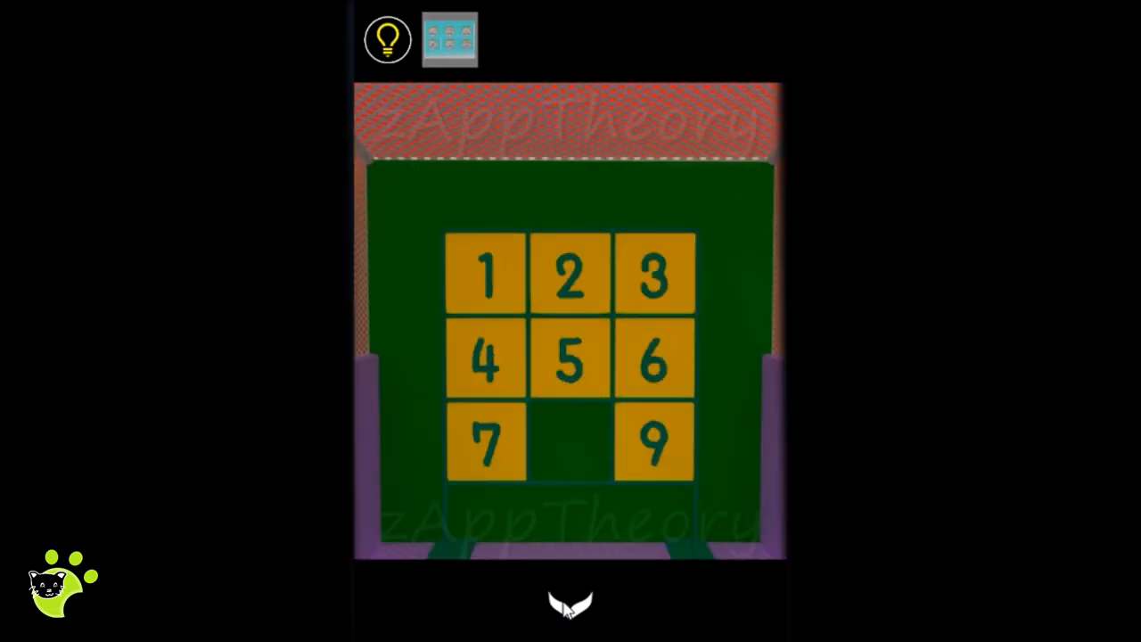
click(486, 441)
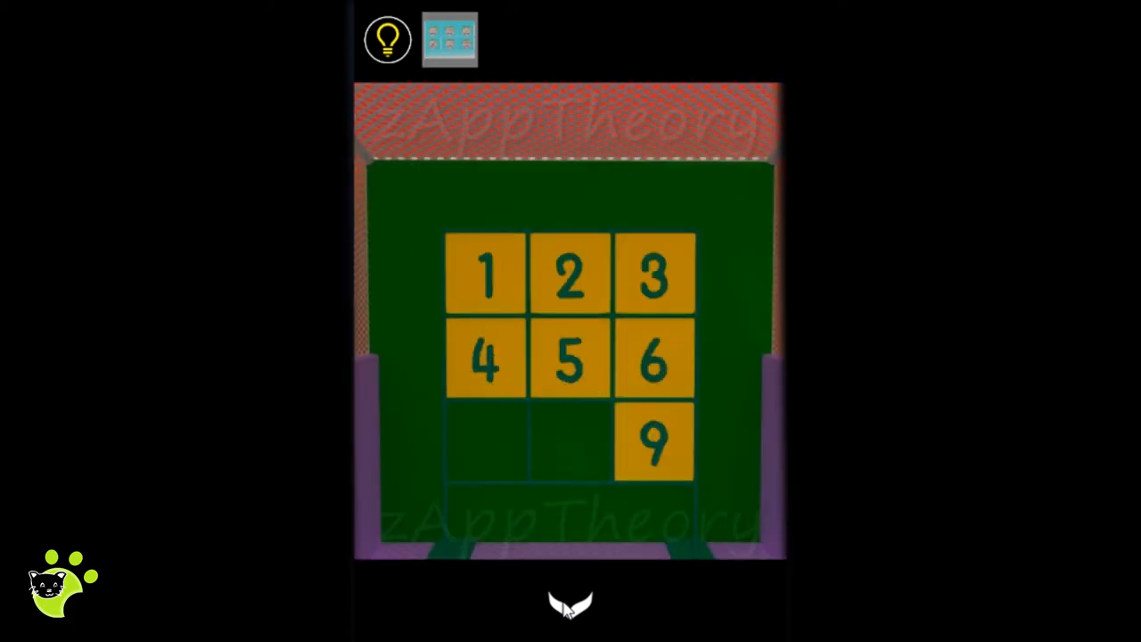
click(484, 359)
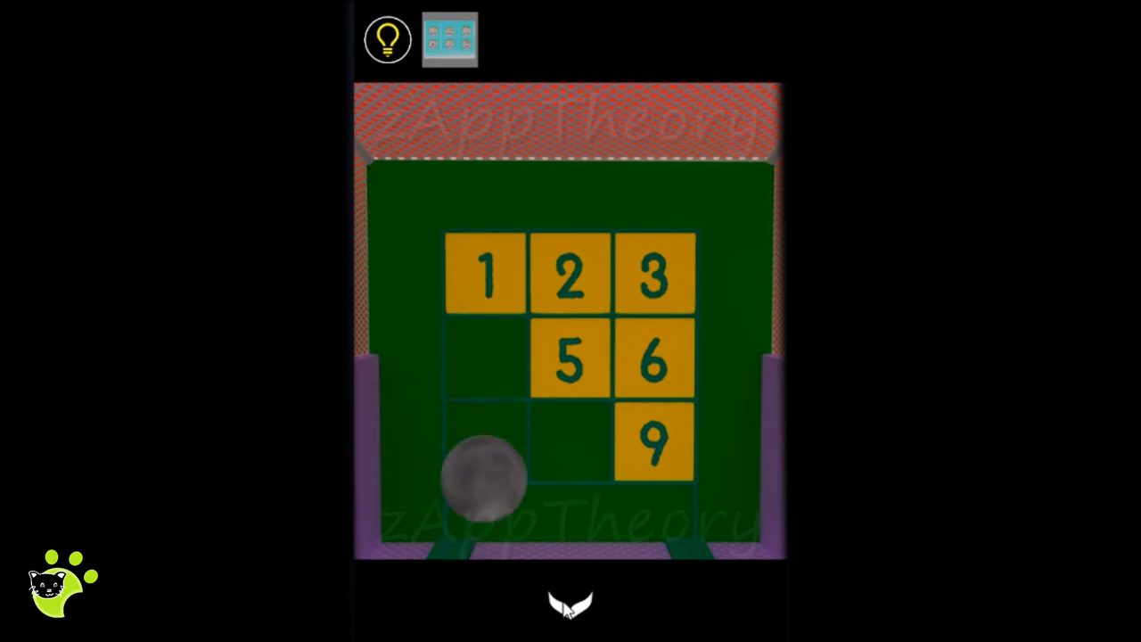
drag(486, 477, 570, 271)
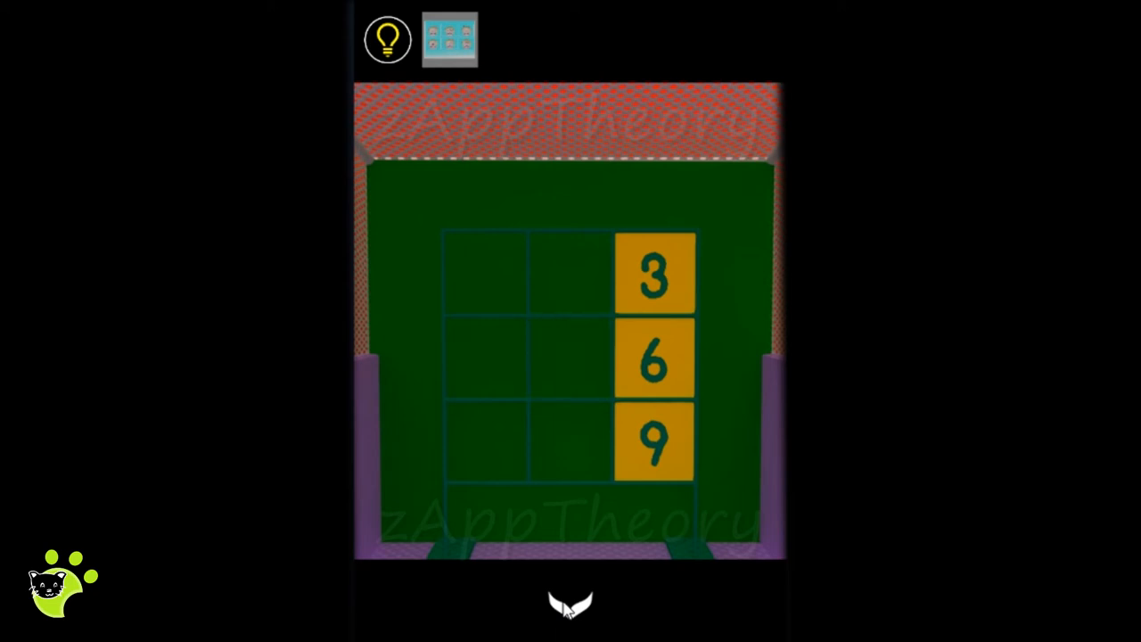
click(652, 272)
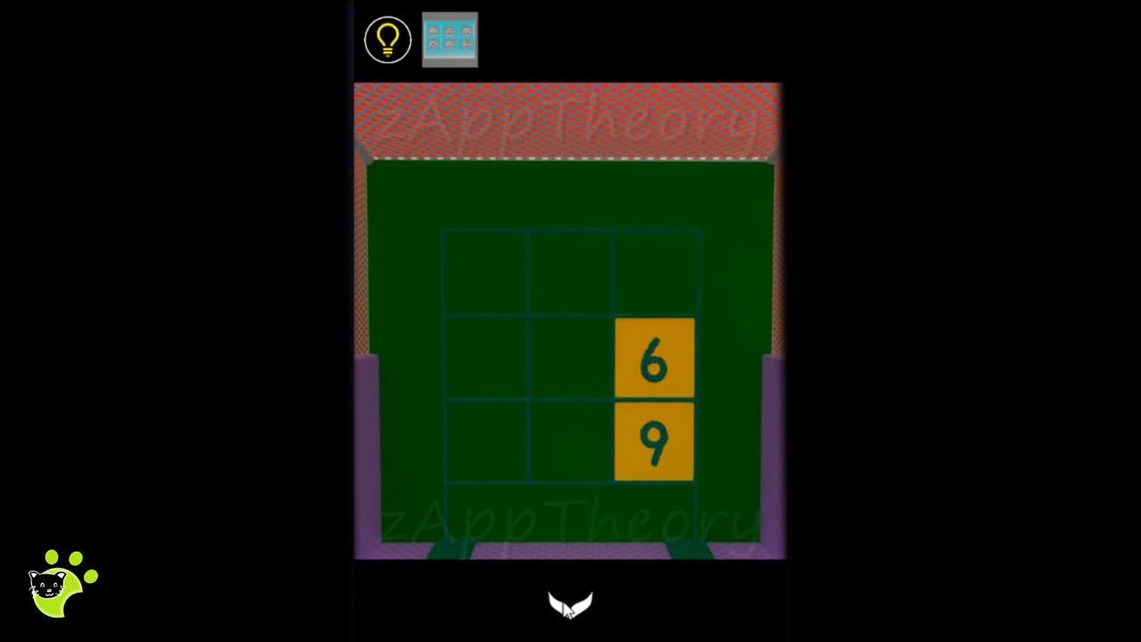
click(653, 361)
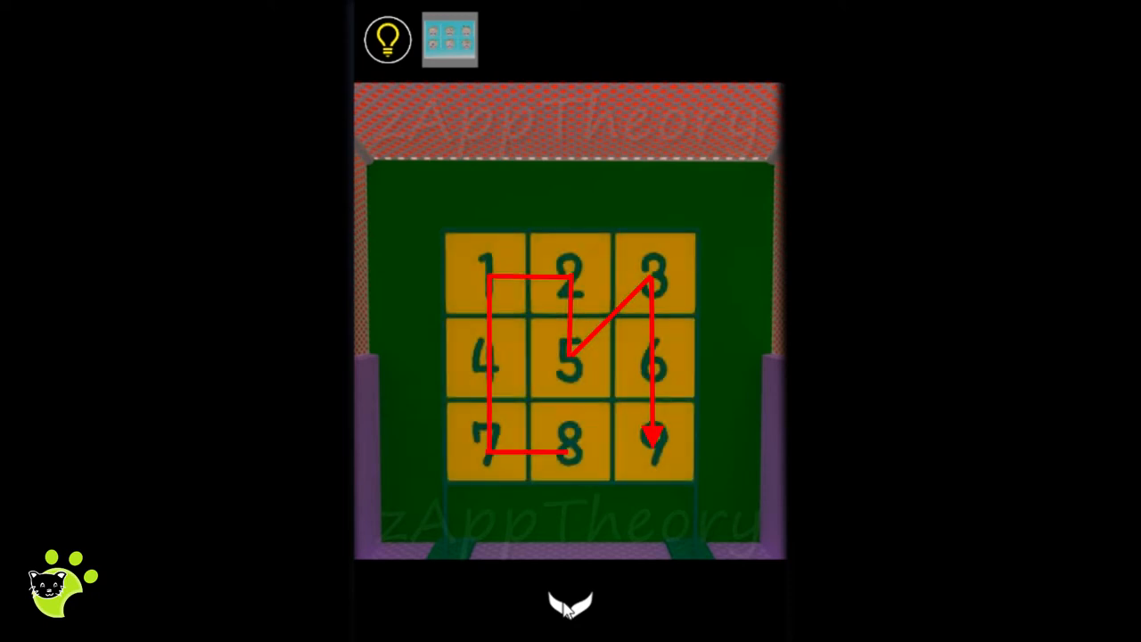
Step: Retrace the route from the start, knocking down tiles 8, 7 and 1
click(569, 444)
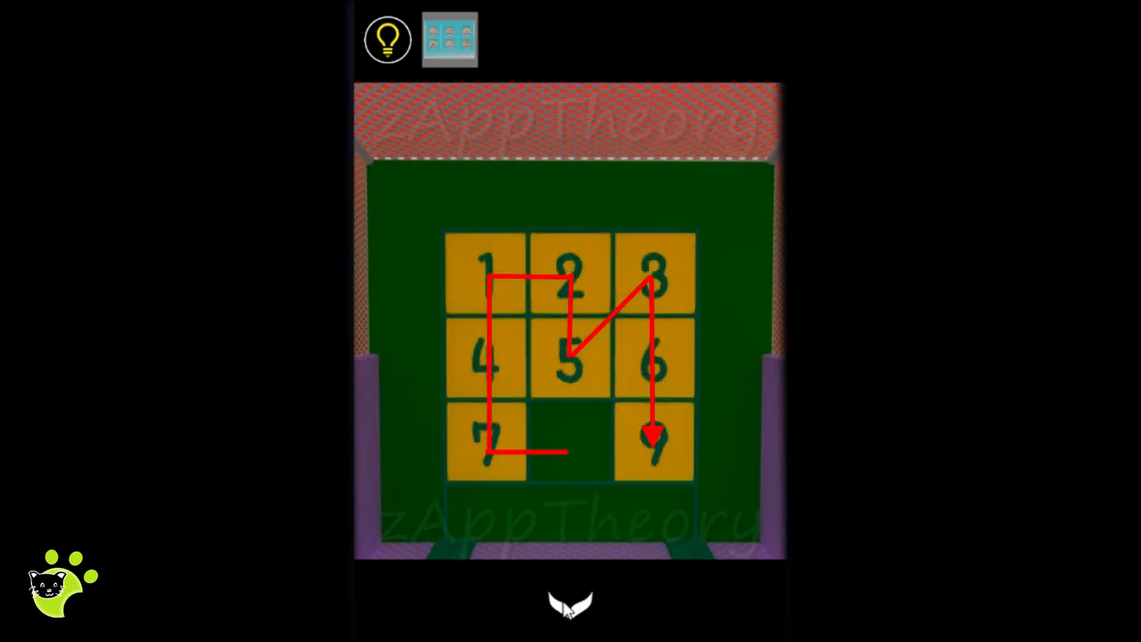
click(487, 436)
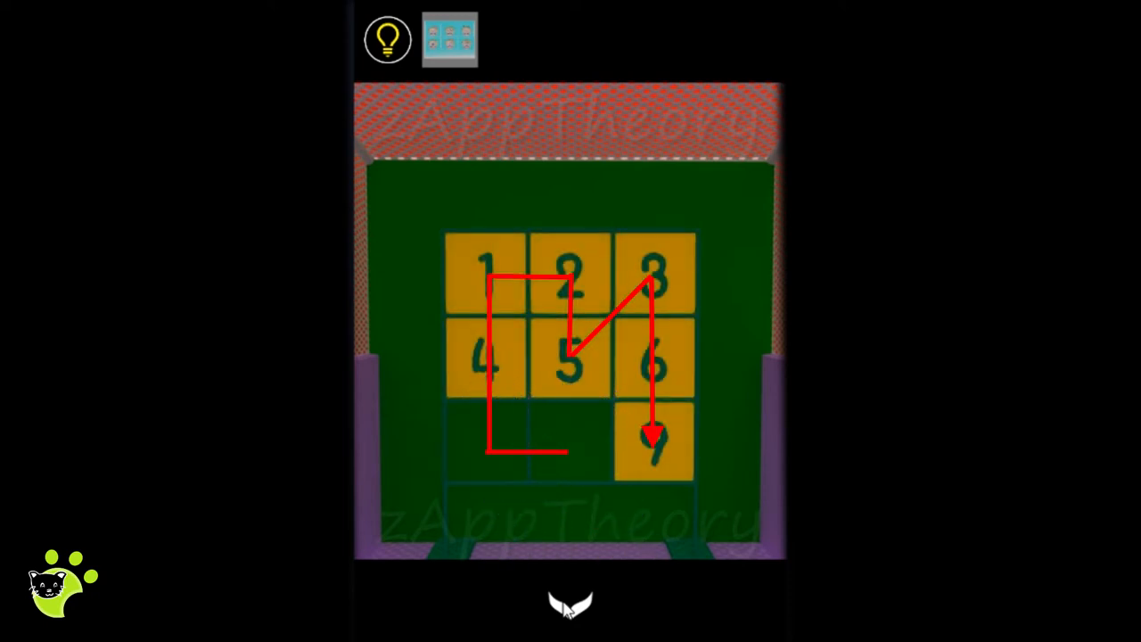
click(481, 361)
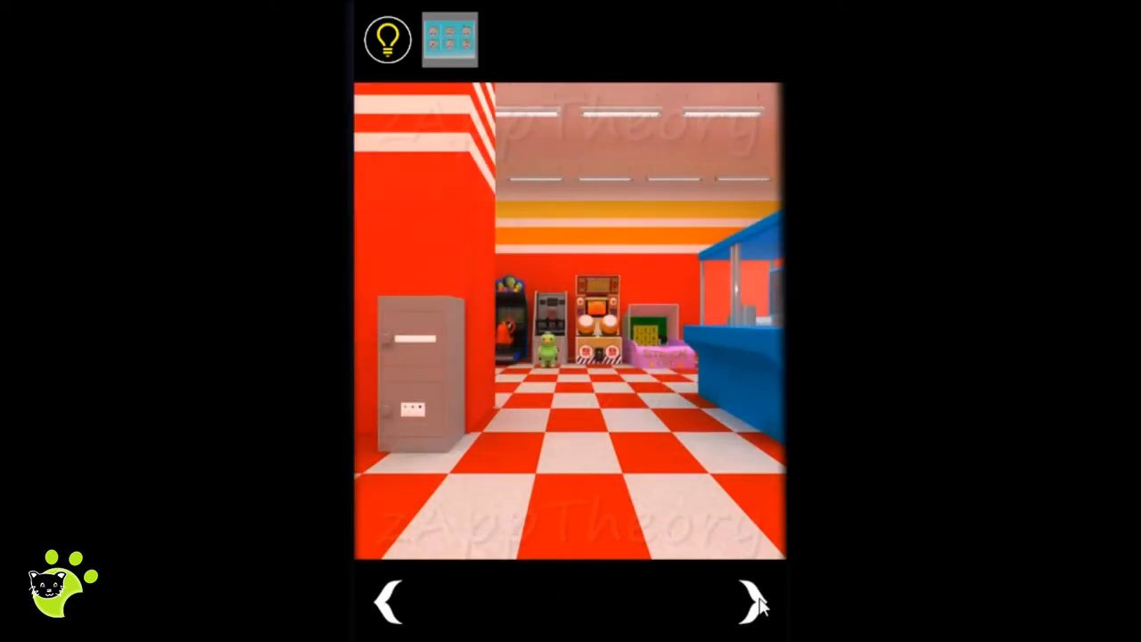
Step: Trace the bottom-row, left-column, diagonal pattern on the claw machine's dot lock
click(751, 602)
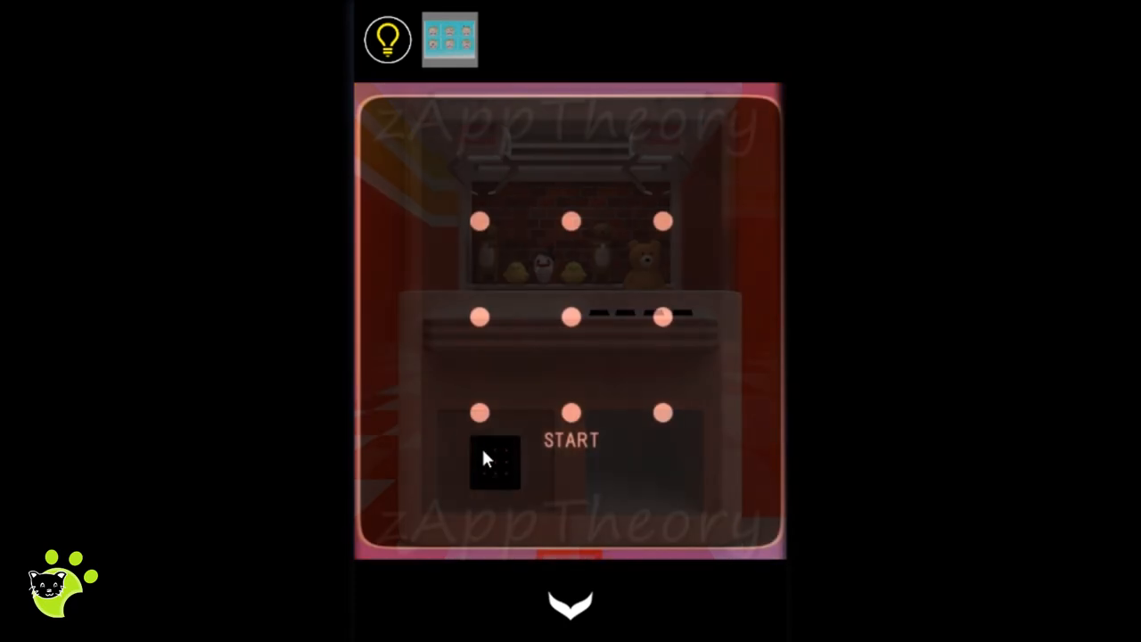
click(449, 38)
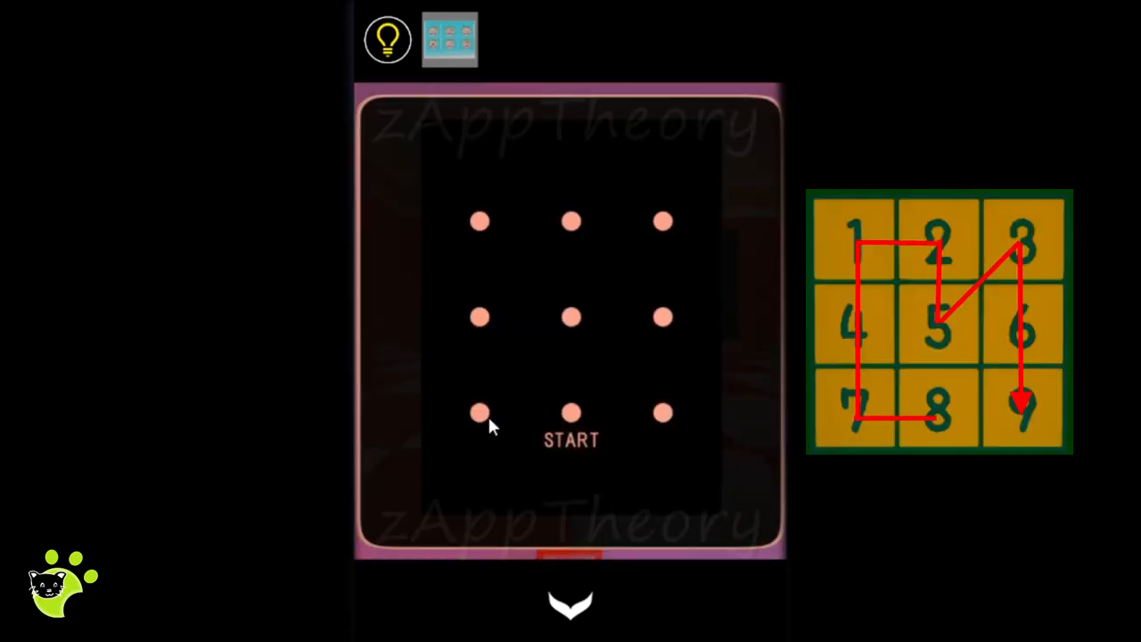
drag(480, 412, 570, 412)
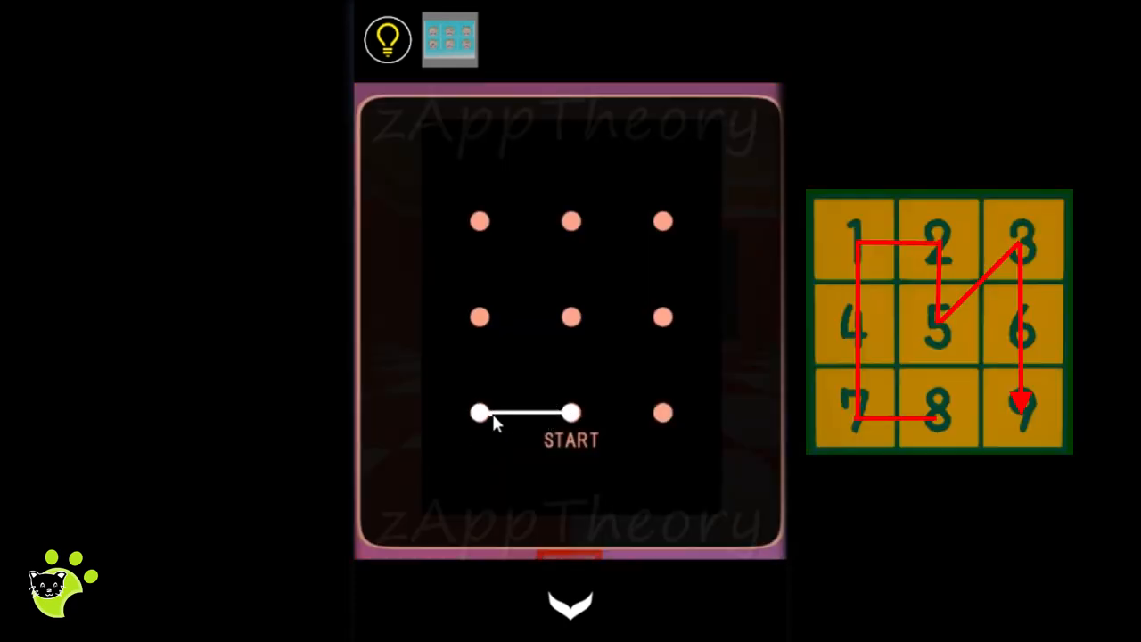
drag(479, 412, 480, 220)
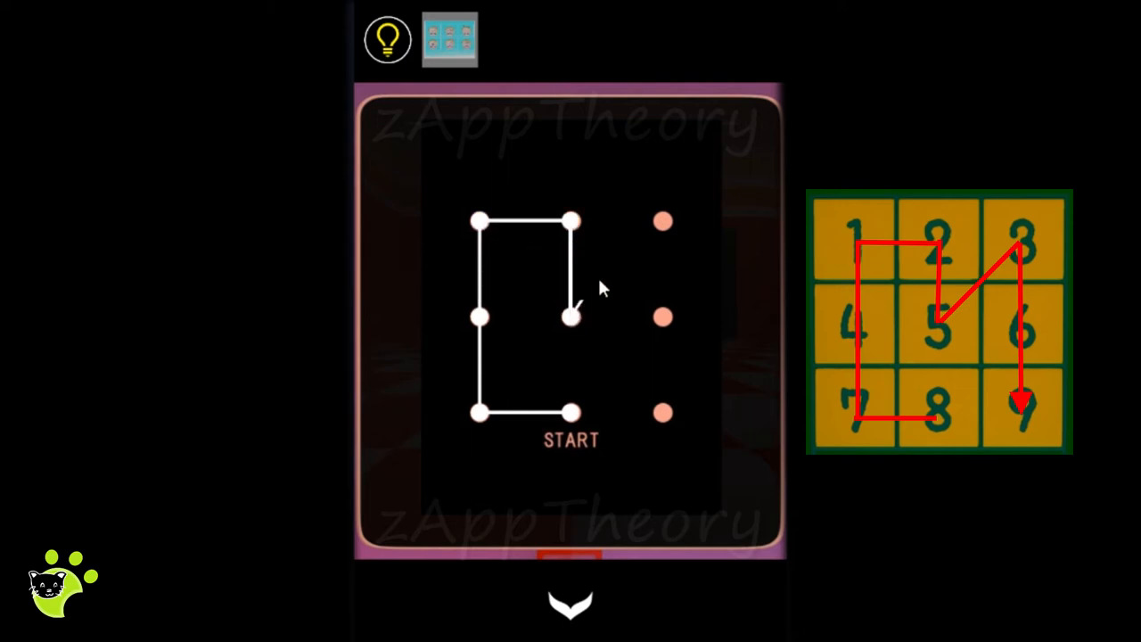
drag(571, 317, 662, 413)
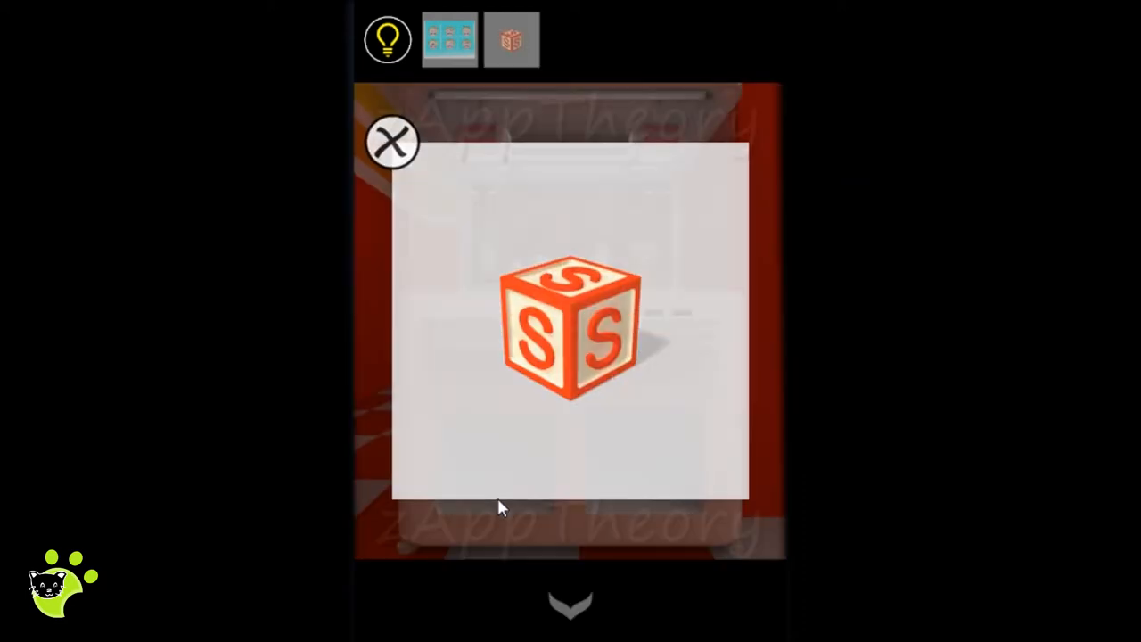
Step: Dismiss the S block close-up and move on to another part of the hall
click(390, 143)
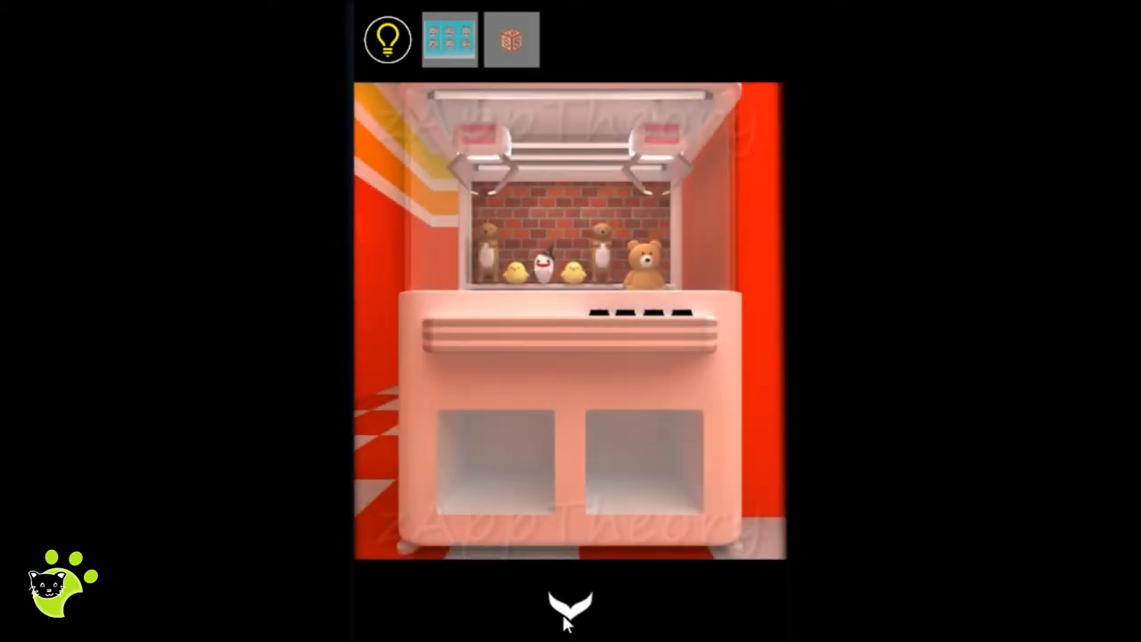
click(570, 609)
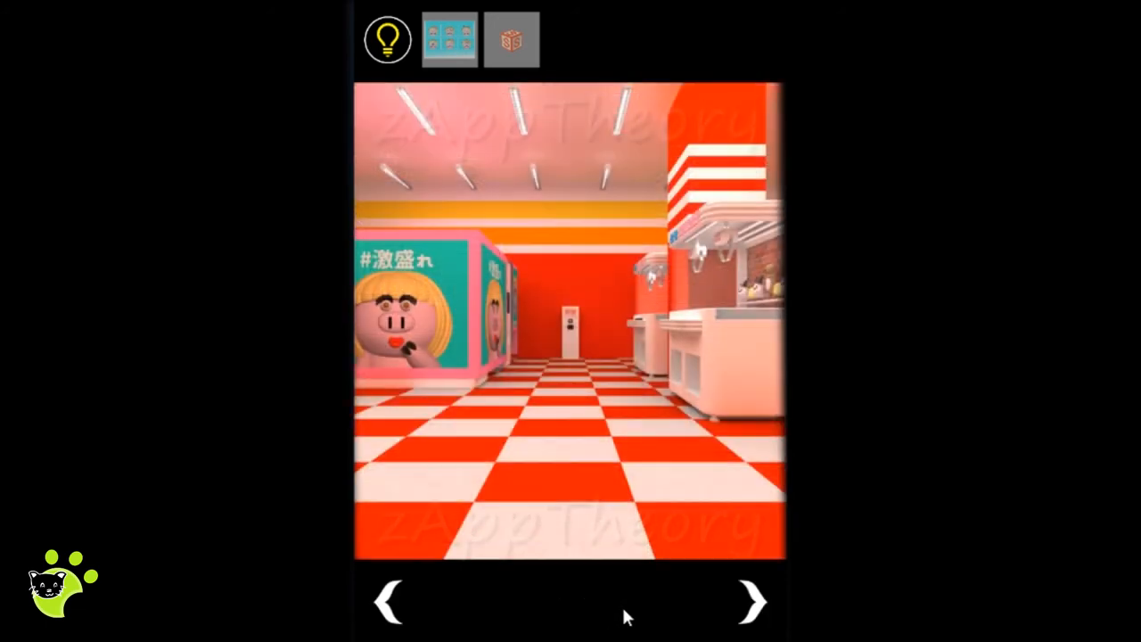
click(752, 602)
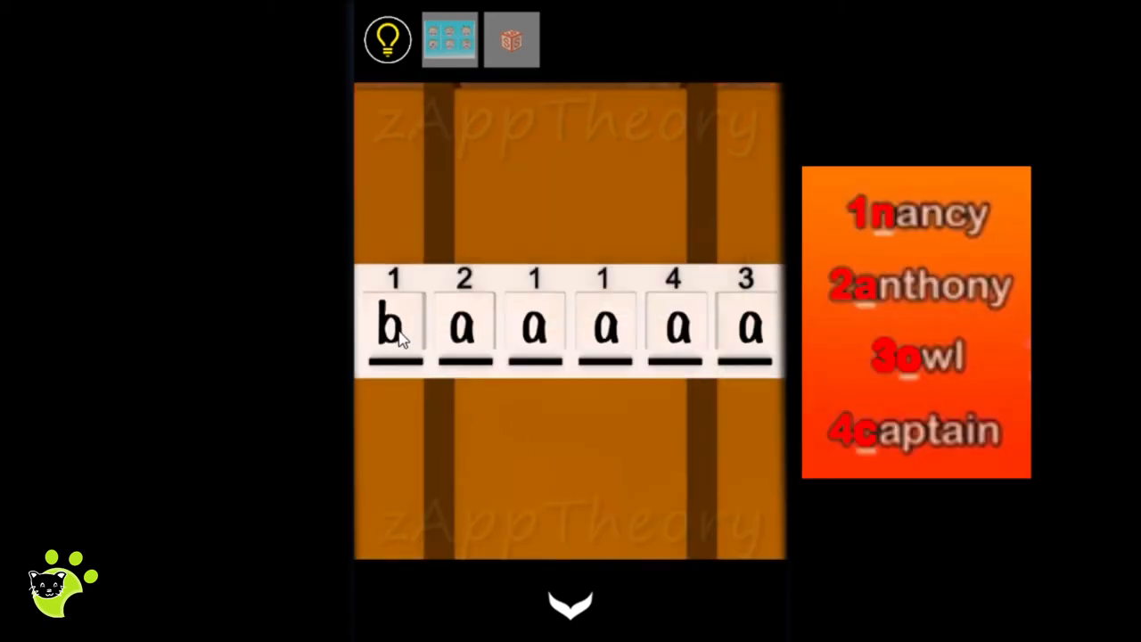
Step: Enter NANNCA on the suitcase letter lock, take the red toy car, and leave
click(392, 325)
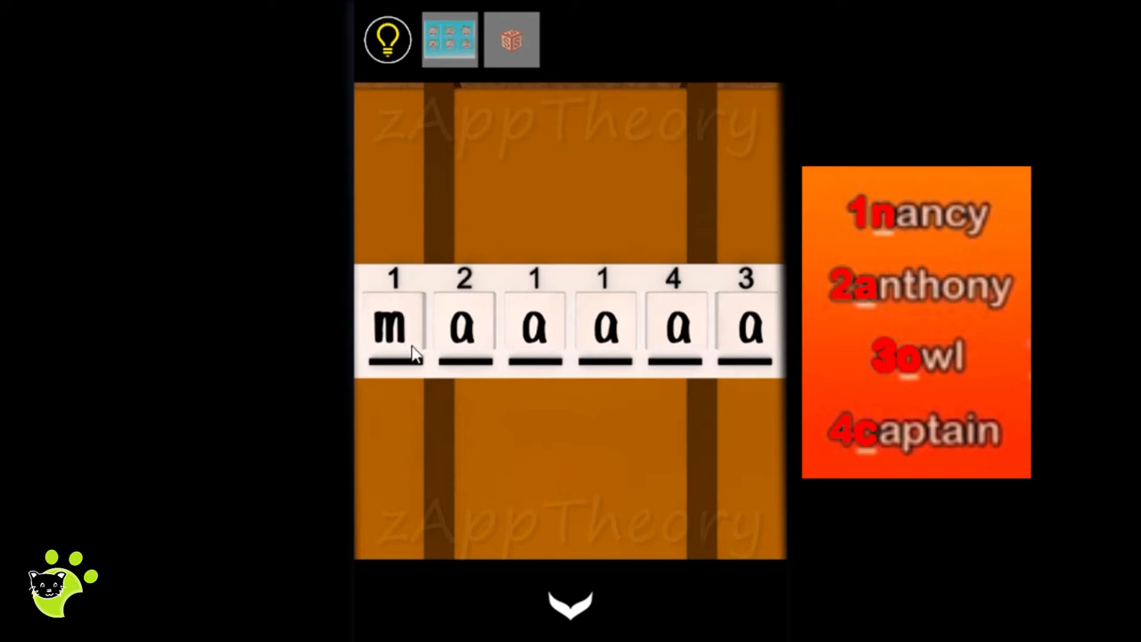
click(393, 326)
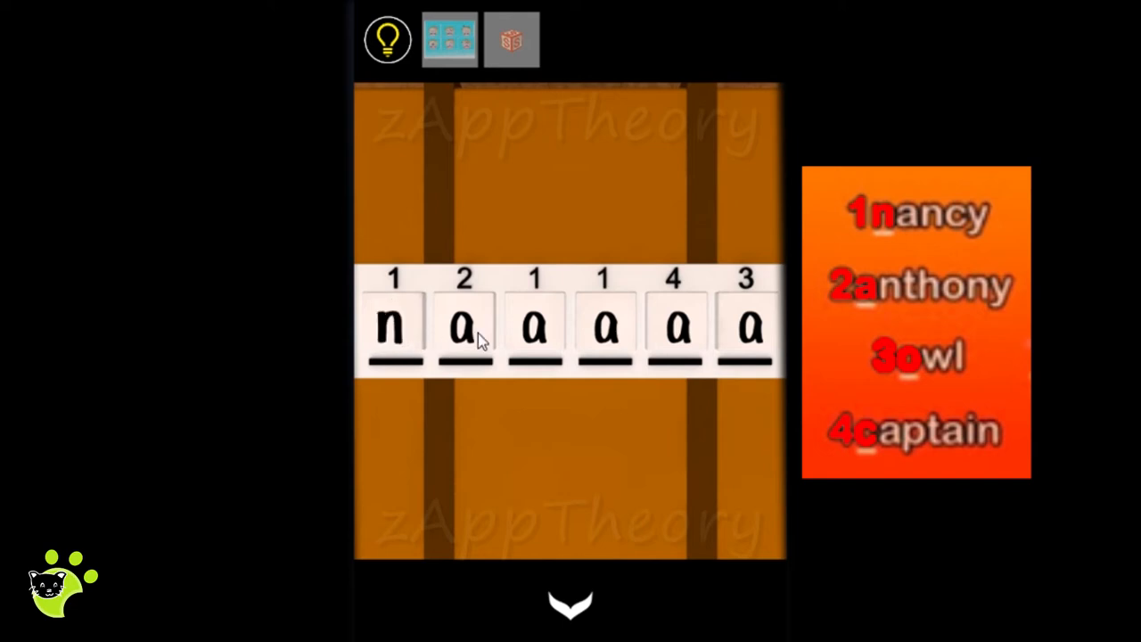
click(534, 325)
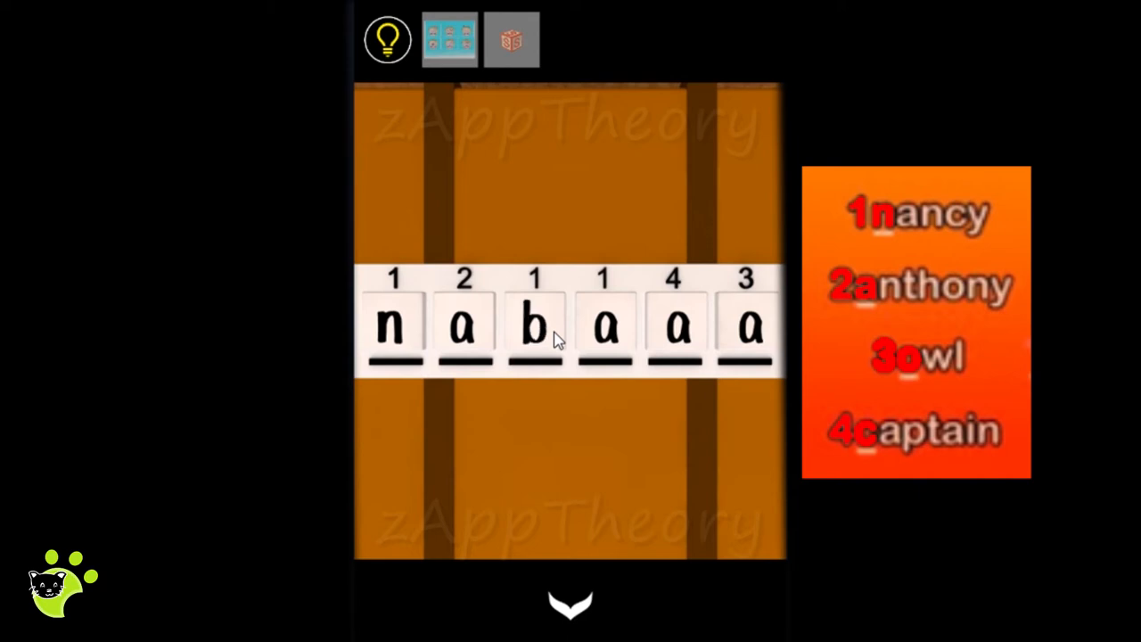
click(534, 323)
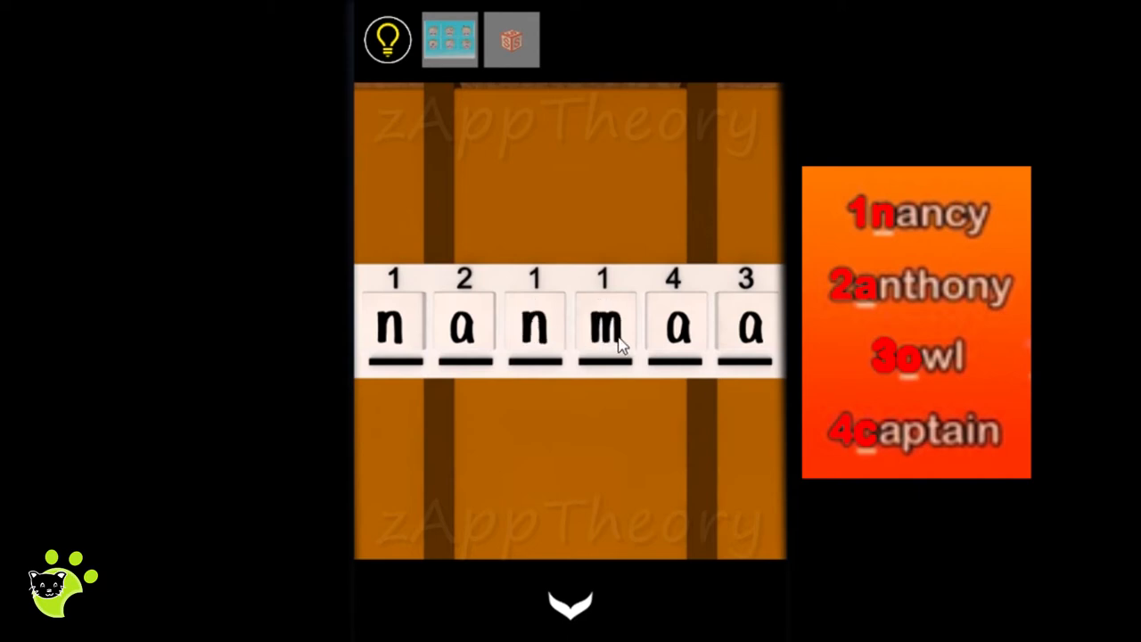
click(604, 326)
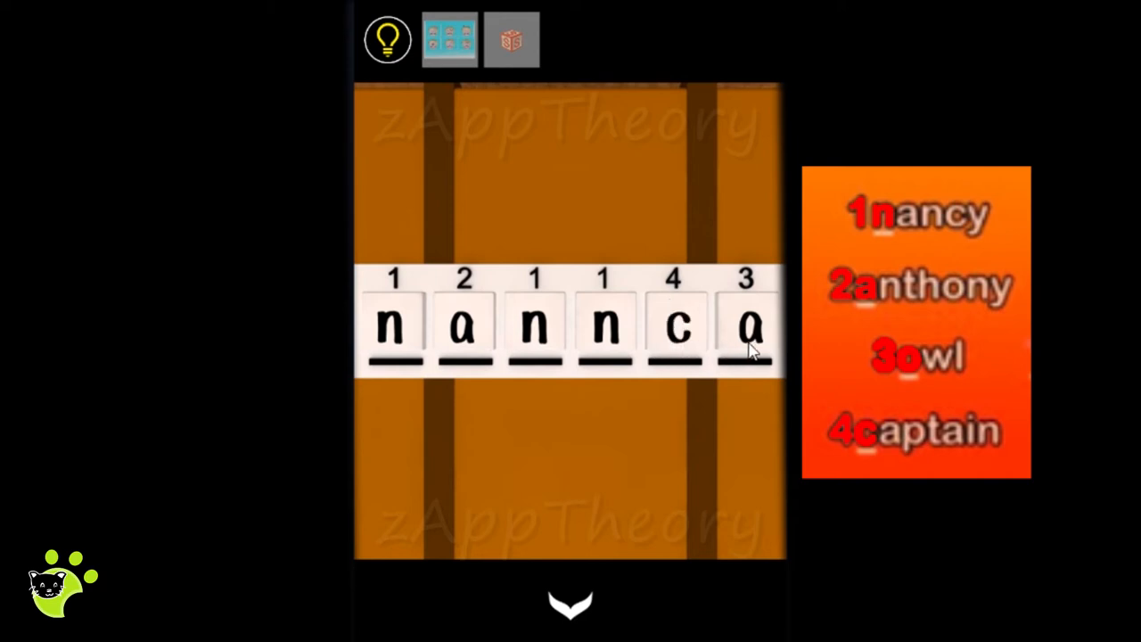
click(747, 326)
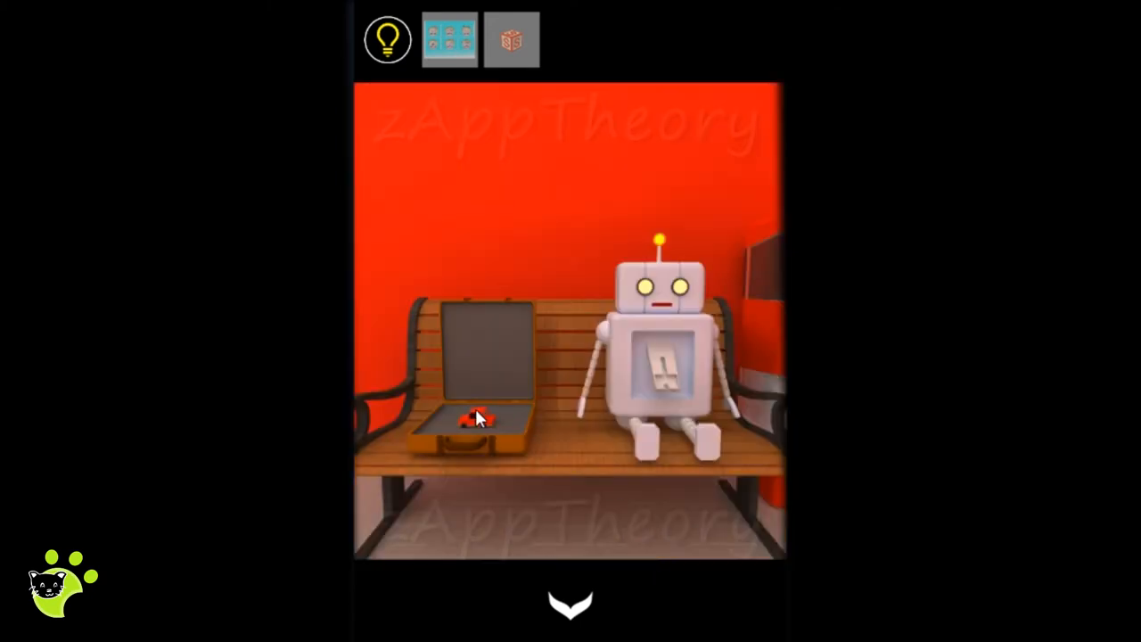
click(475, 419)
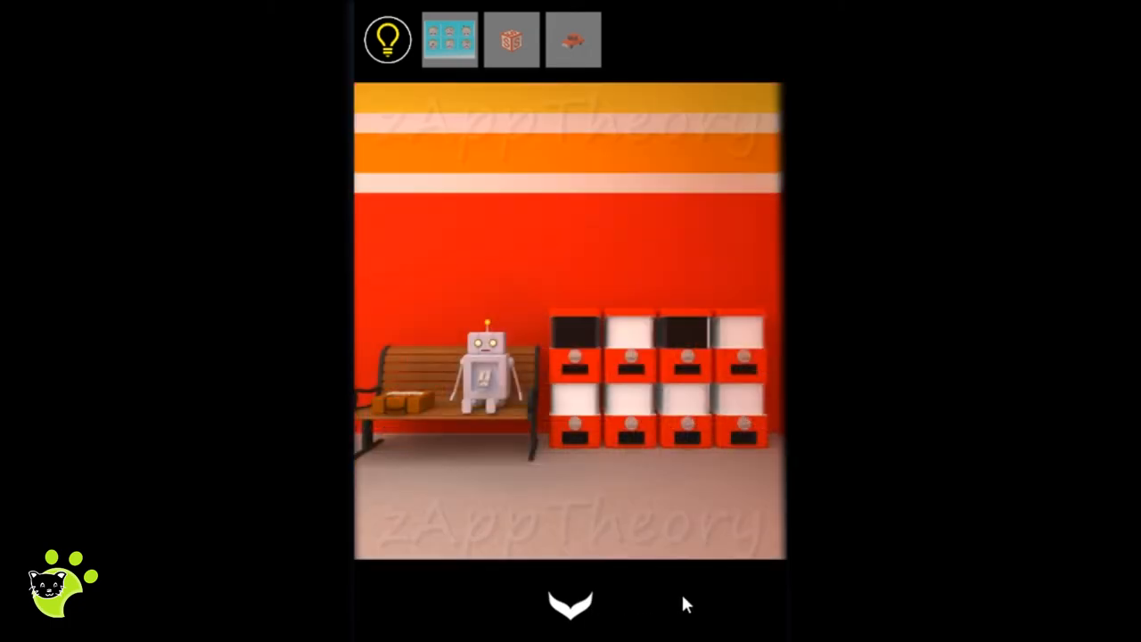
click(570, 605)
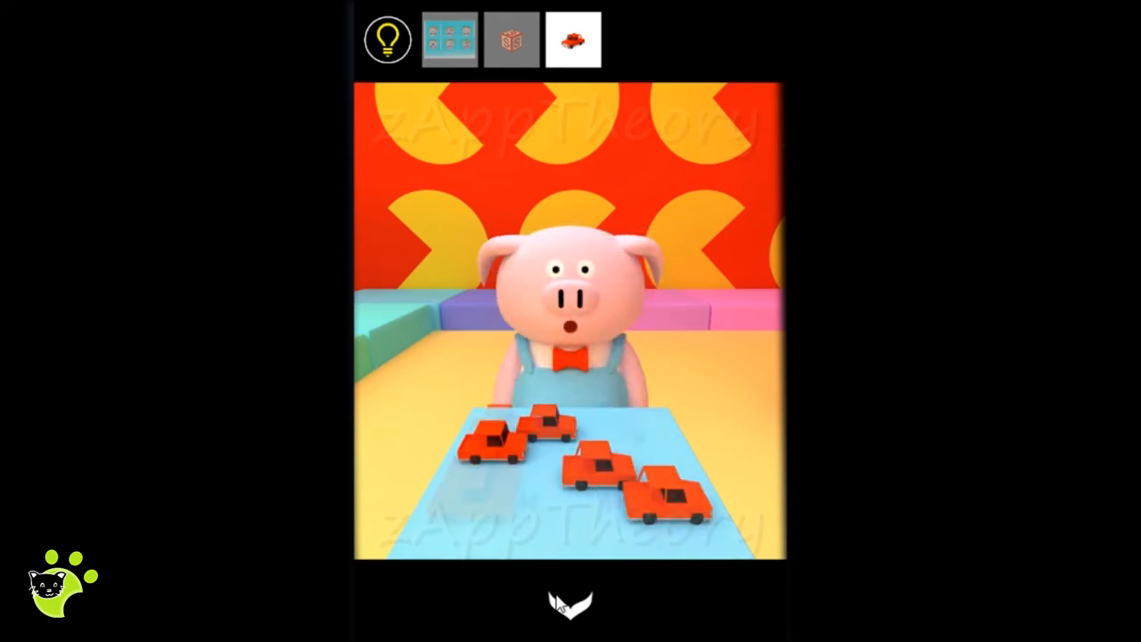
Step: Hand the red toy car to the boy pig and add S to spell AMUSEMENT
click(573, 40)
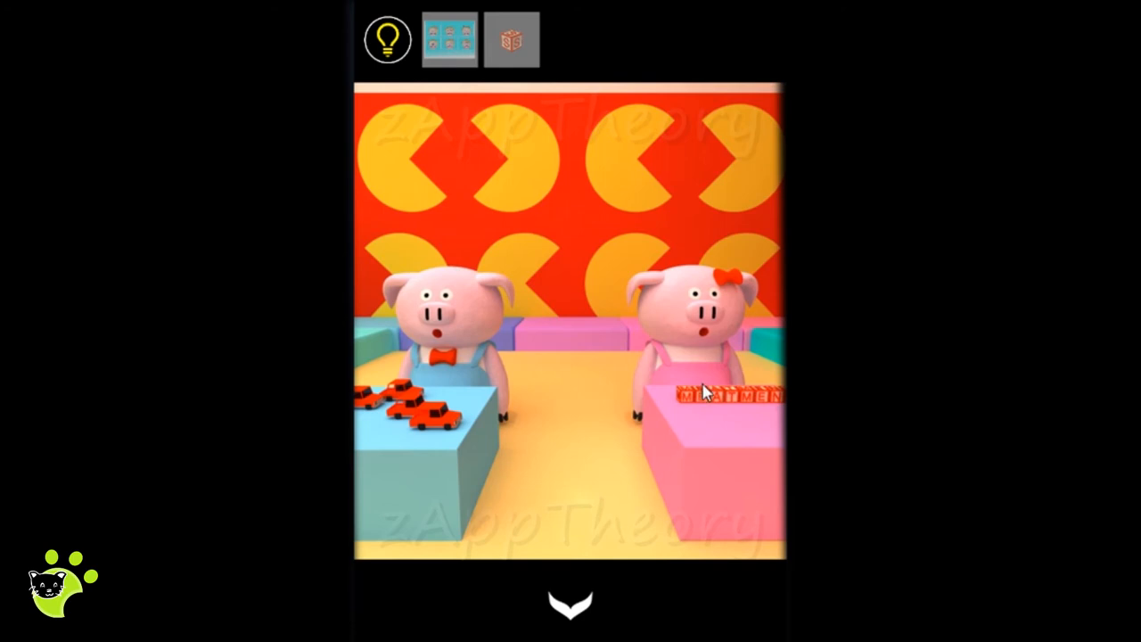
click(704, 392)
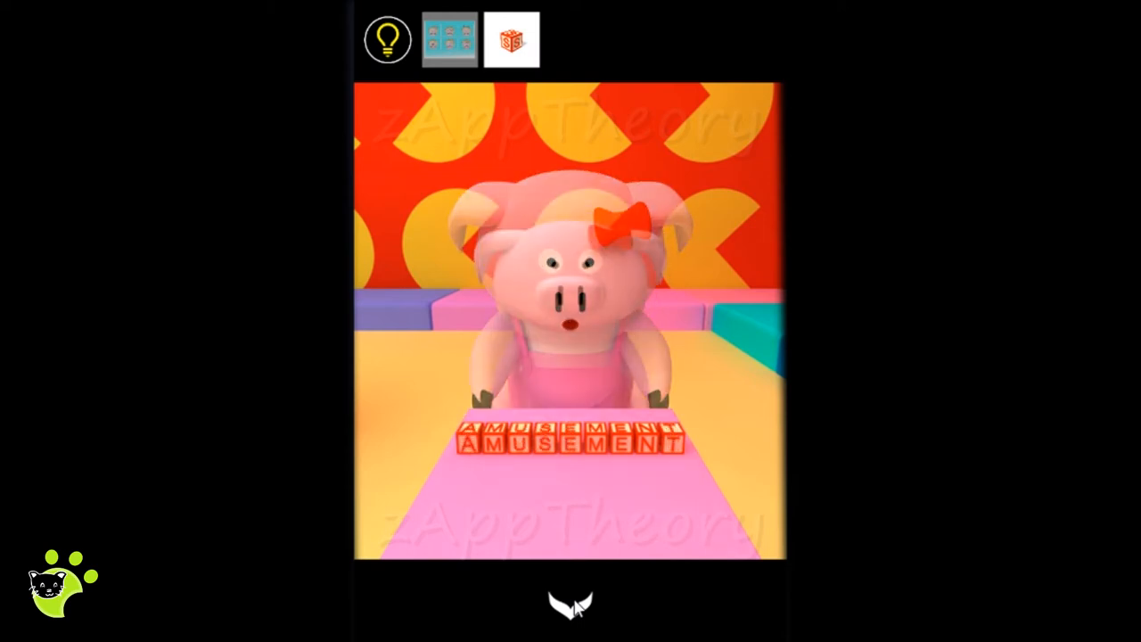
click(512, 40)
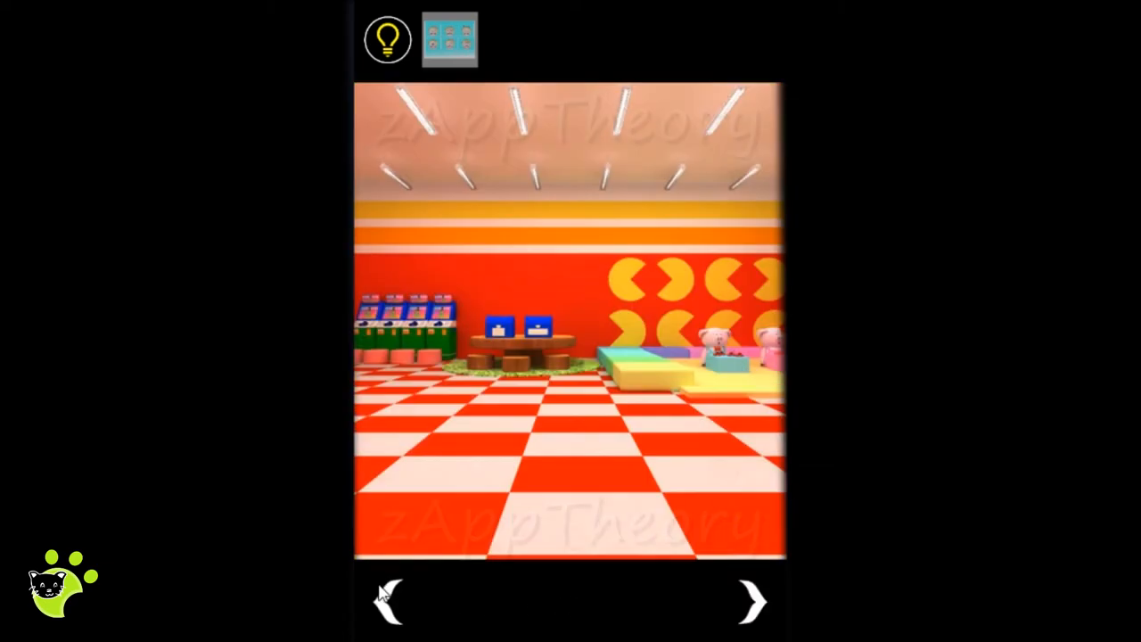
Step: Slide the crate's third and fourth knobs to match the cars, collecting the up-arrow tile
click(751, 602)
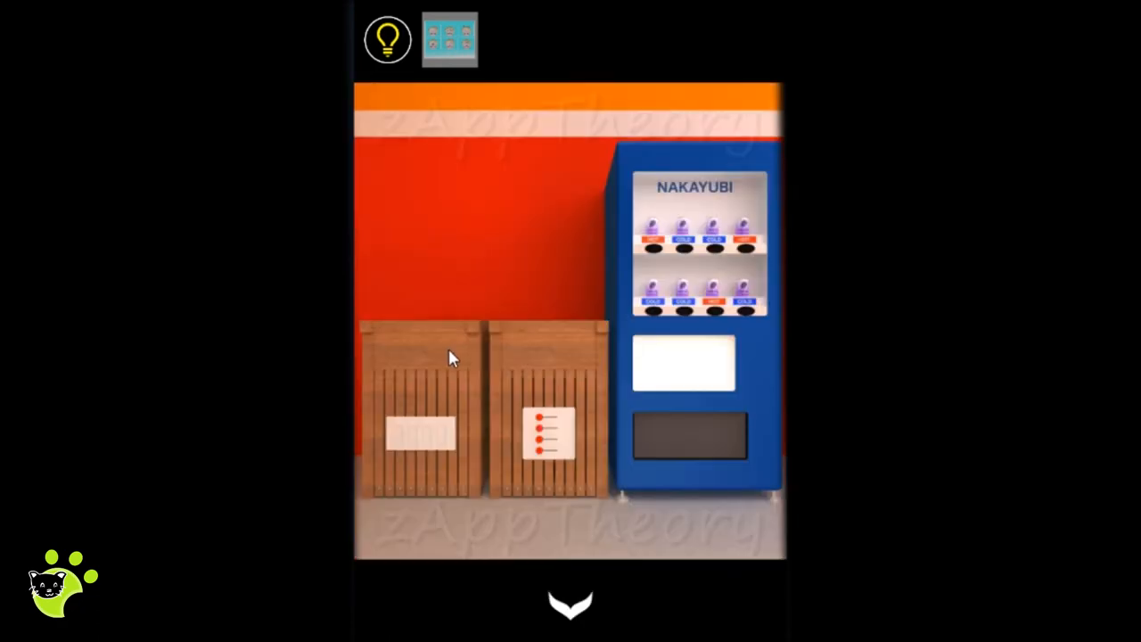
click(548, 428)
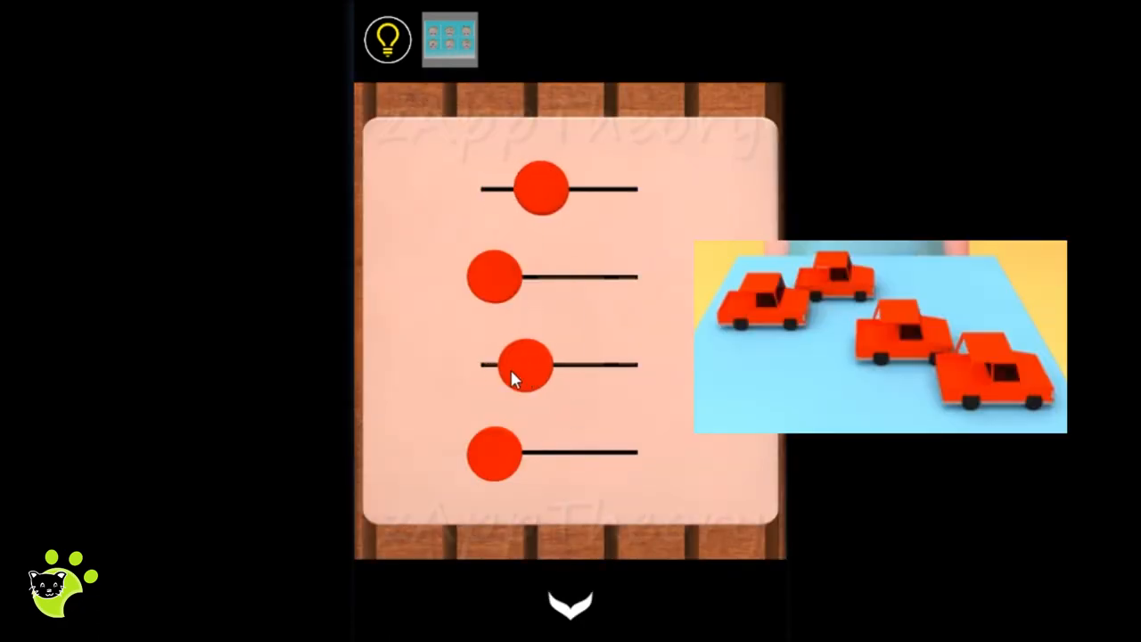
drag(530, 368, 588, 367)
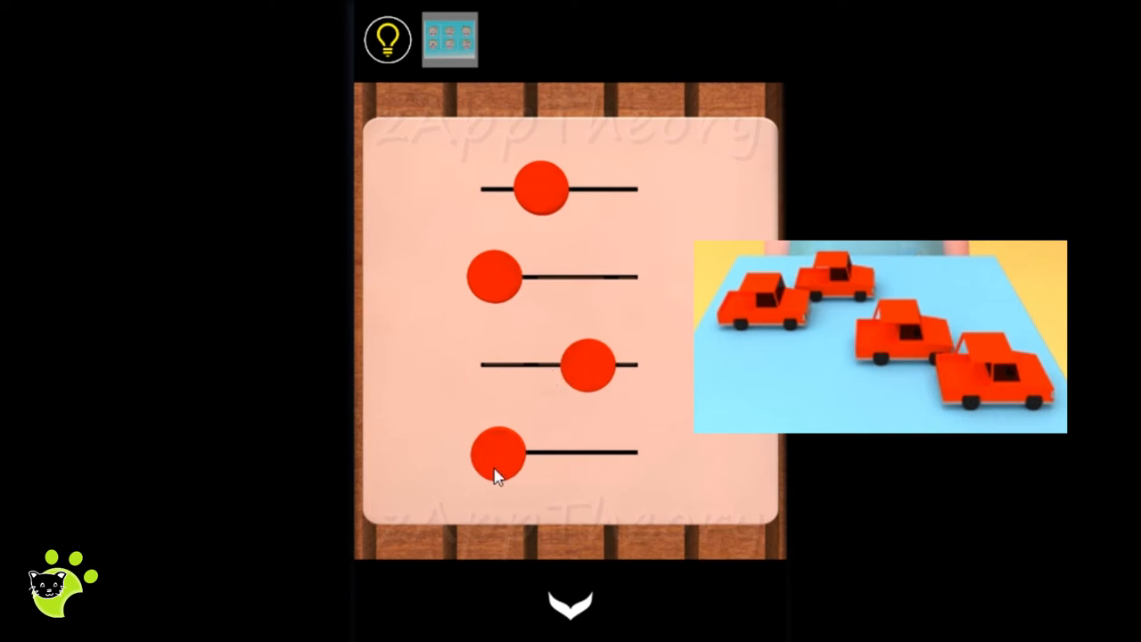
drag(499, 453, 635, 453)
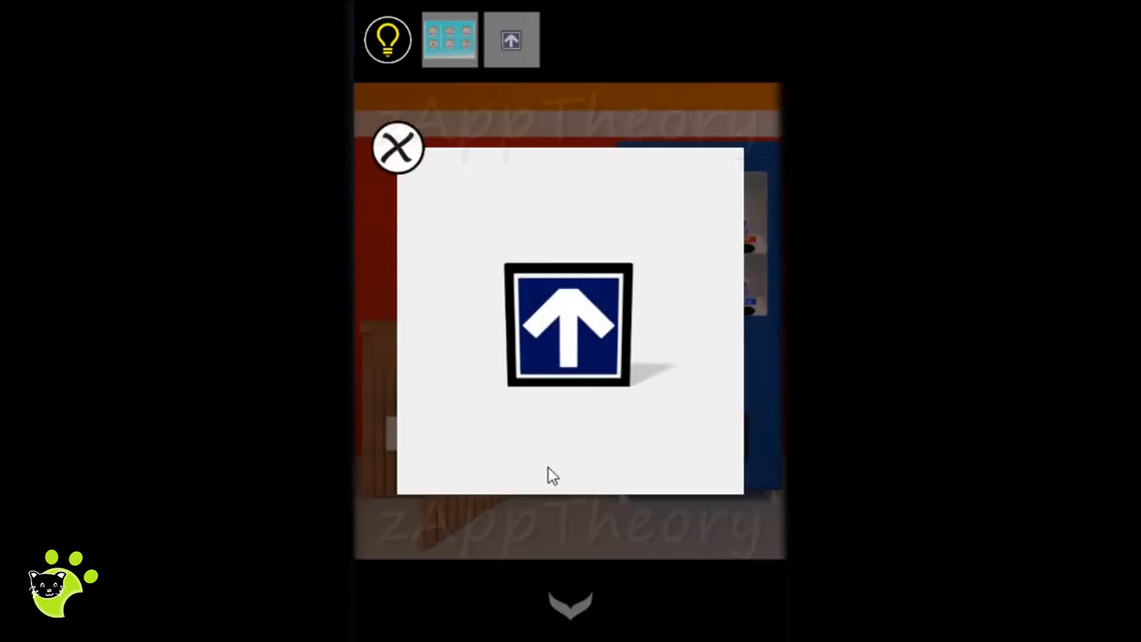
click(396, 147)
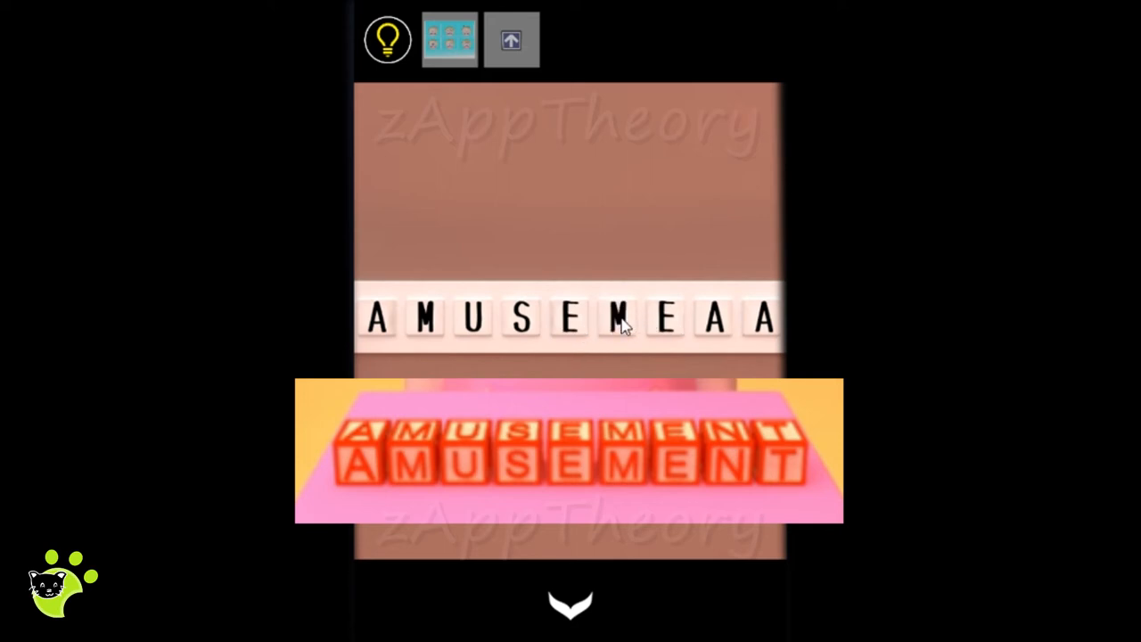
Step: Cycle the cabinet's letter slots to AMUSEMENT, take the down-arrow tile, and step back
click(611, 319)
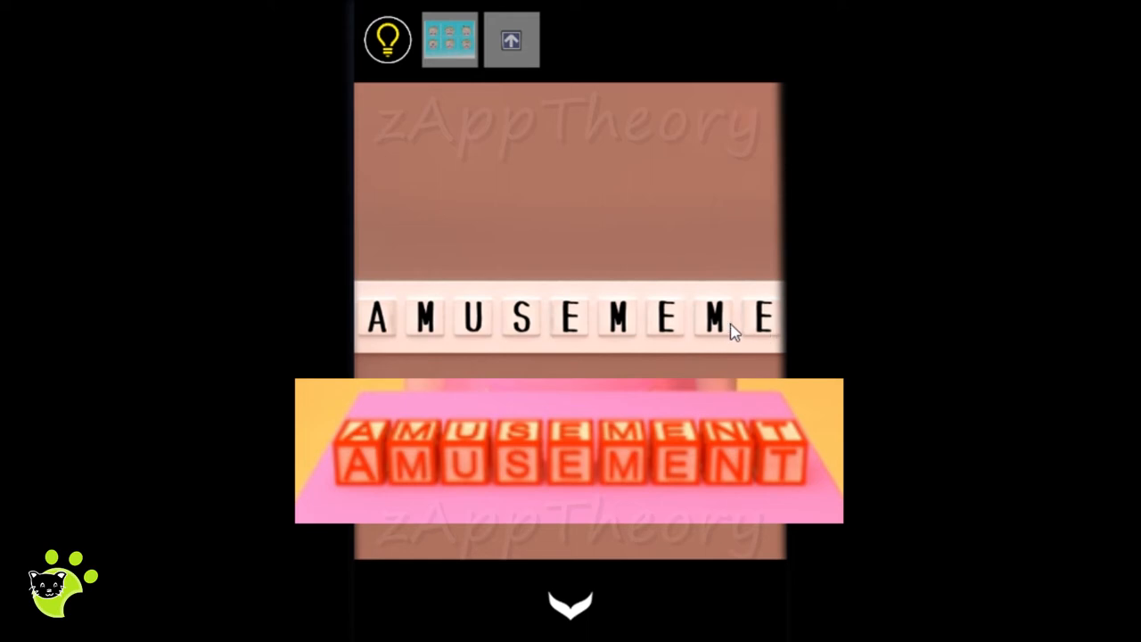
click(762, 318)
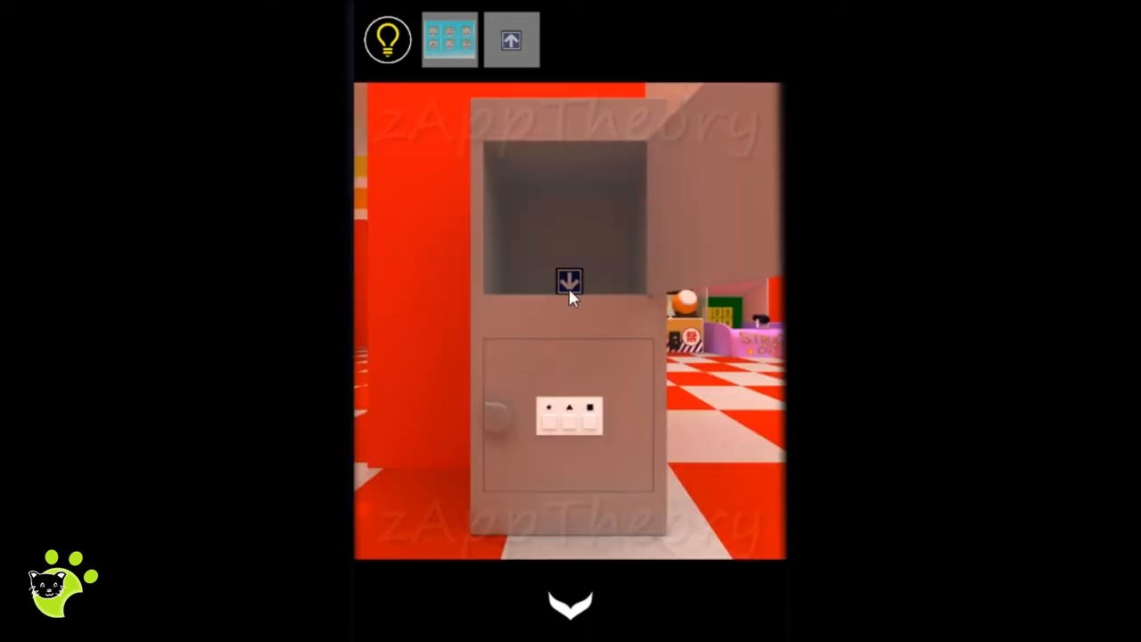
click(570, 284)
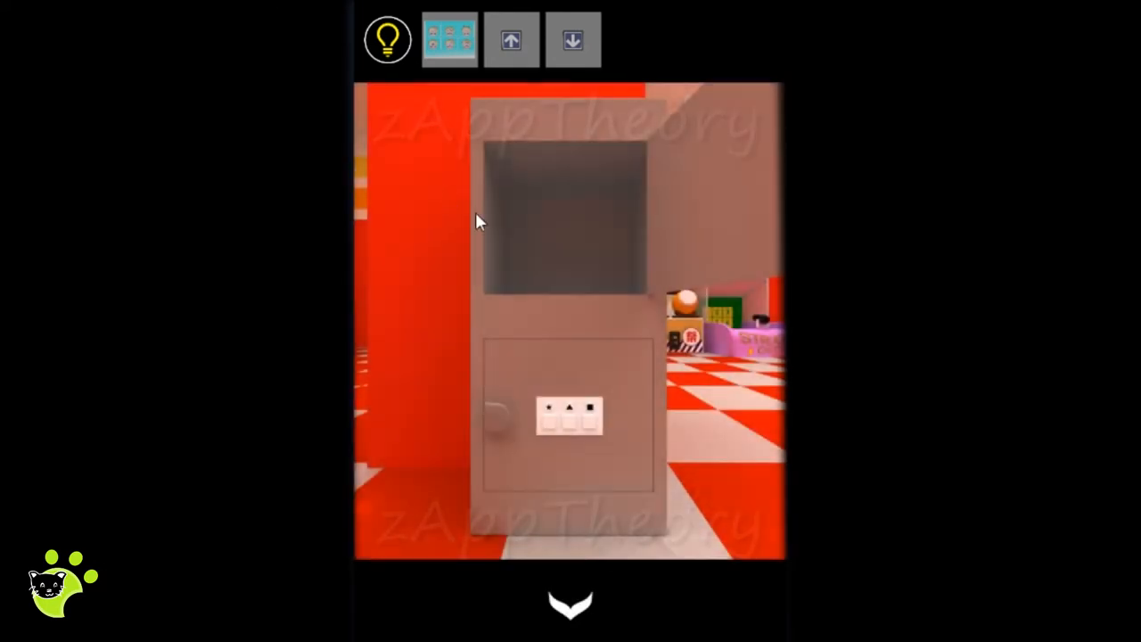
click(571, 605)
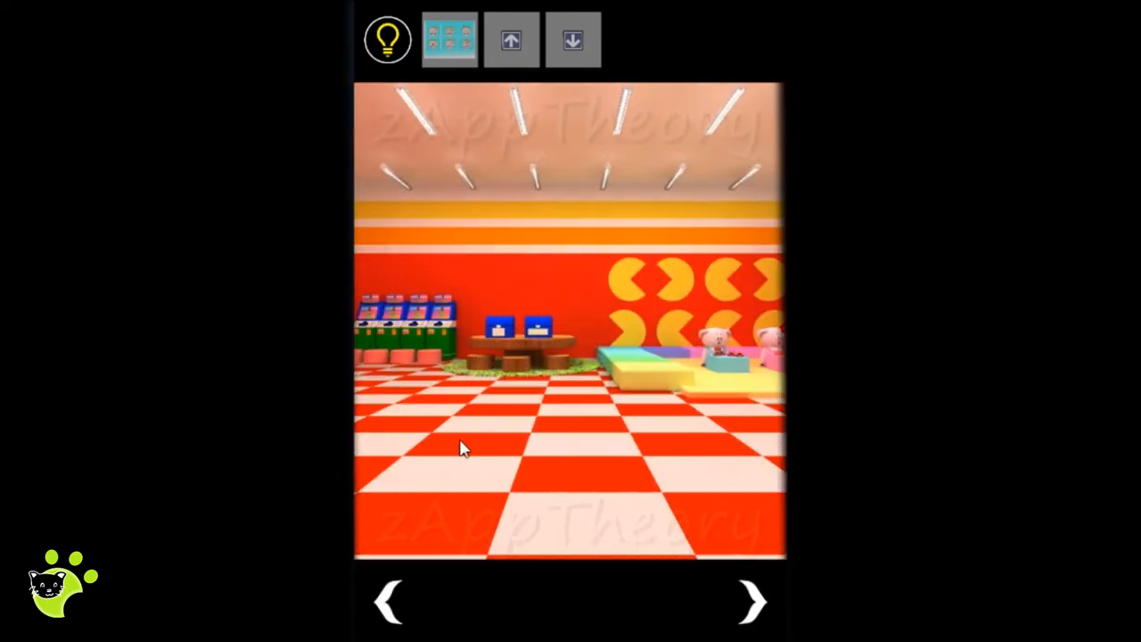
Step: Set the chest's six tiles to the bow, mustache and glasses symbols from the pig pictures
click(512, 343)
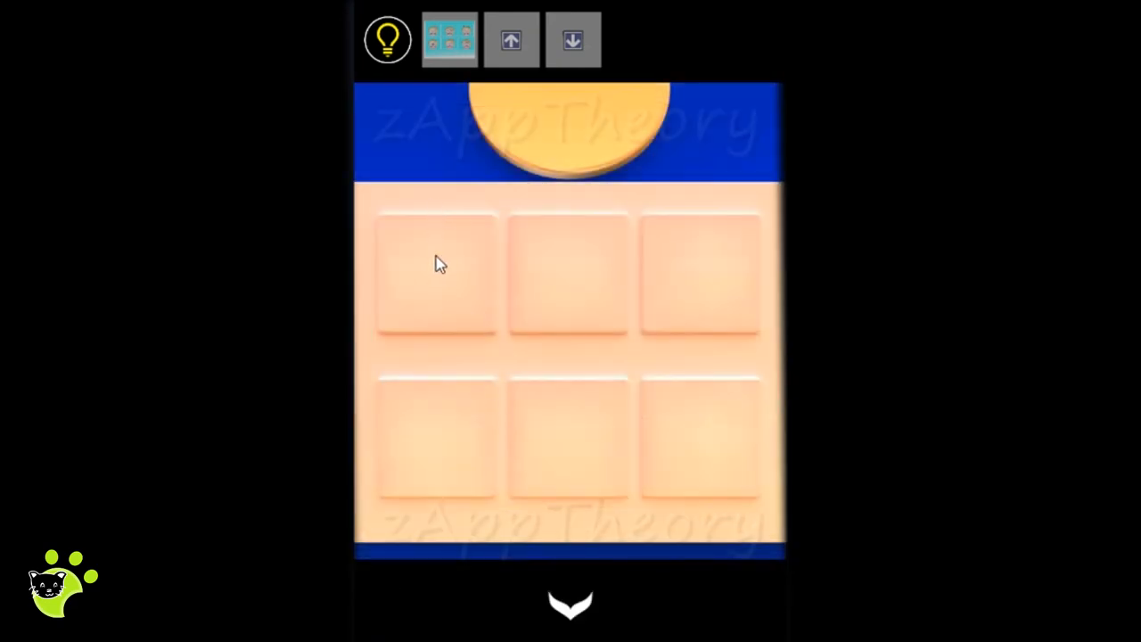
mouse_move(413, 185)
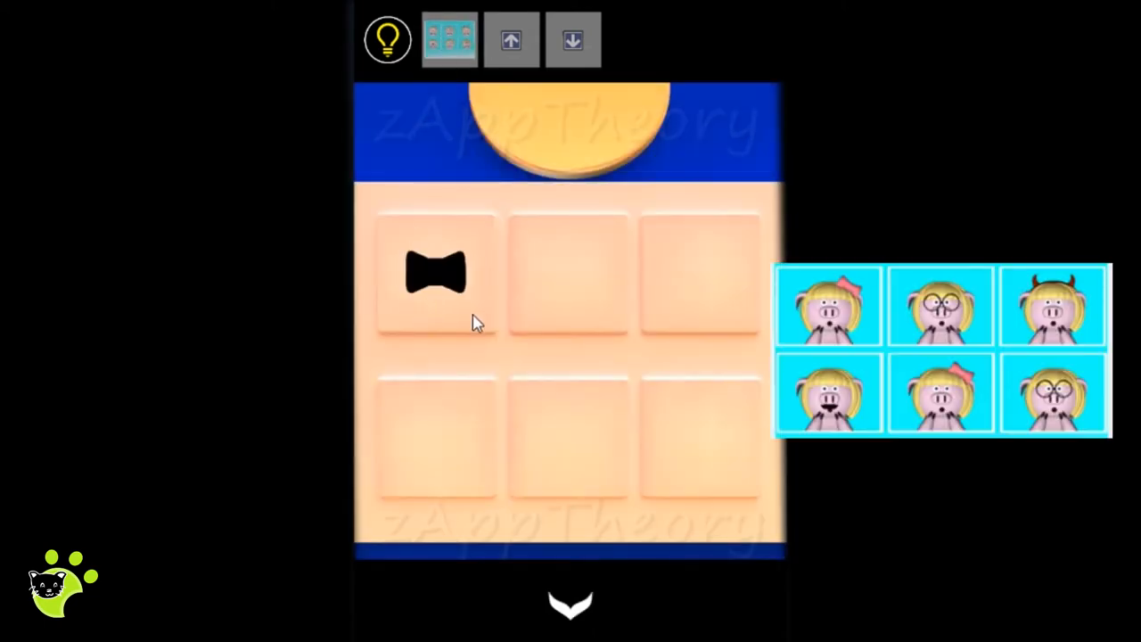
click(568, 436)
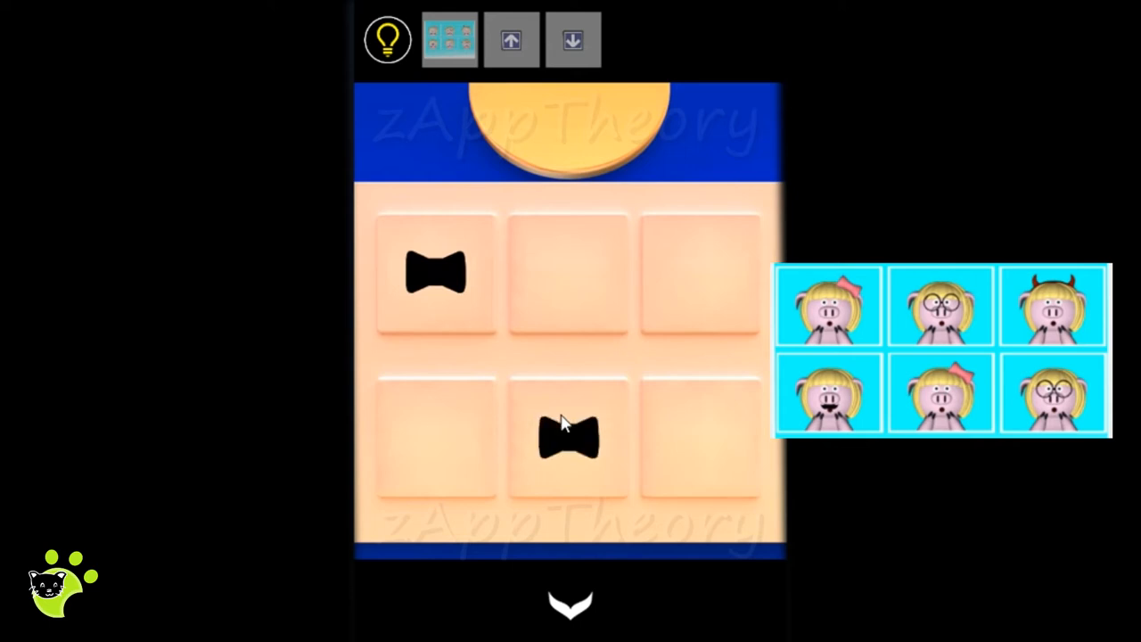
click(569, 273)
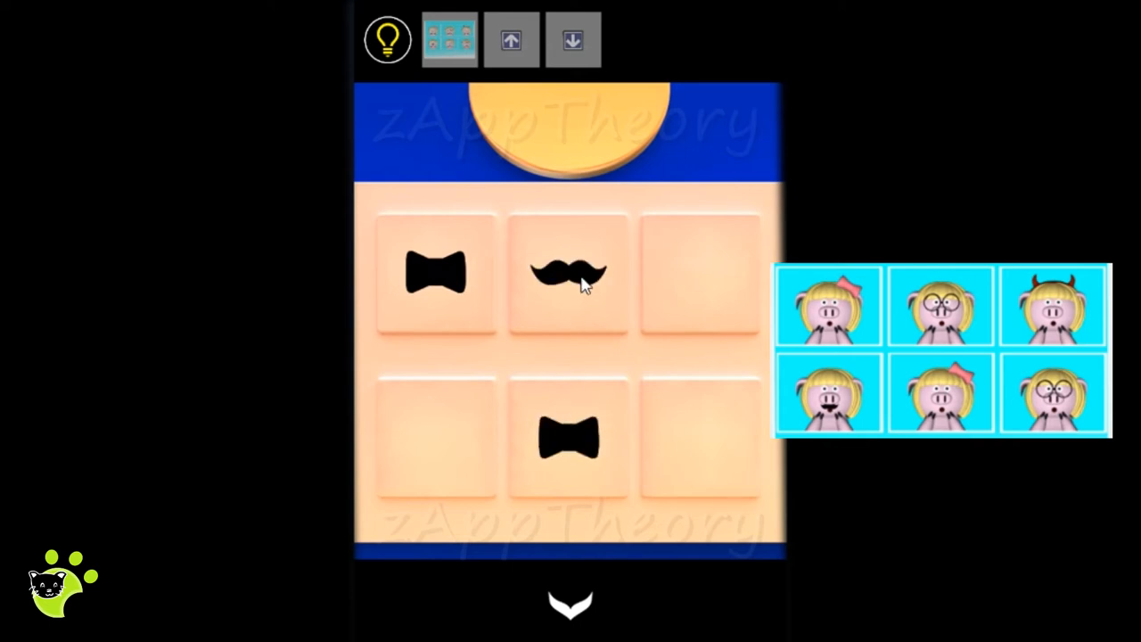
click(569, 272)
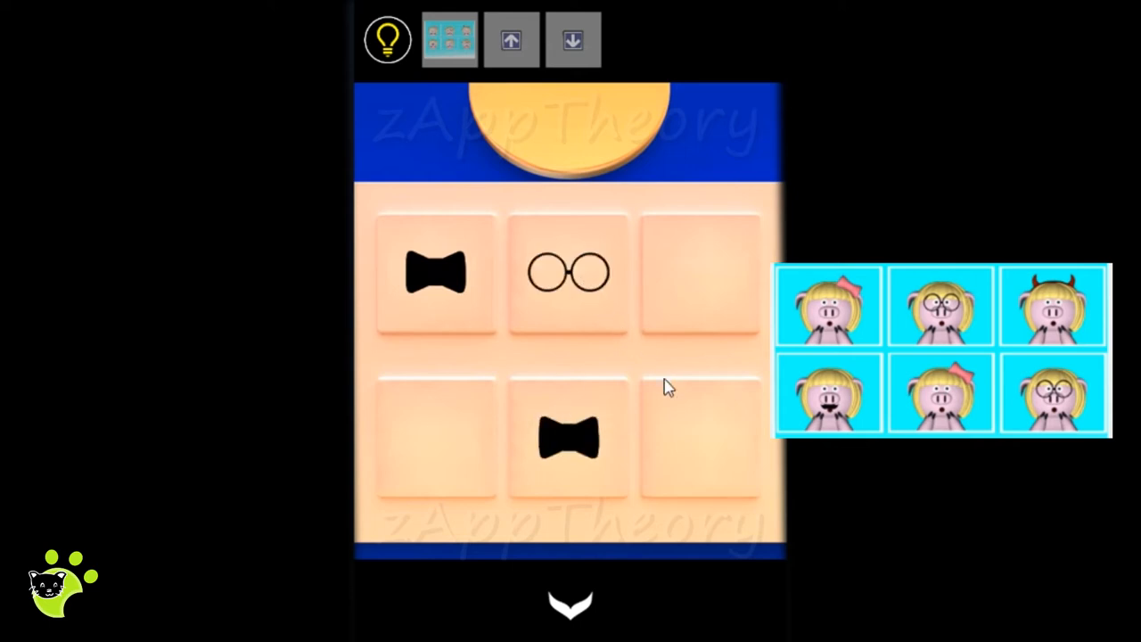
click(437, 436)
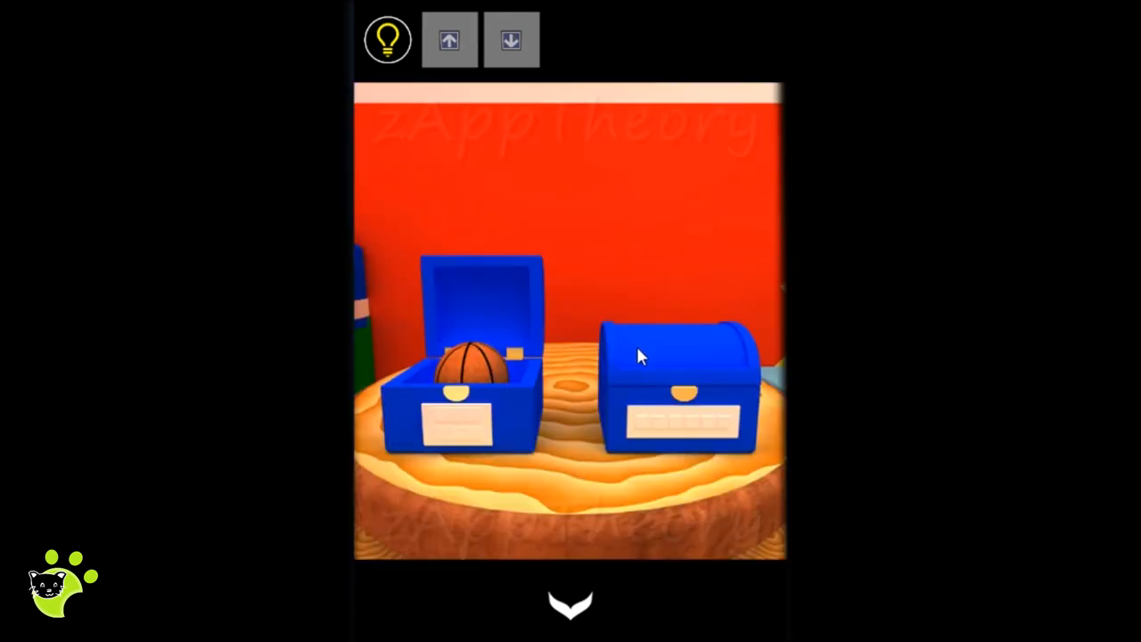
Step: Step back from the blue chests and walk over to the elevator
click(472, 365)
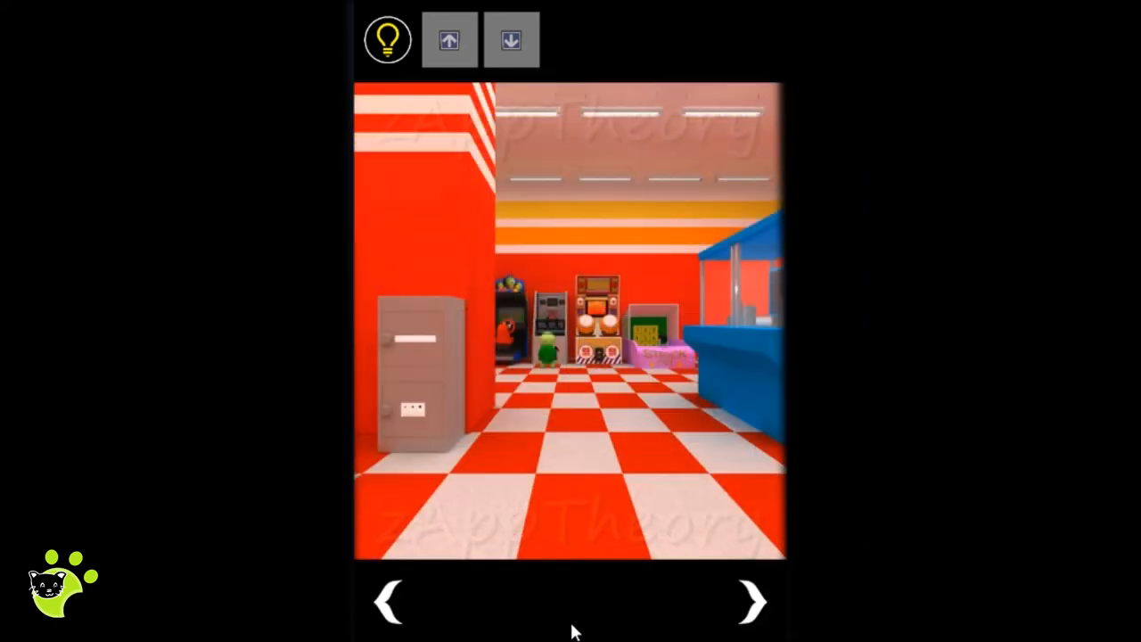
click(389, 602)
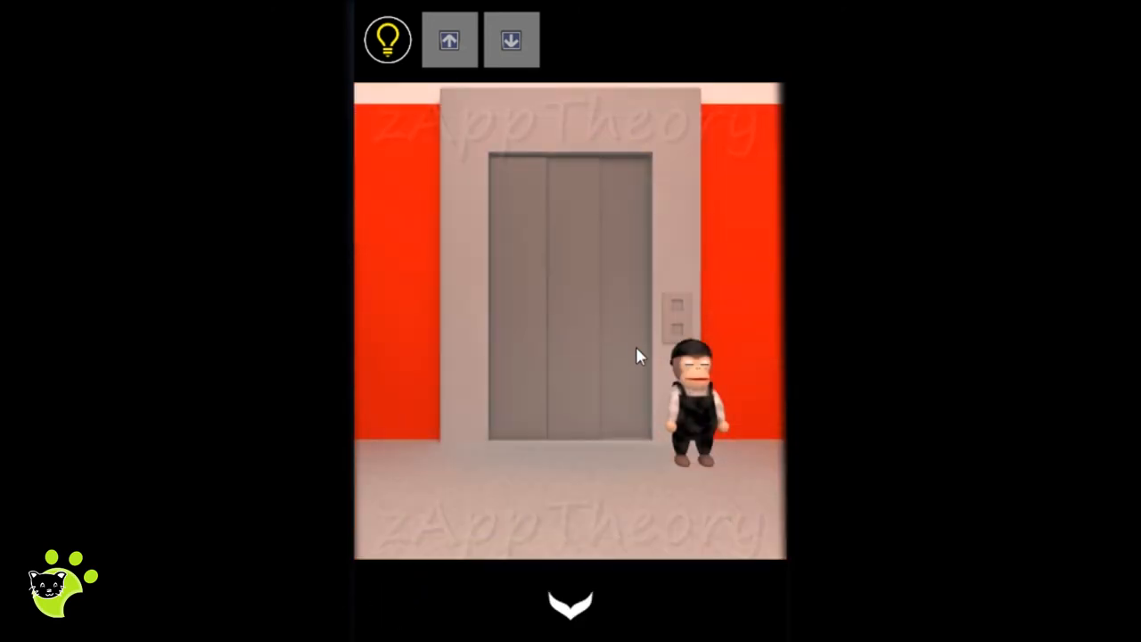
Step: Place the up and down arrow buttons in the elevator panel and press them in hinted order
click(448, 39)
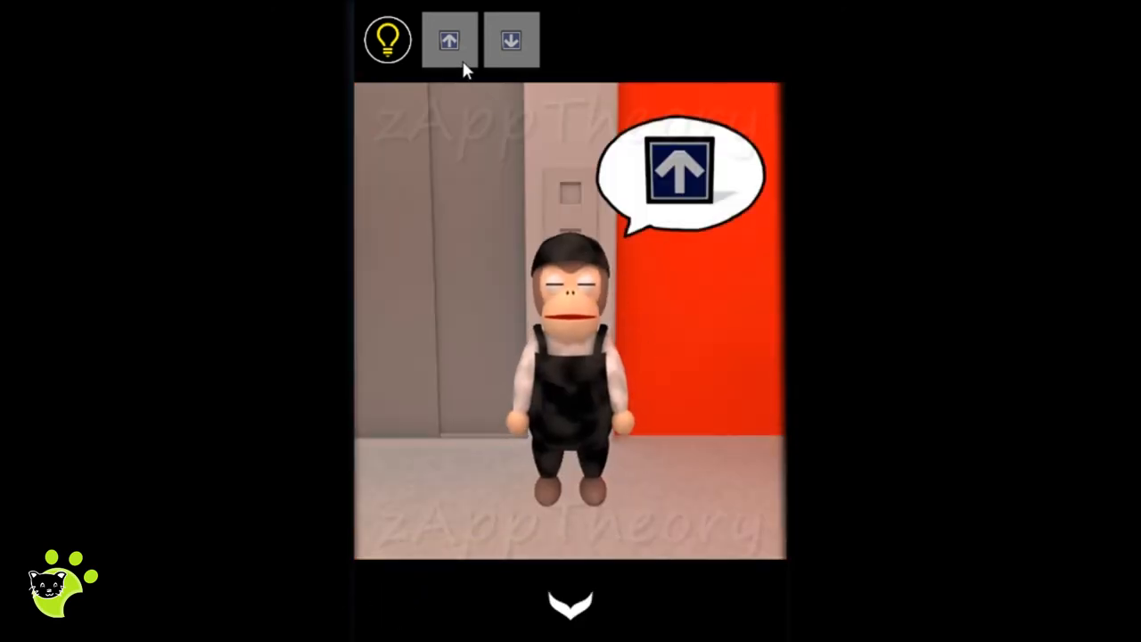
click(449, 39)
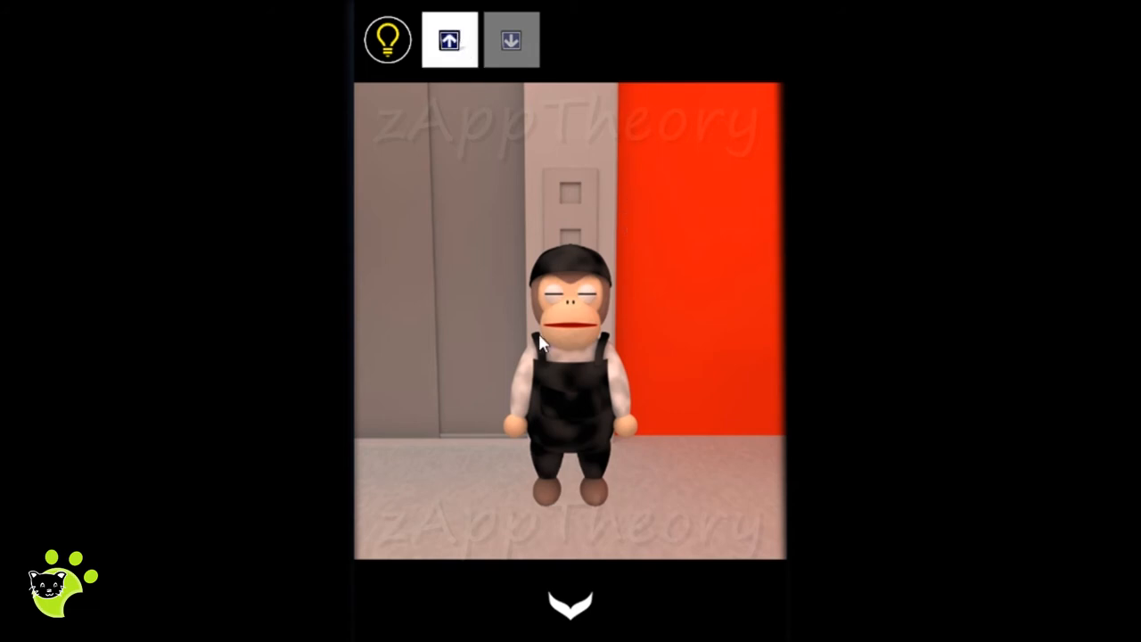
click(511, 39)
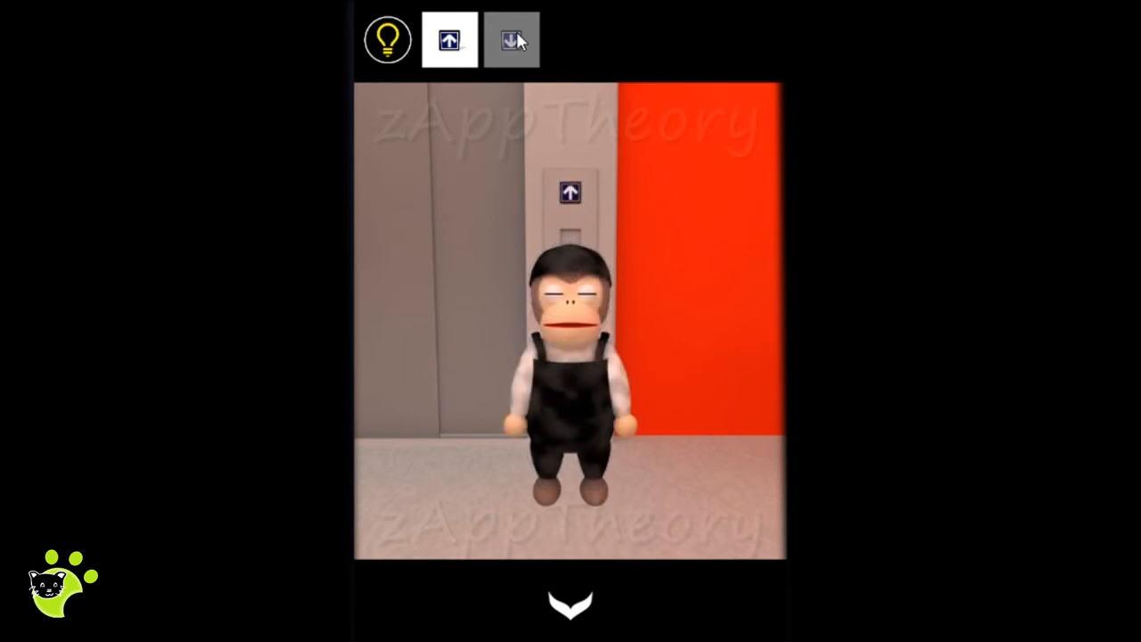
click(510, 40)
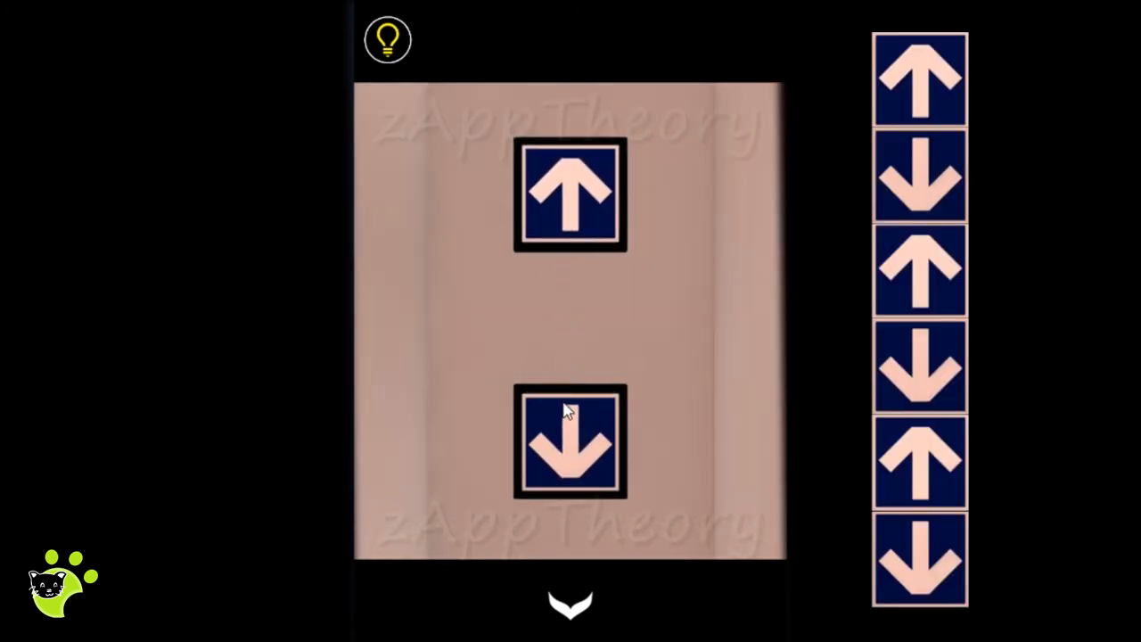
click(569, 441)
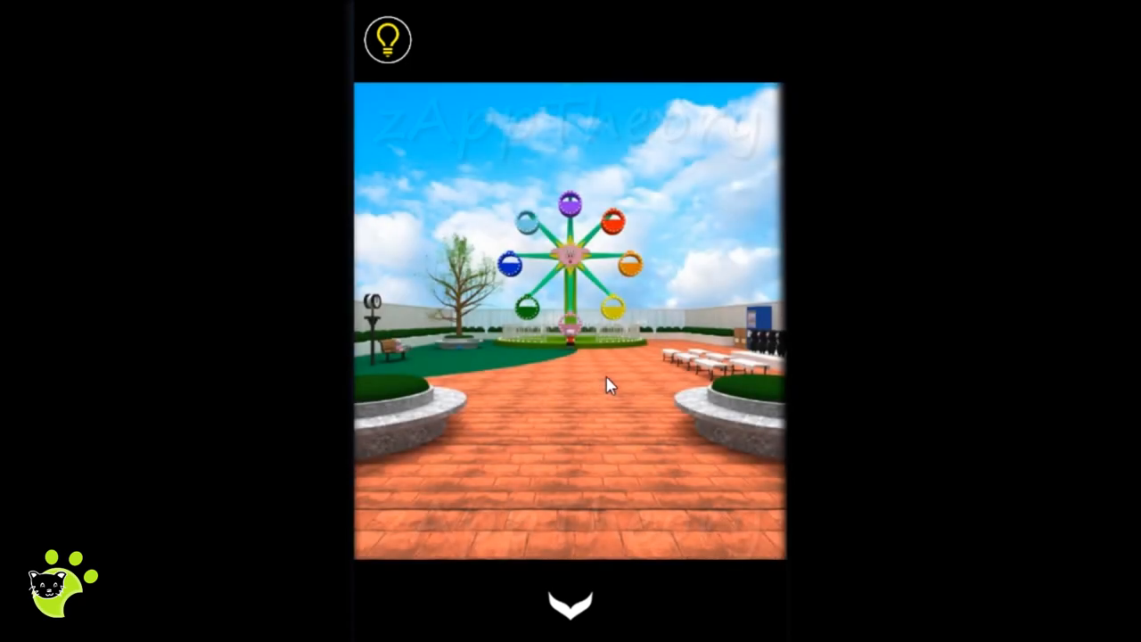
mouse_move(376, 319)
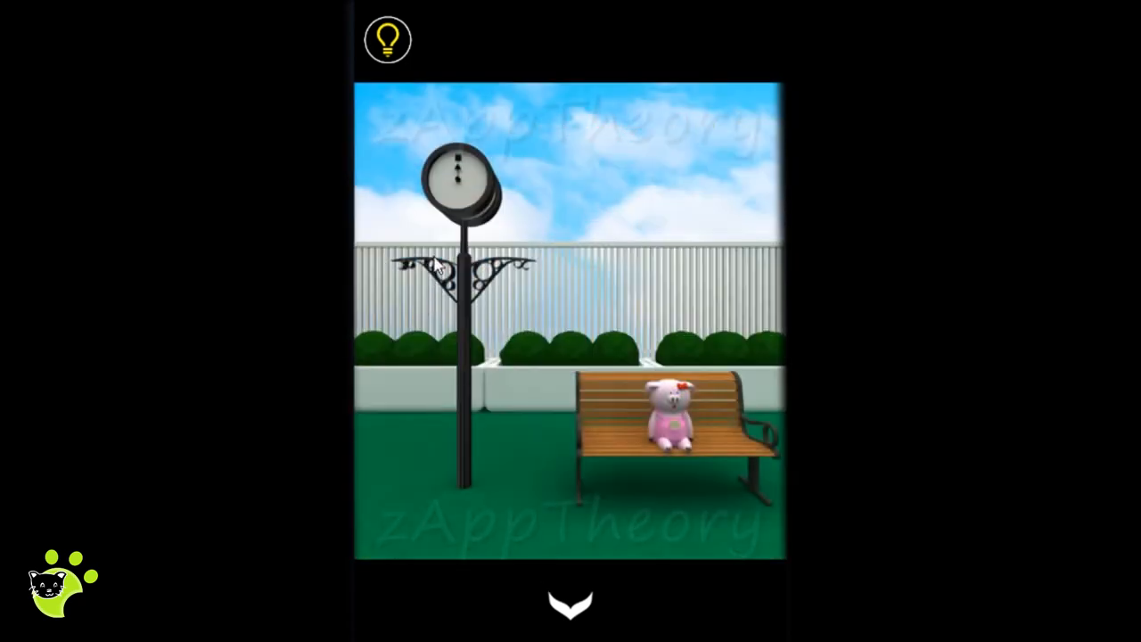
Step: View the lamp-post clock and bench pig, then examine the locked box by the tree
click(468, 183)
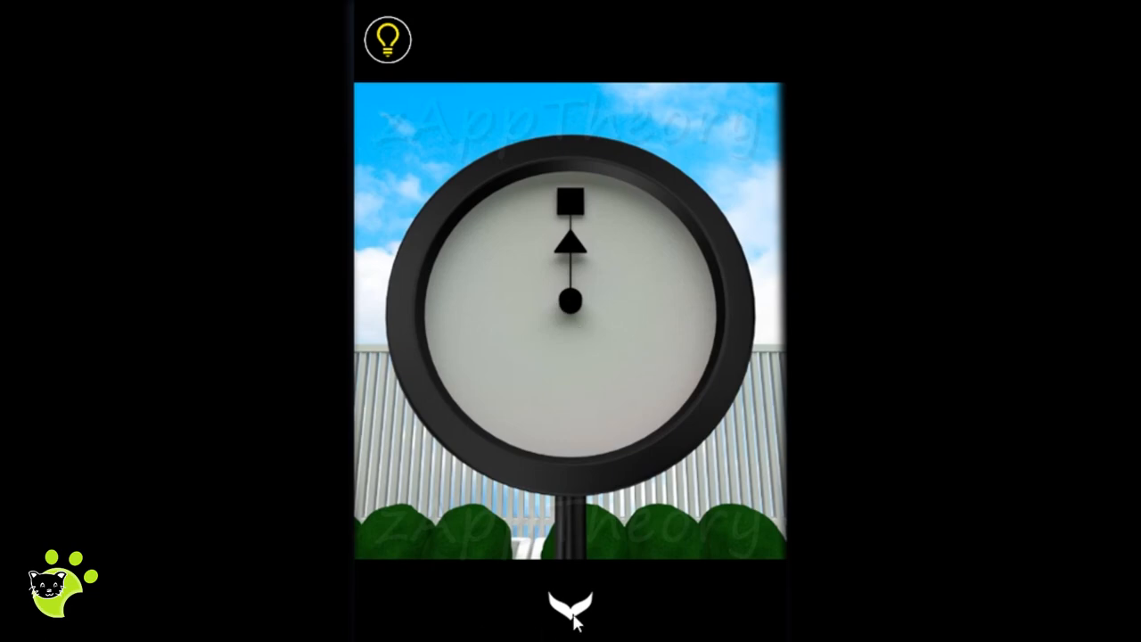
click(570, 608)
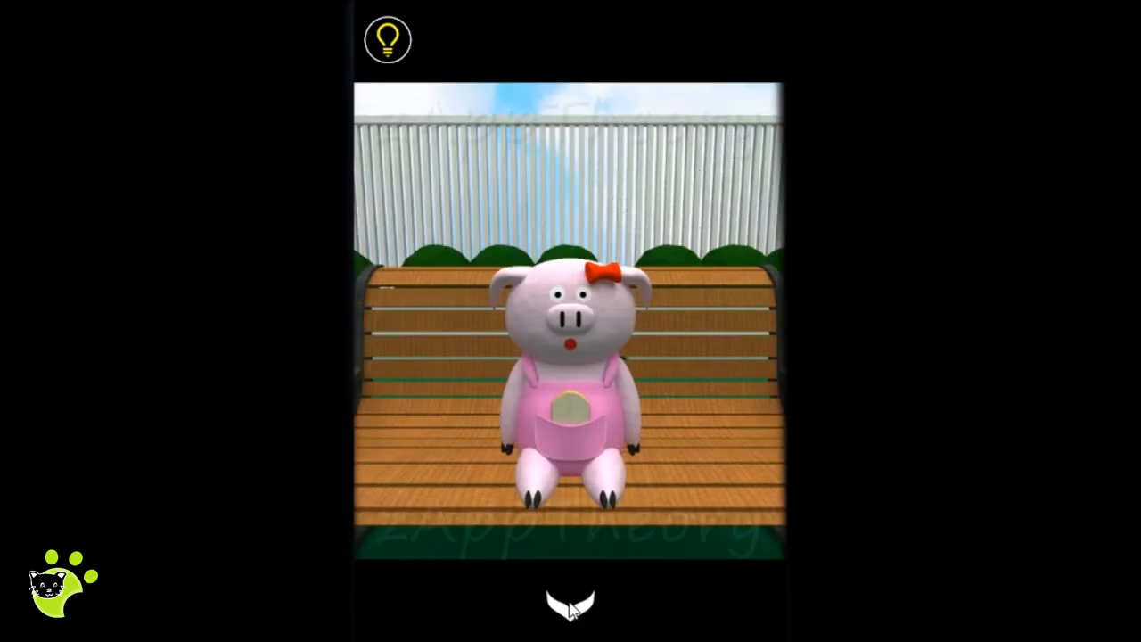
click(570, 604)
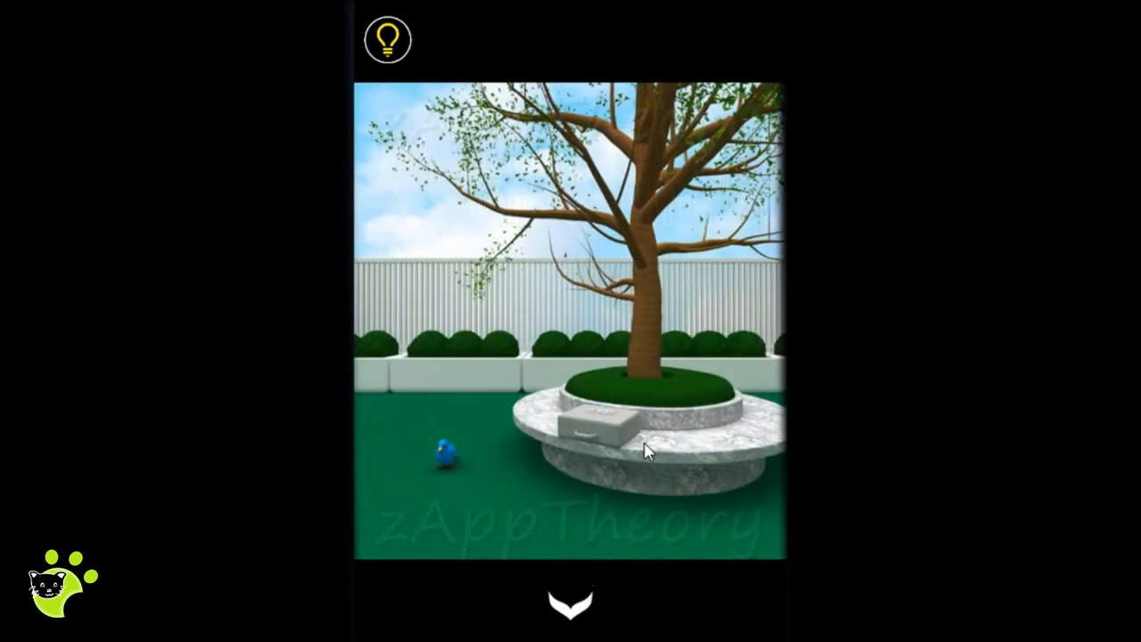
click(588, 426)
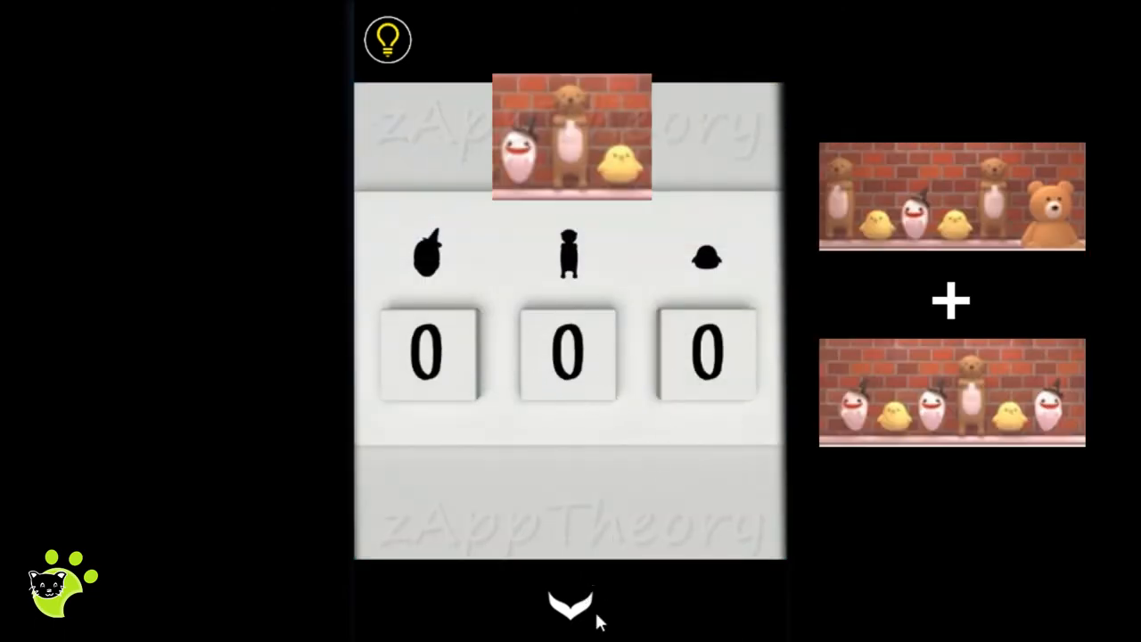
Step: Dial the animal-count code starting with 2, then take the black band with red gem
click(428, 352)
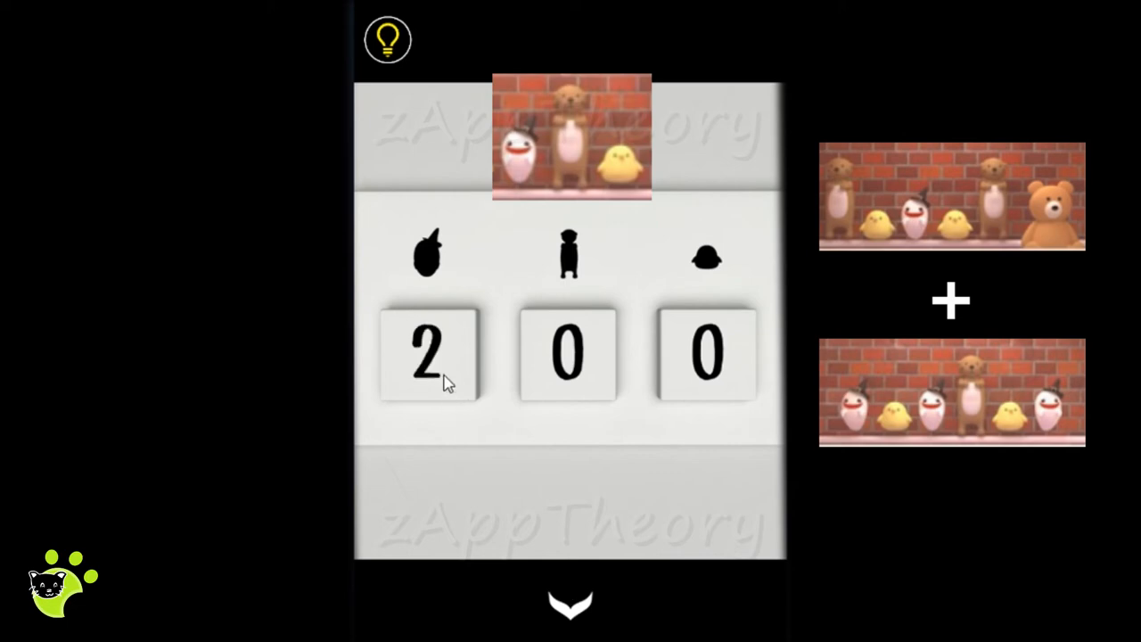
click(569, 352)
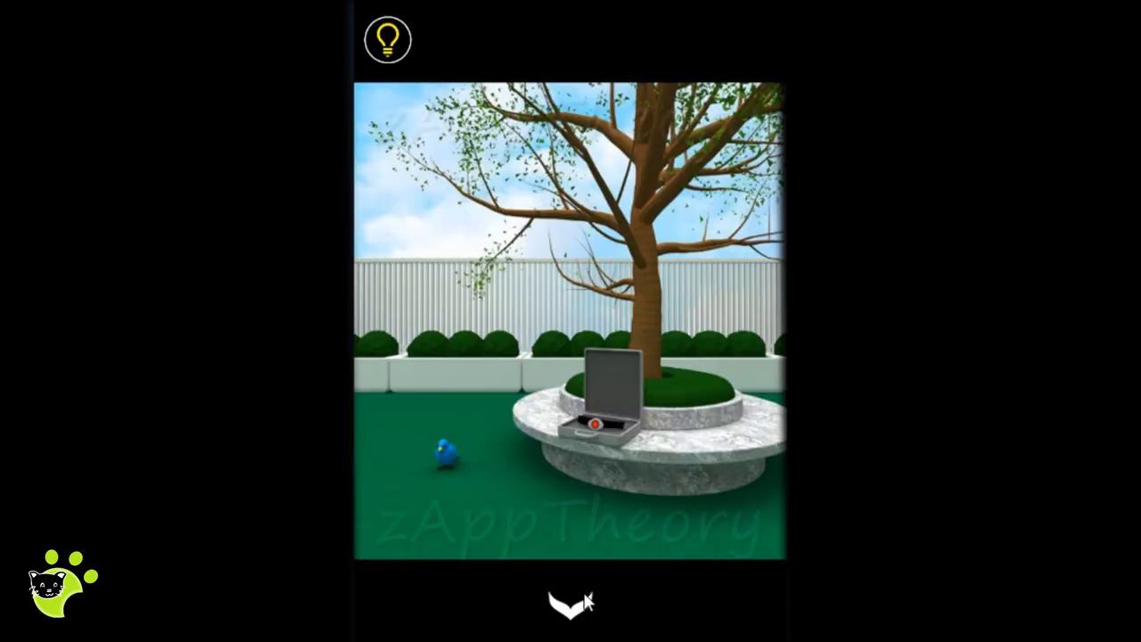
click(593, 424)
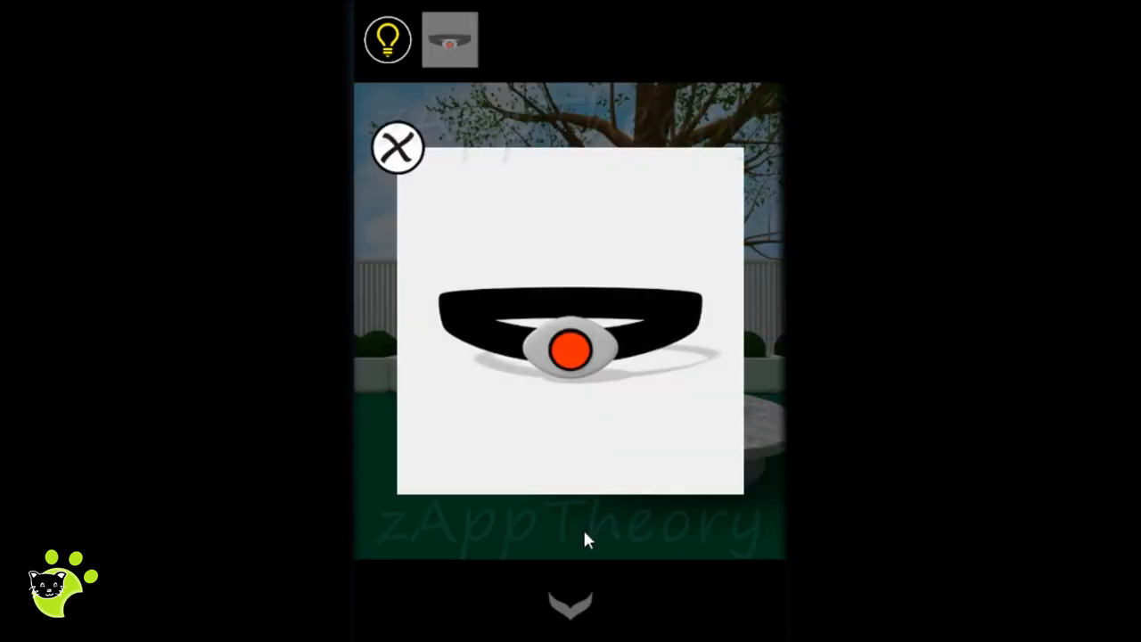
click(397, 147)
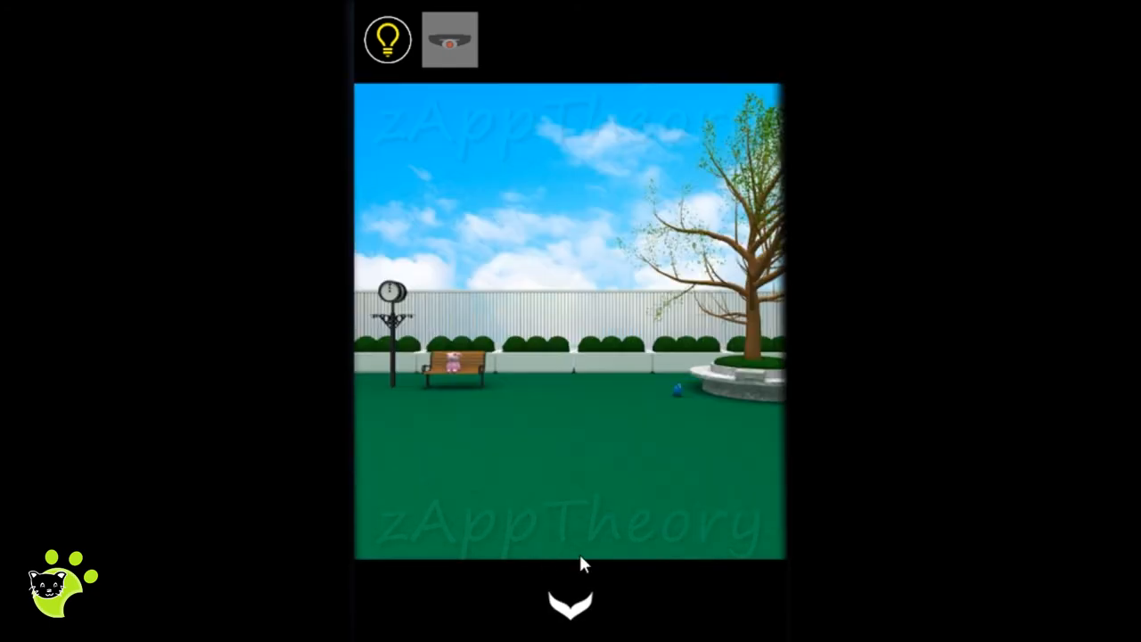
Step: Visit the ferris-wheel pig, then try turning the rooftop crate's first tile purple
click(570, 604)
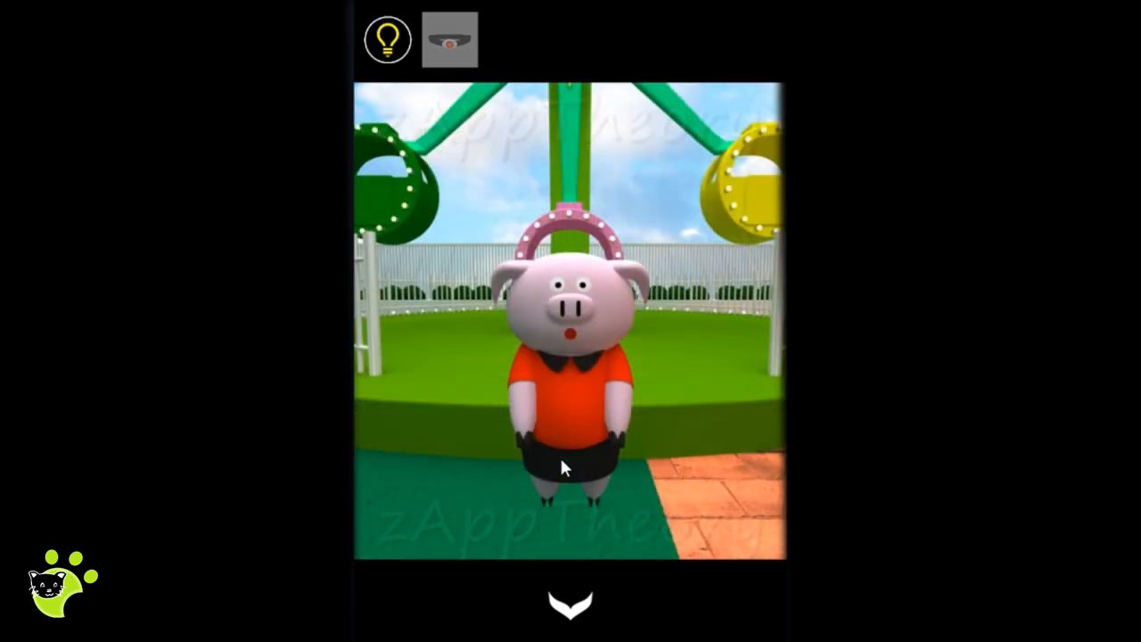
mouse_move(570, 604)
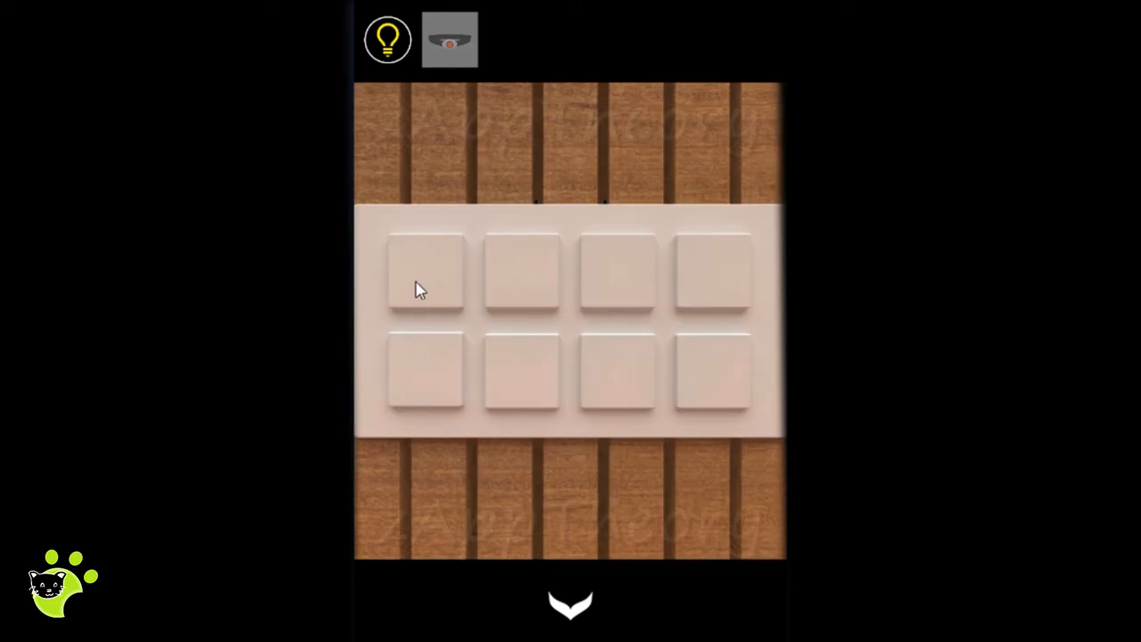
click(426, 270)
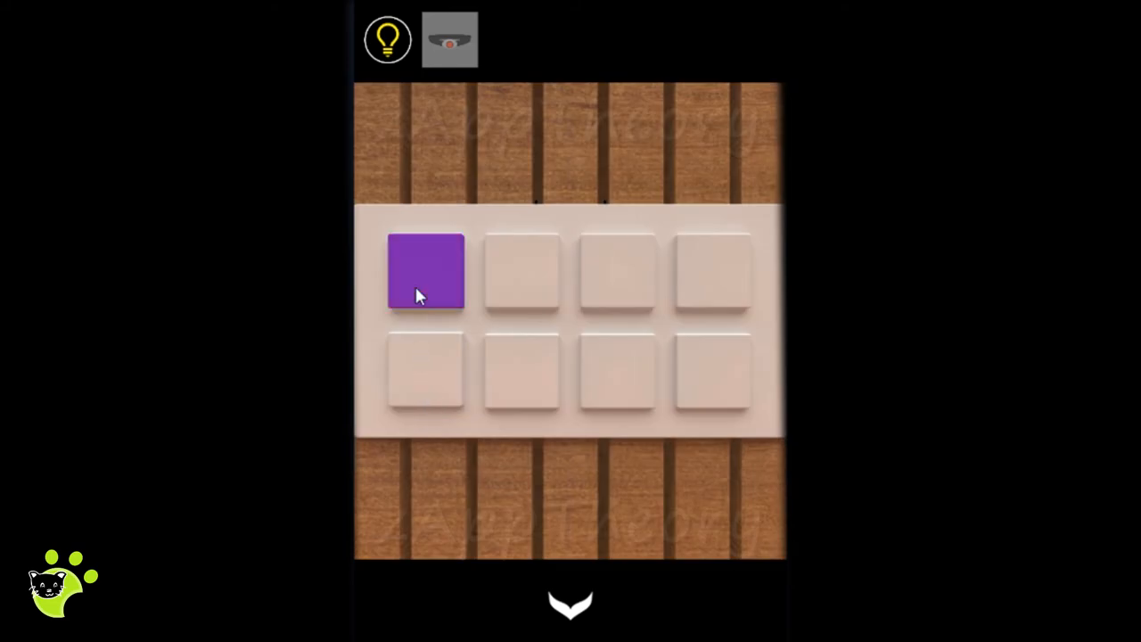
click(425, 270)
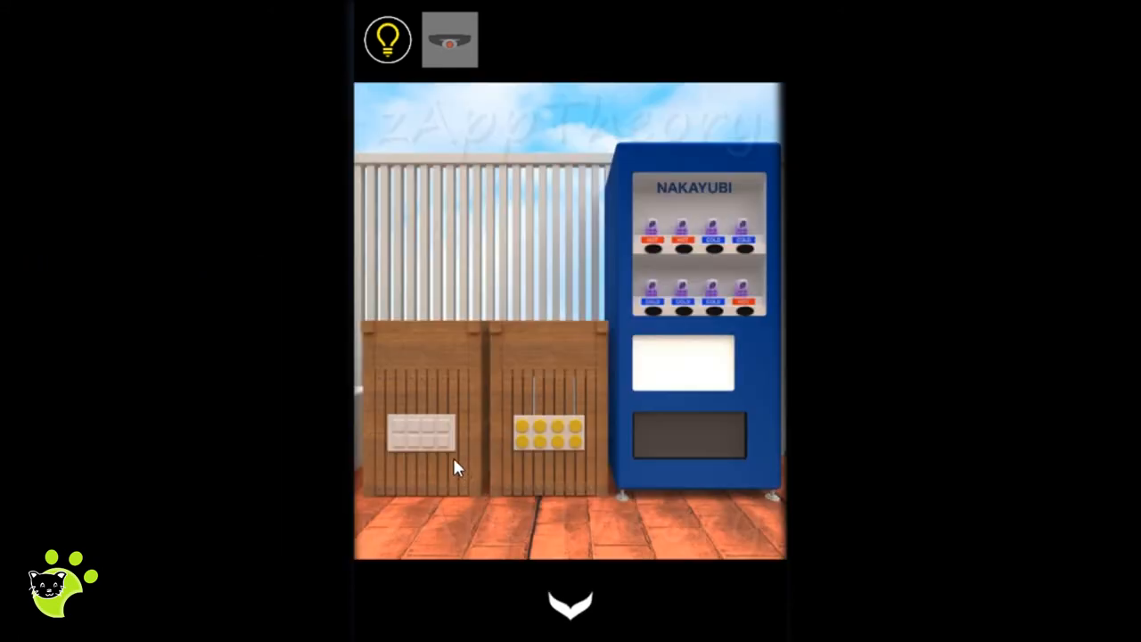
Step: Colour the crate tiles red-purple-blue-purple on top, finish the bottom row, and inspect card 20502
click(421, 432)
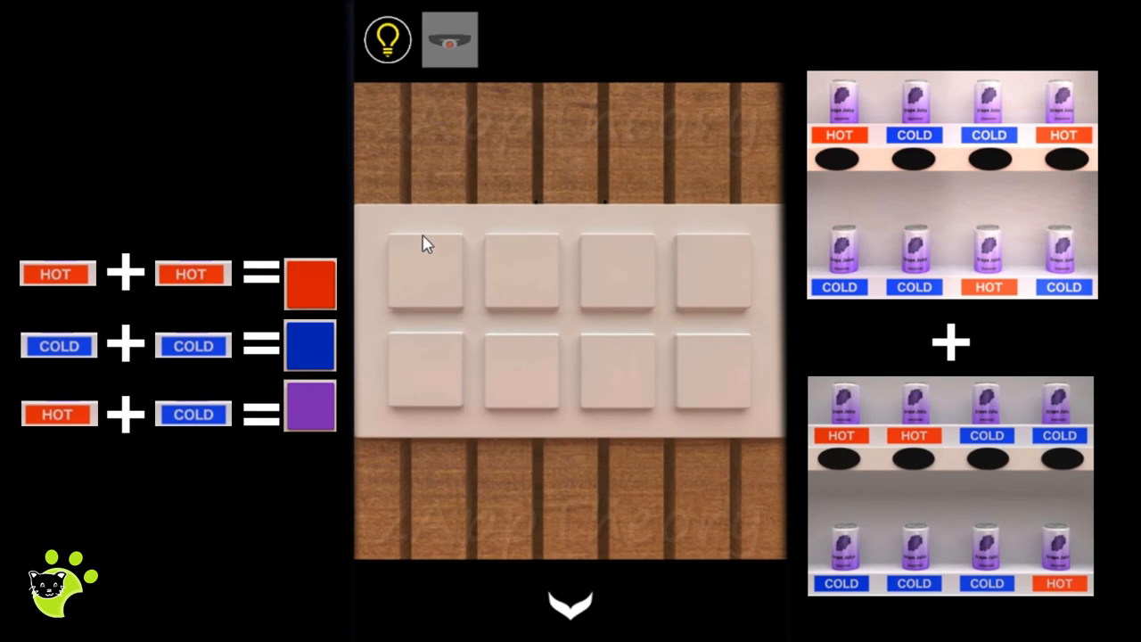
click(425, 272)
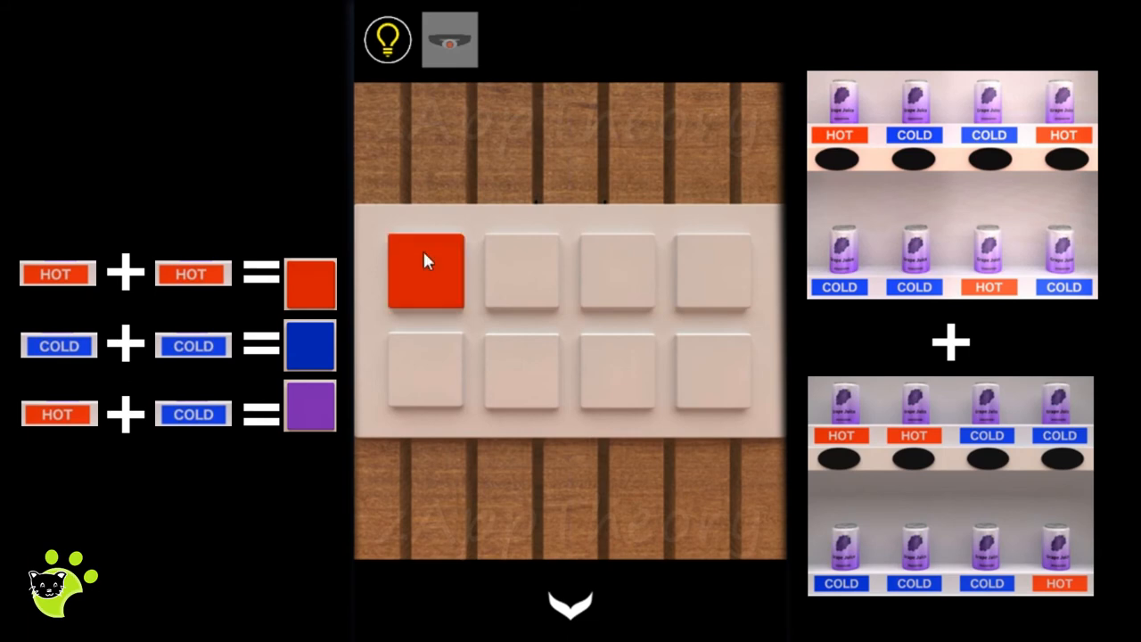
click(521, 272)
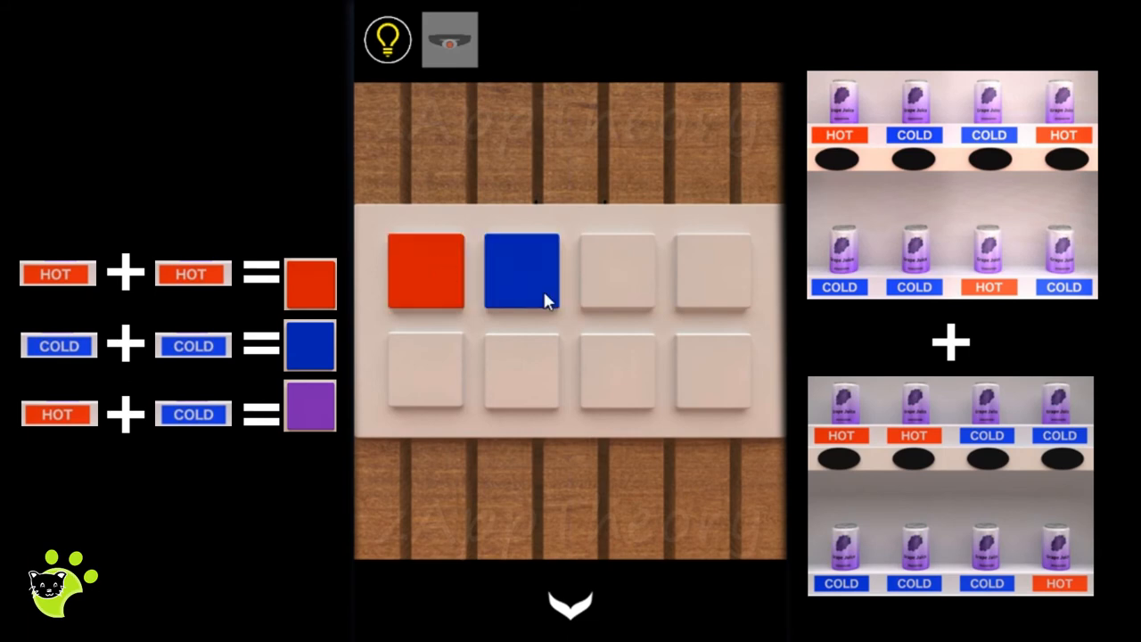
click(521, 270)
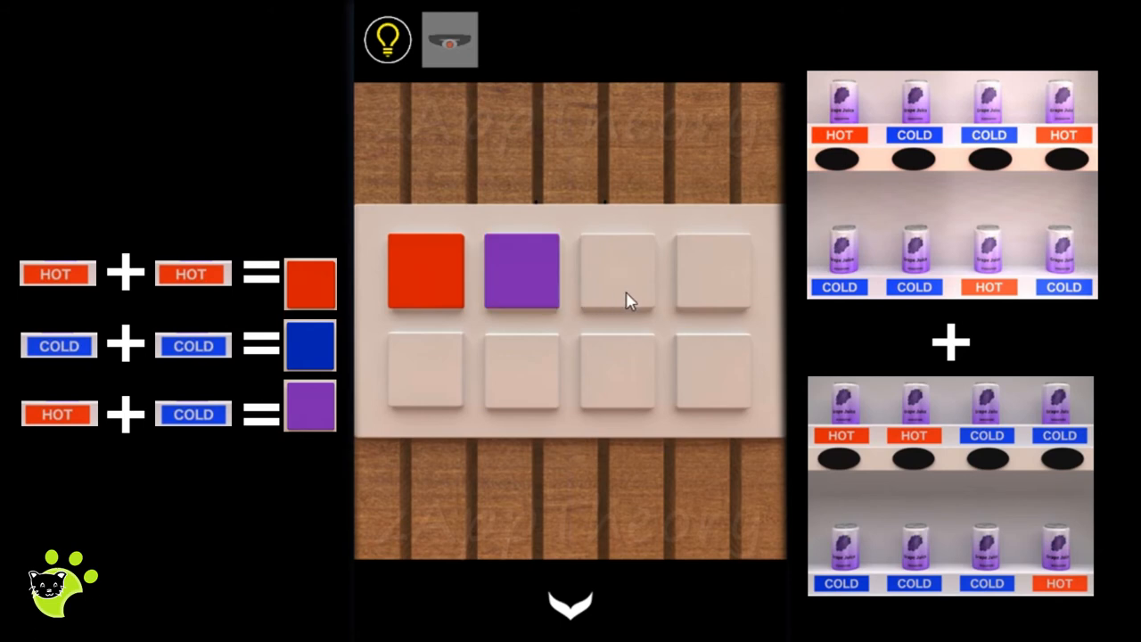
click(617, 270)
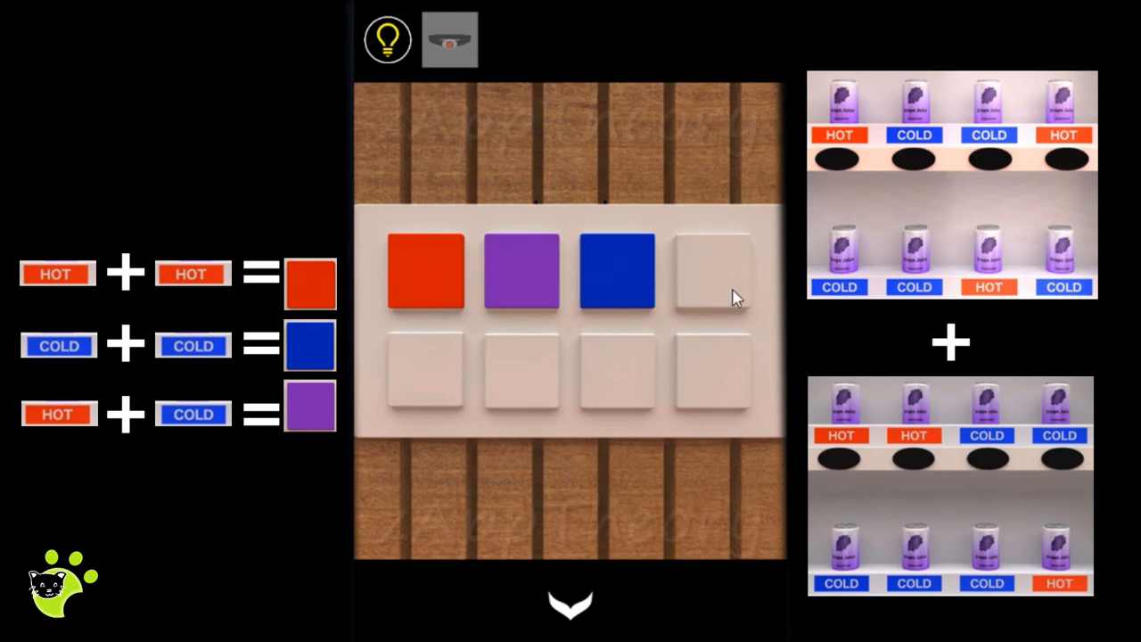
click(711, 270)
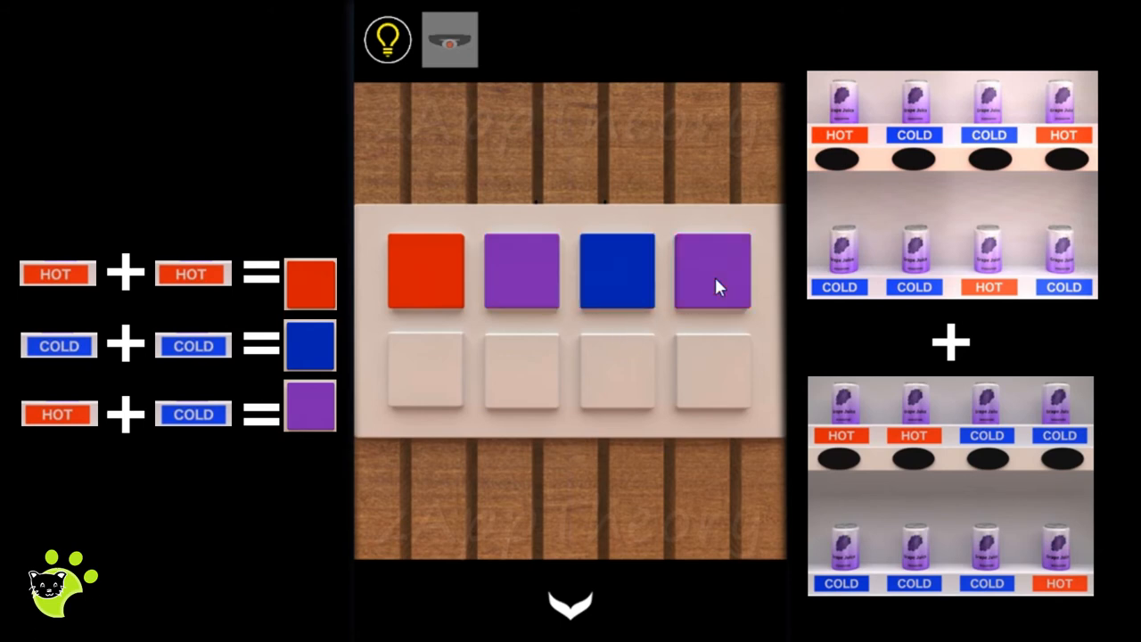
mouse_move(475, 406)
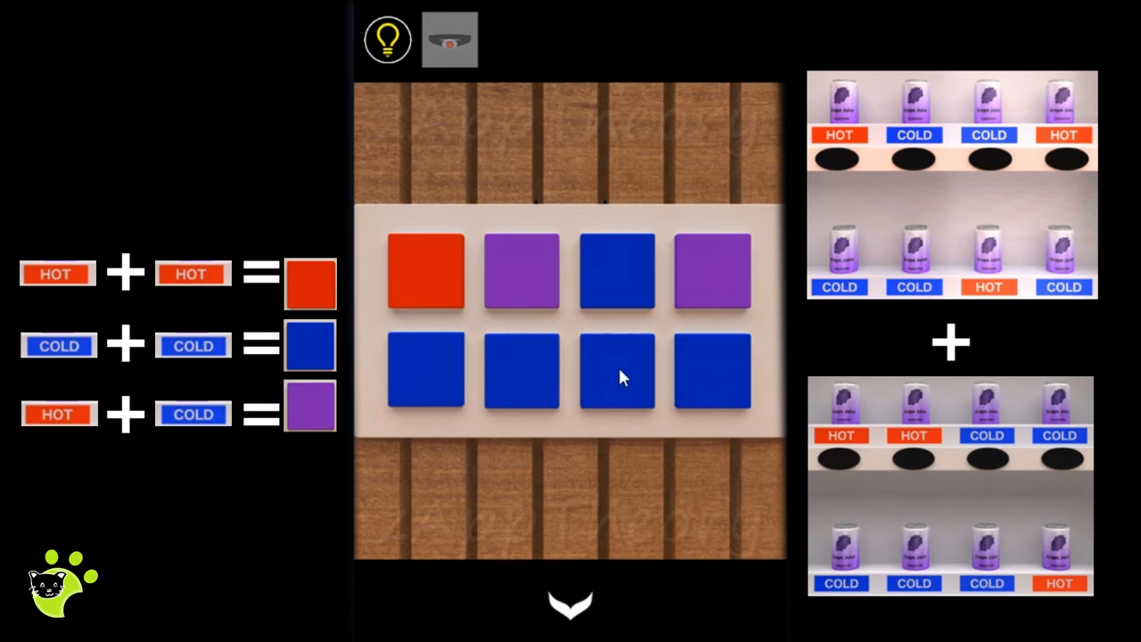
click(615, 370)
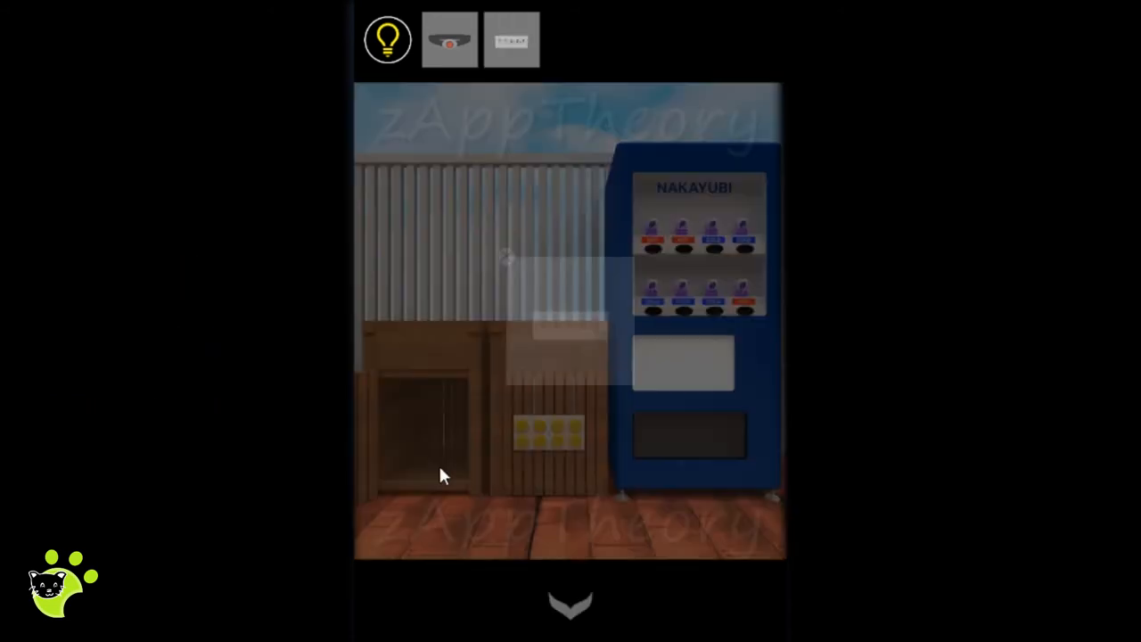
click(549, 432)
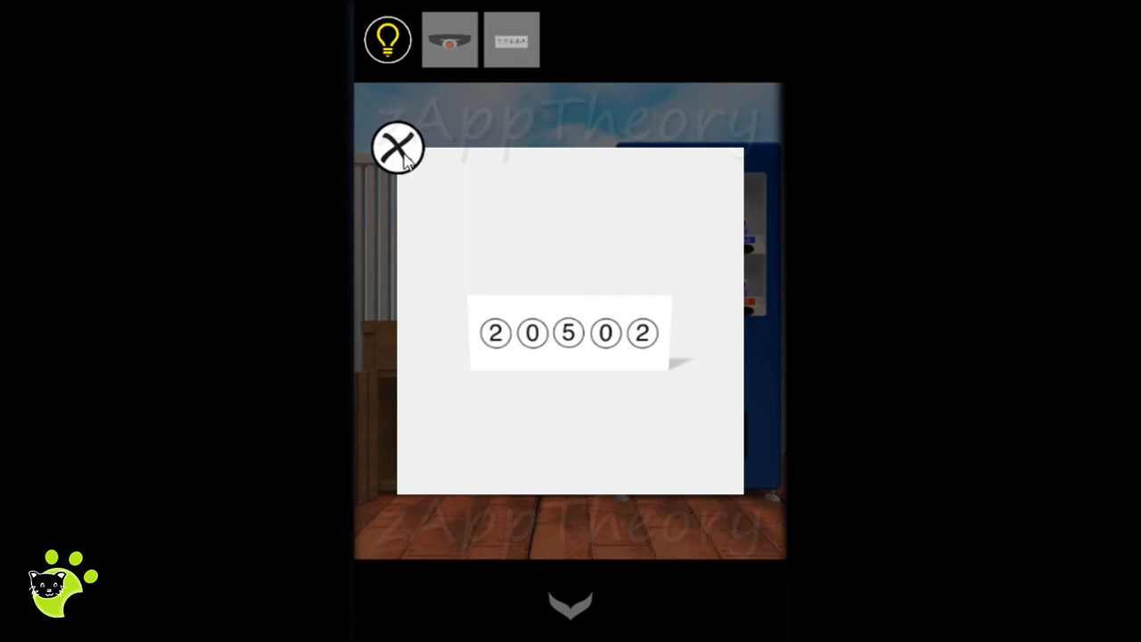
Step: Flip the four yellow buttons to < > < > to open the crate and take the star wand
click(397, 147)
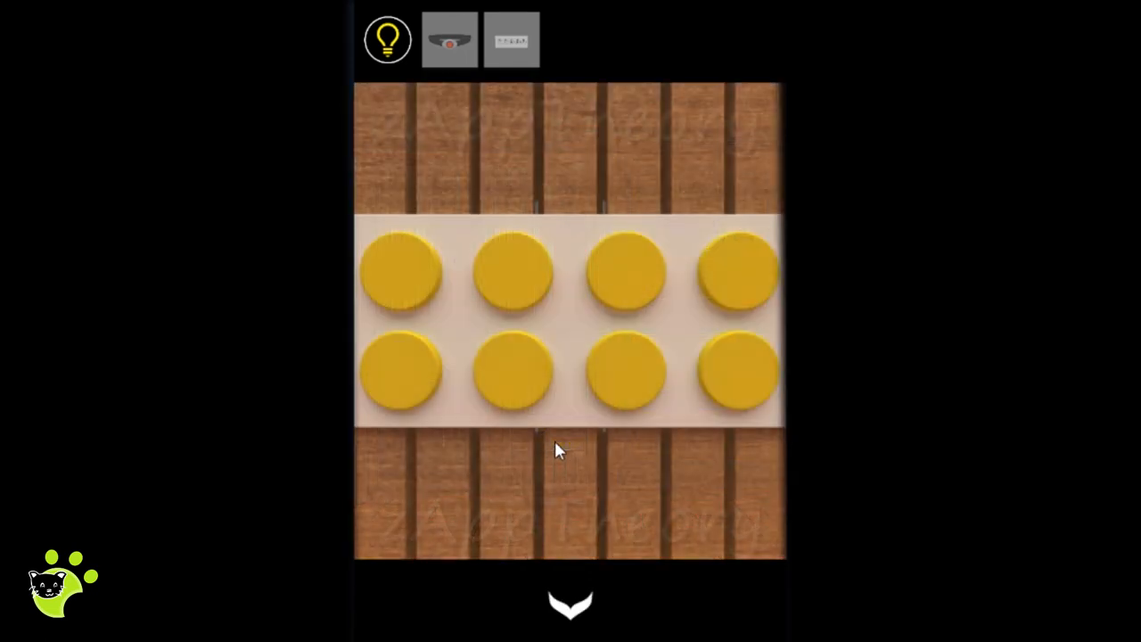
mouse_move(549, 468)
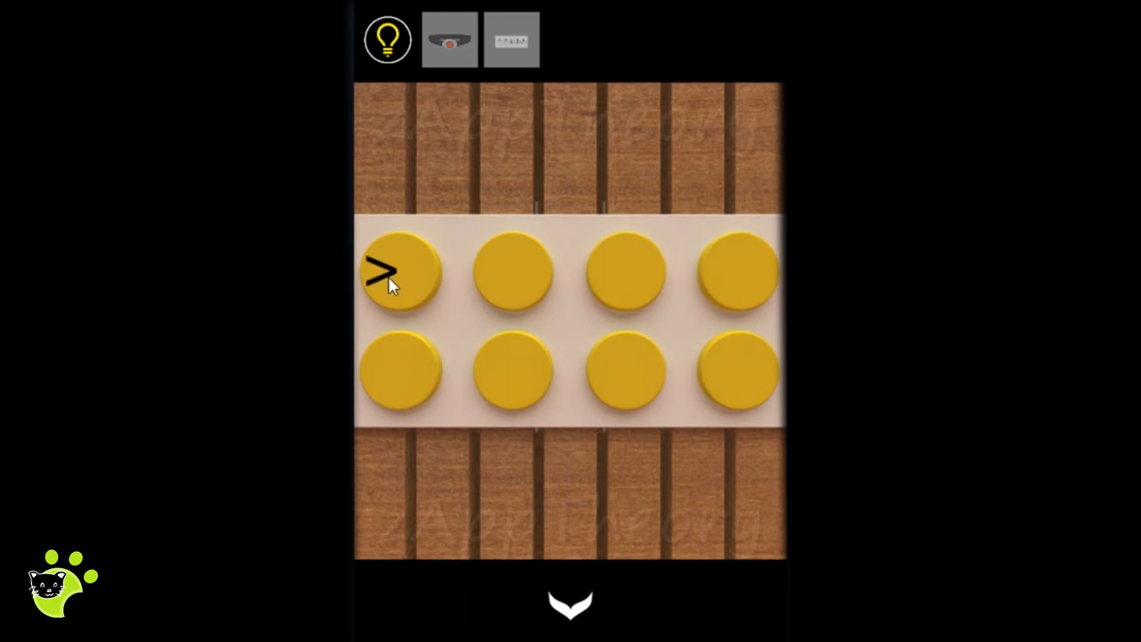
click(401, 272)
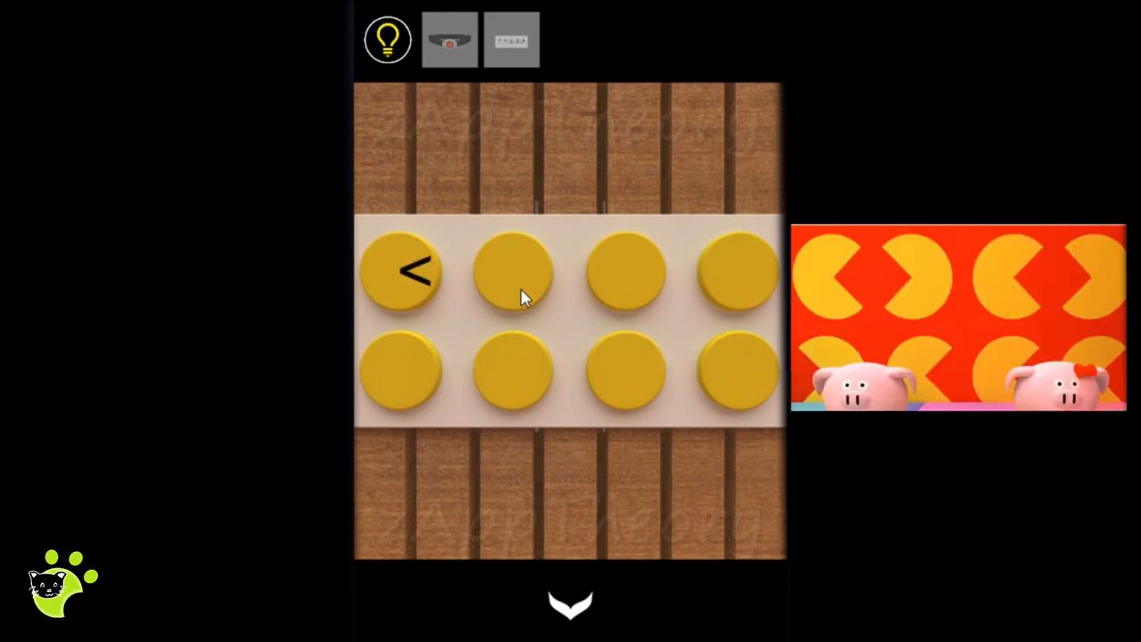
click(513, 272)
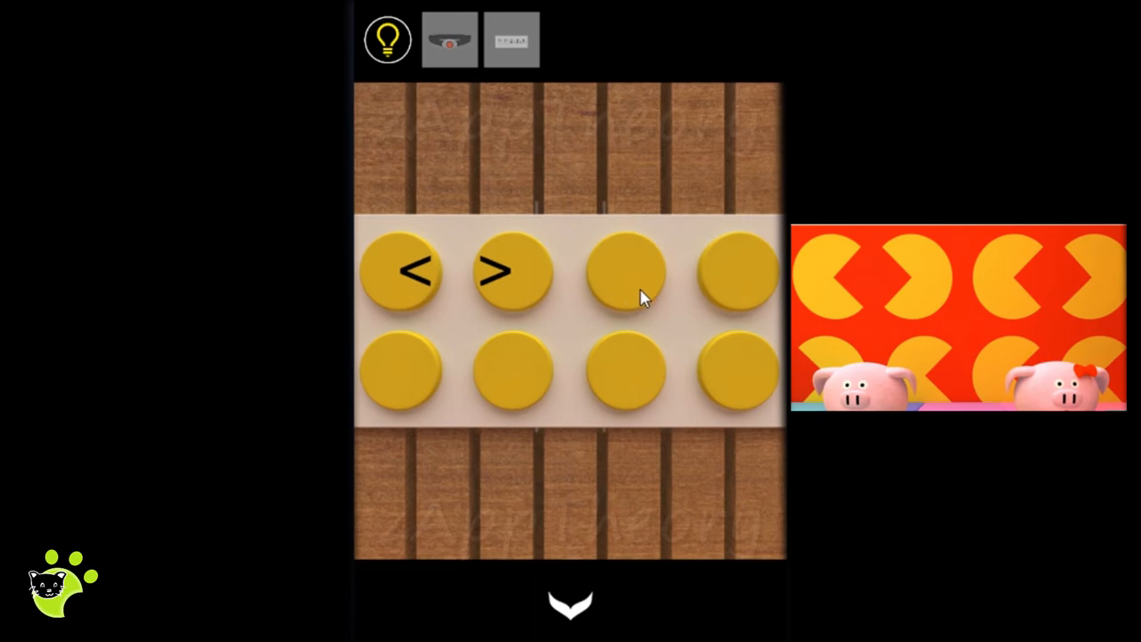
click(627, 271)
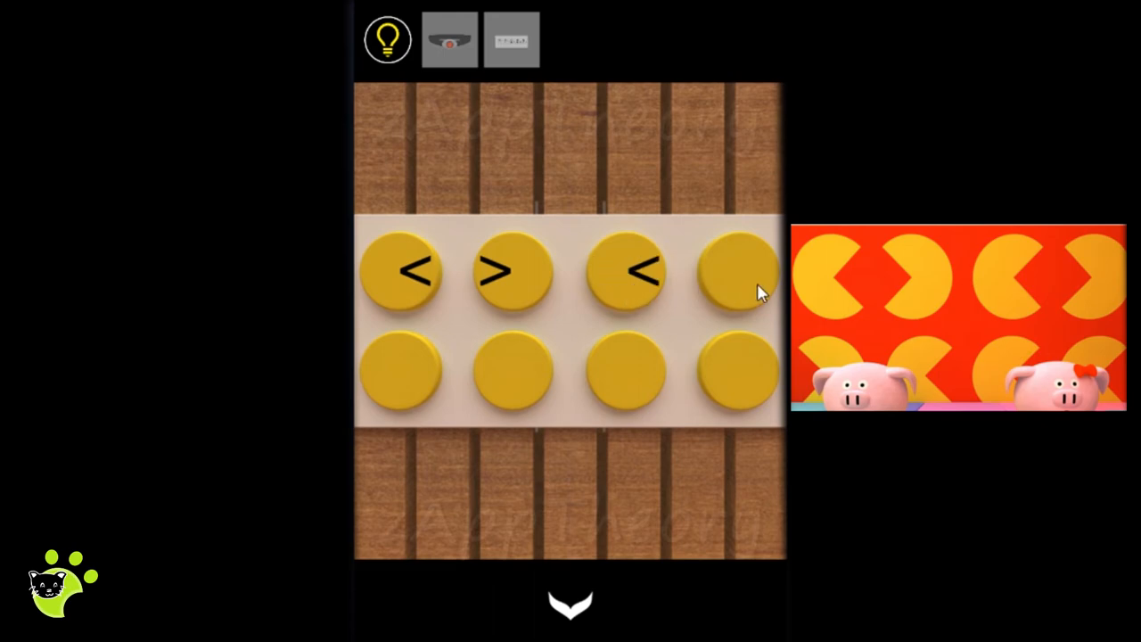
click(735, 272)
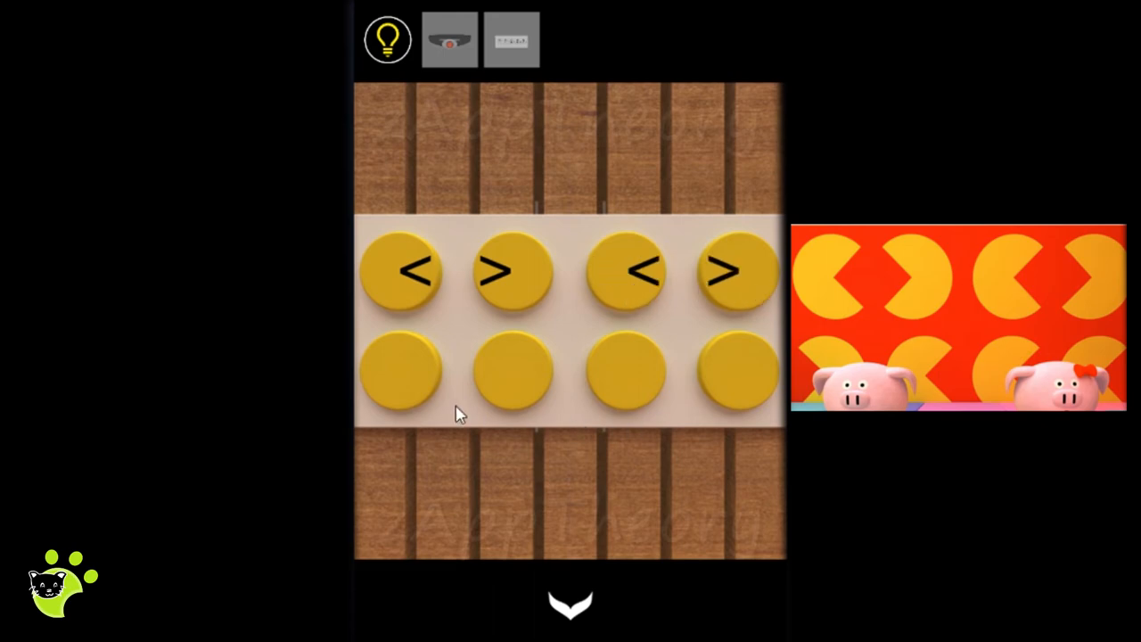
click(401, 370)
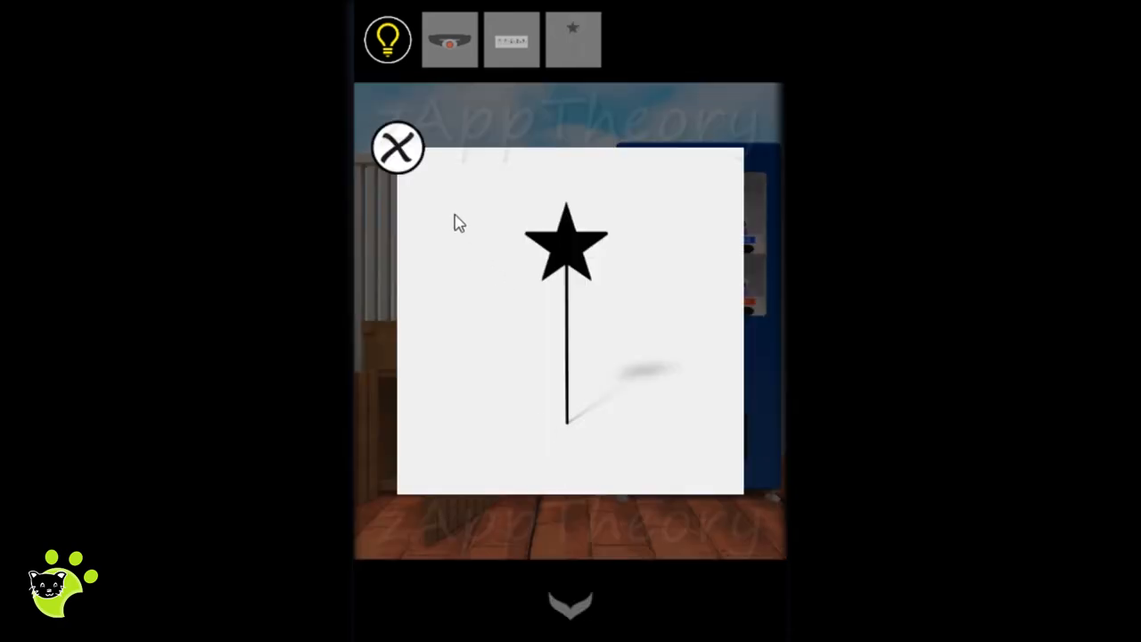
click(397, 147)
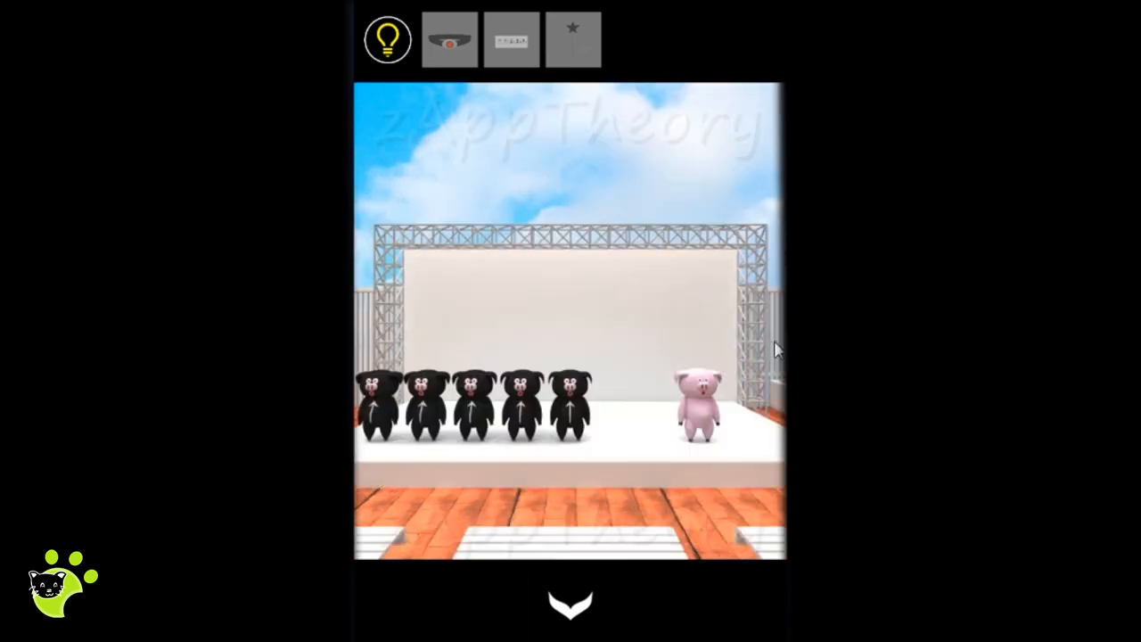
mouse_move(700, 424)
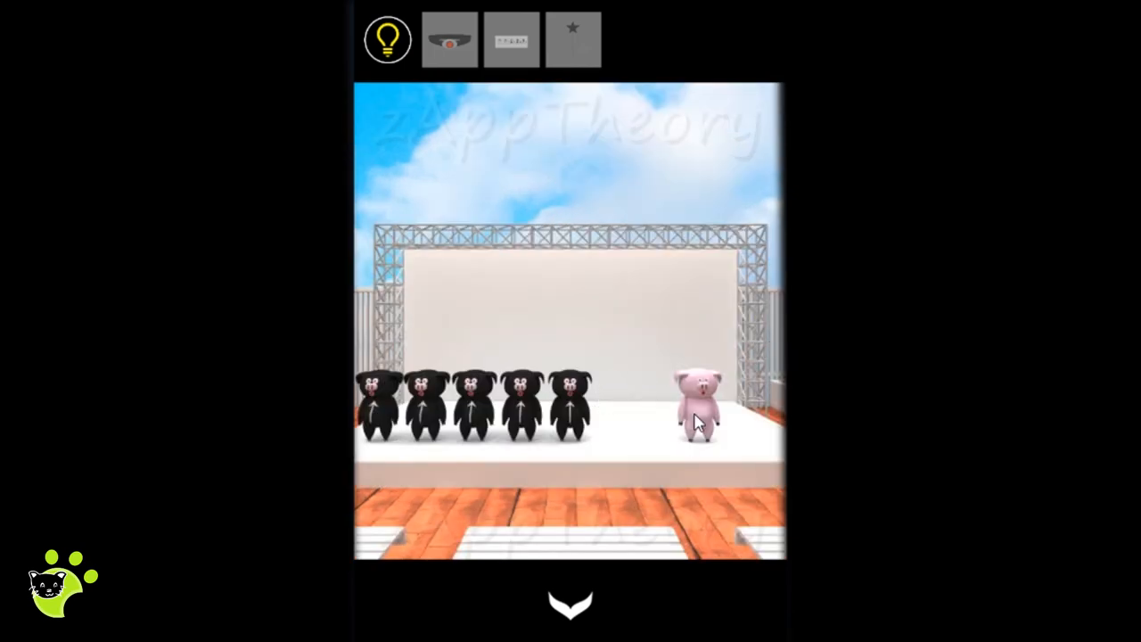
Step: Hand the belt to the pink stage pig and receive its key piece
click(700, 401)
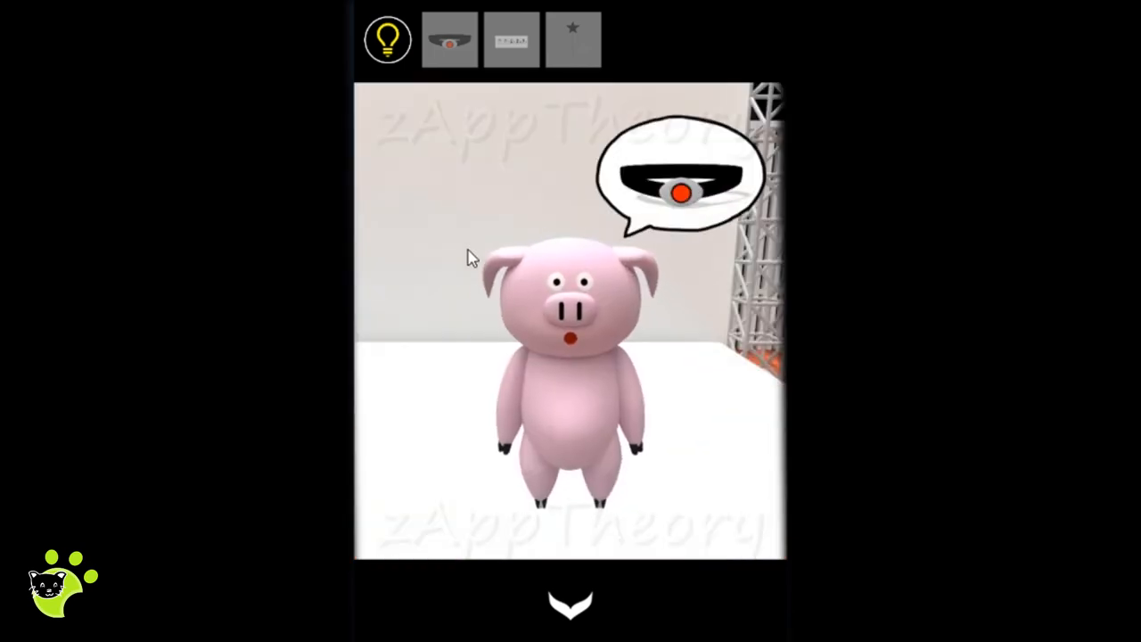
click(449, 39)
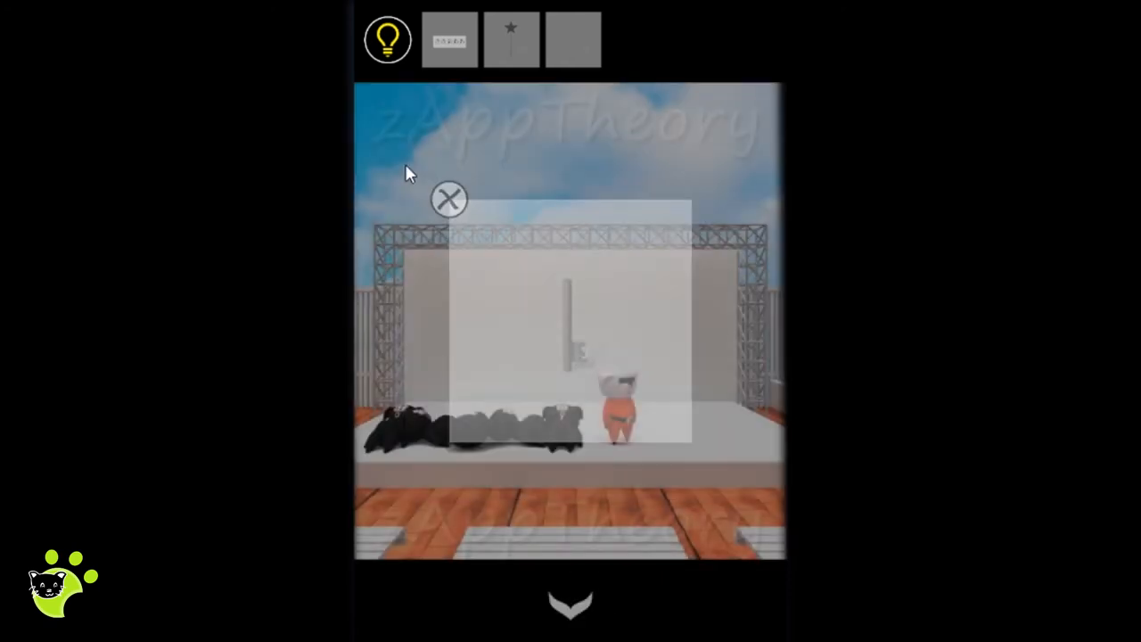
click(448, 199)
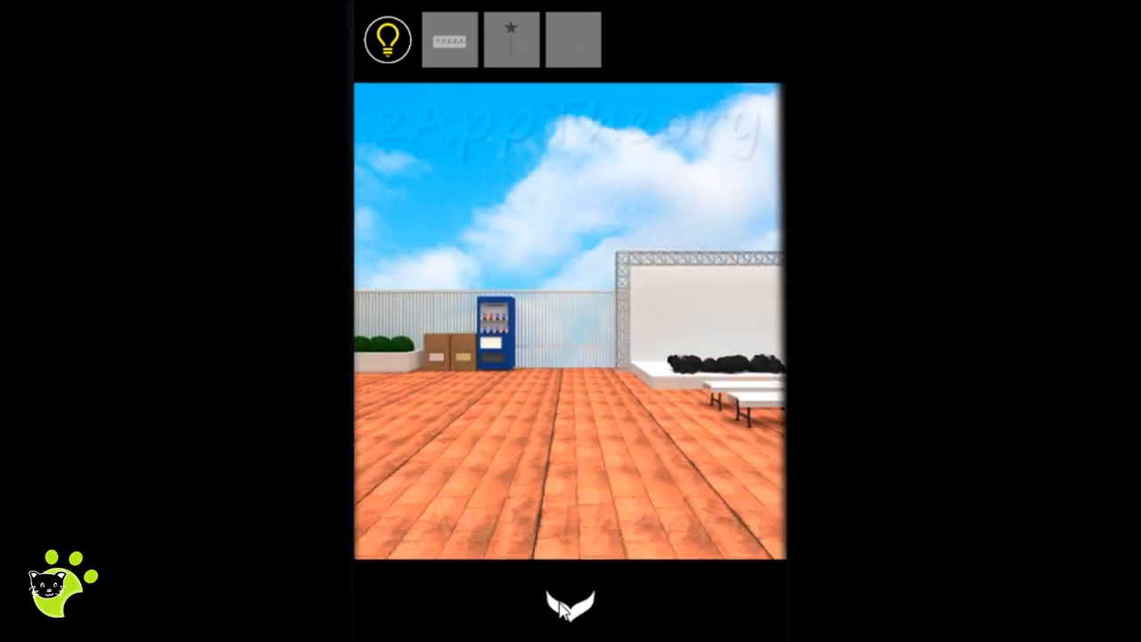
Step: Insert the star wand as the lamp-post clock's hand, then head back indoors
click(570, 604)
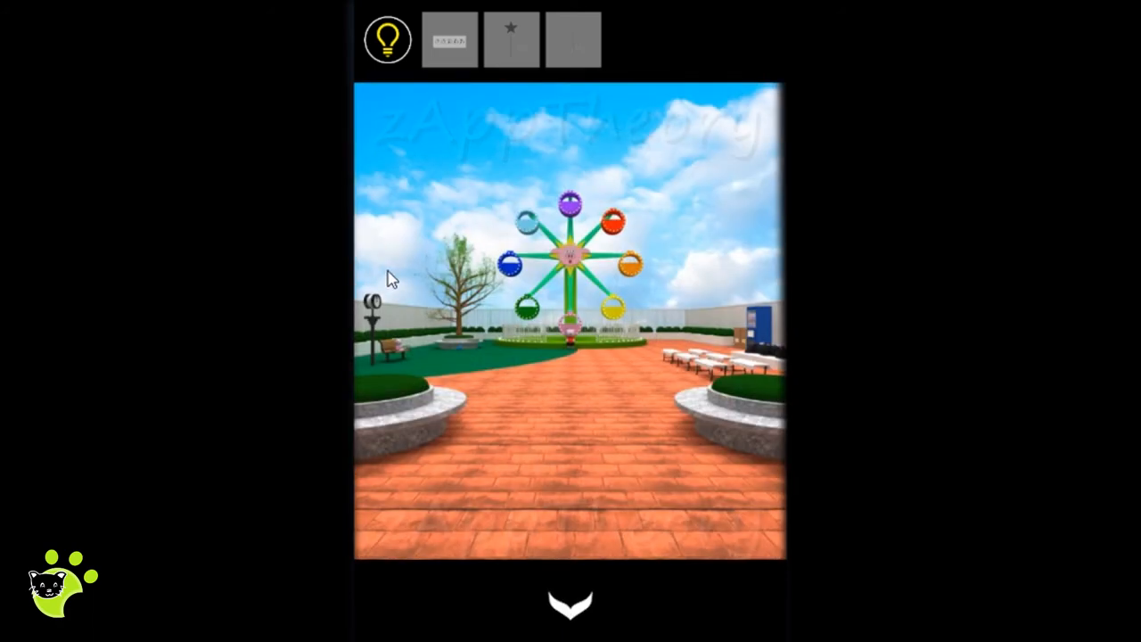
click(511, 38)
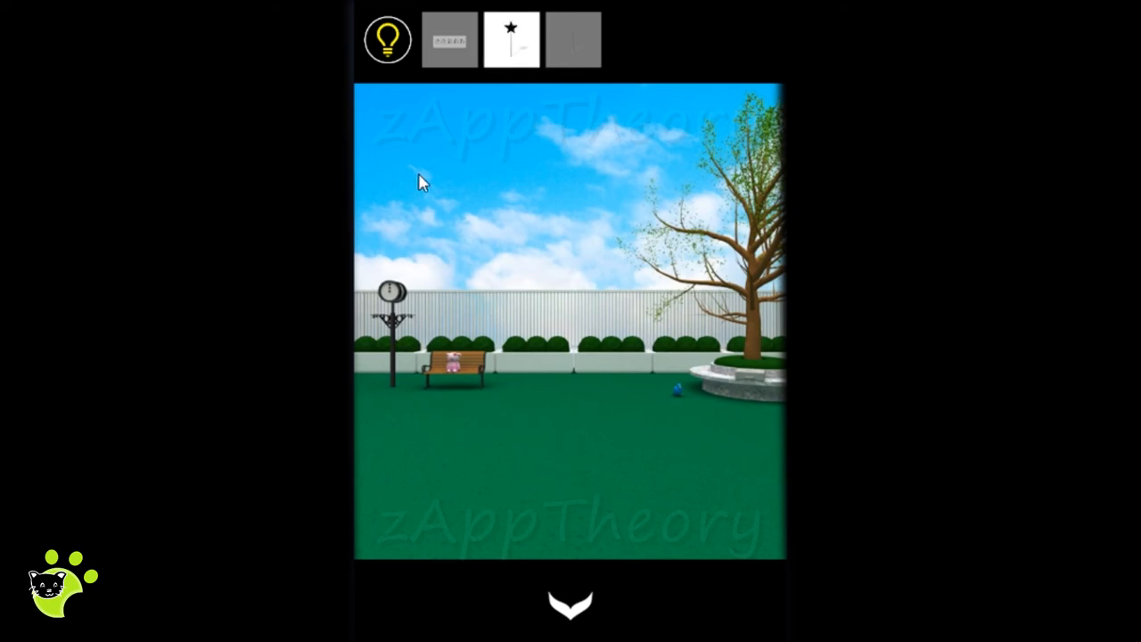
click(390, 292)
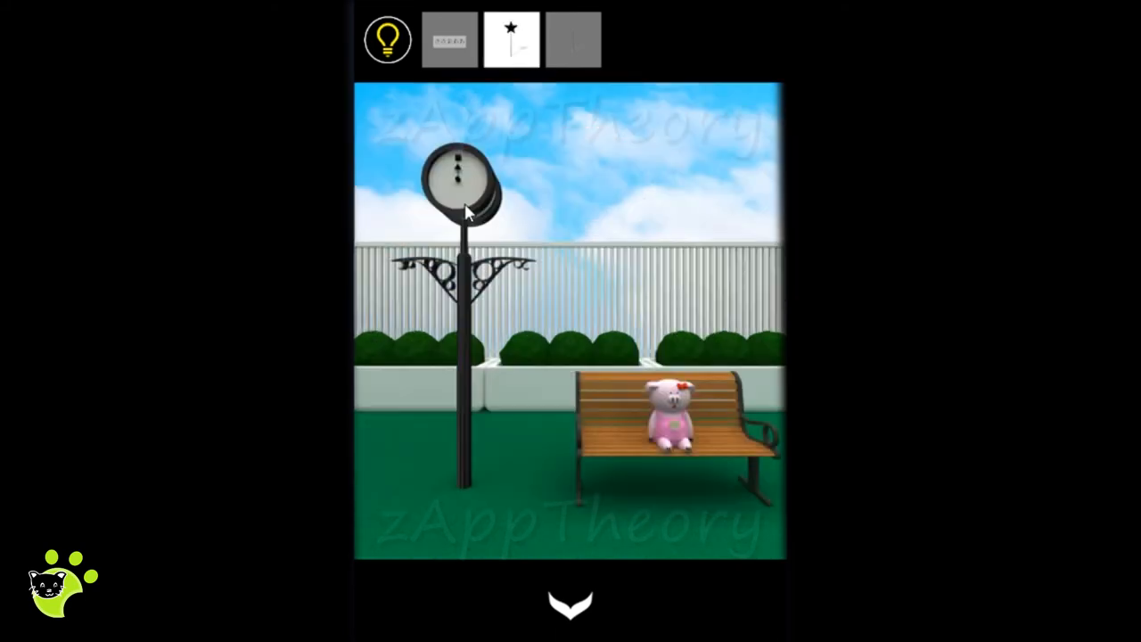
click(462, 183)
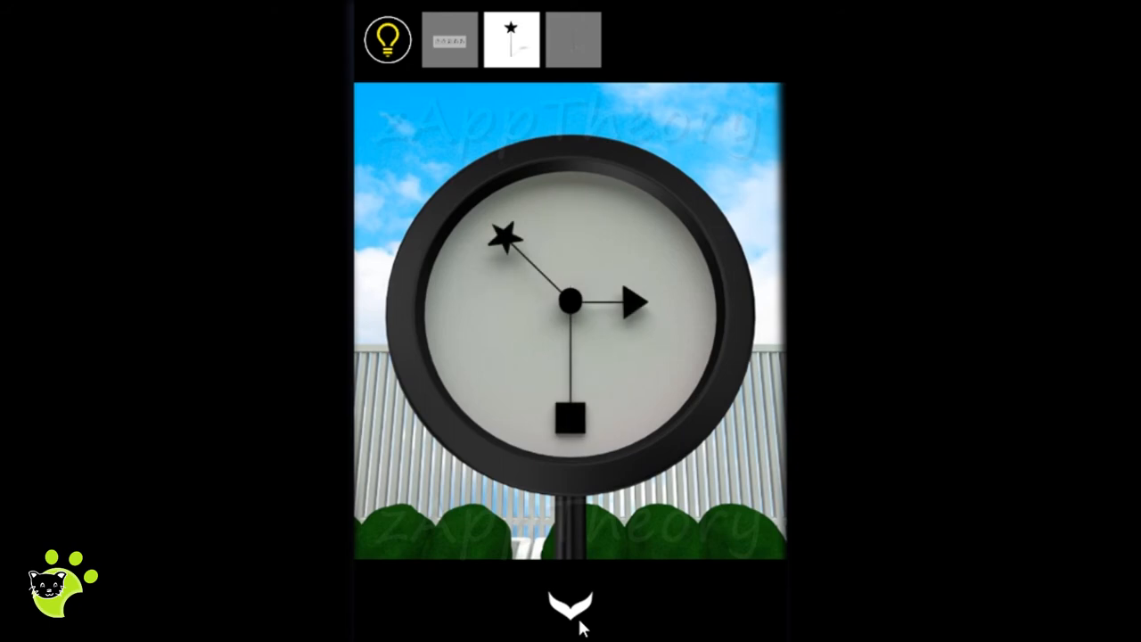
click(512, 38)
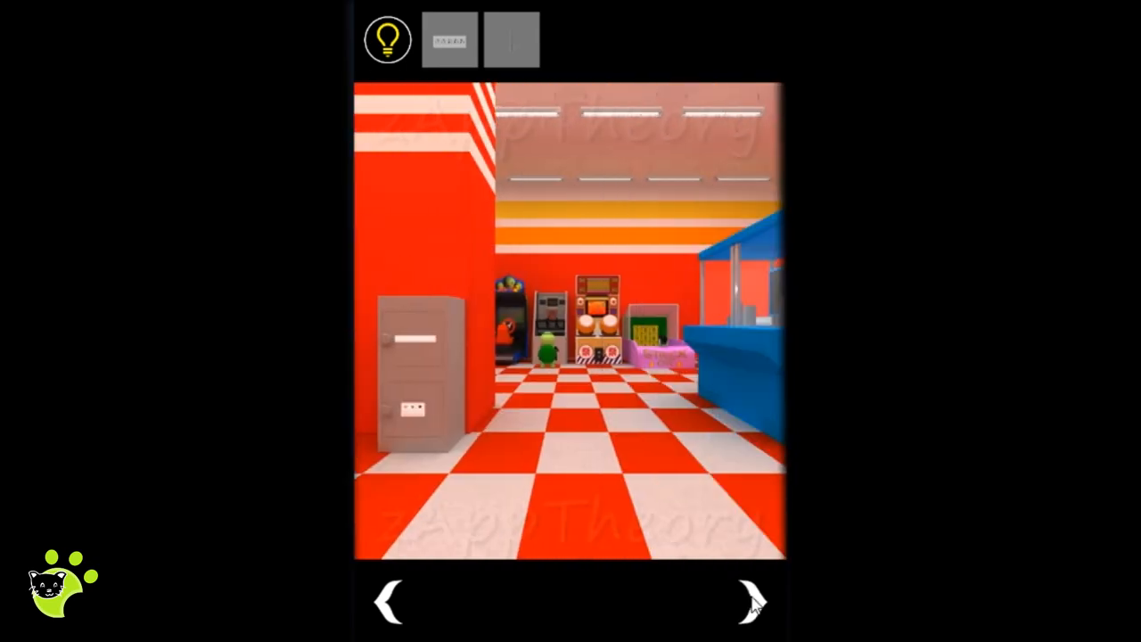
Step: Lower and lift the claw to grab the teddy bear, then leave the claw machine
click(751, 600)
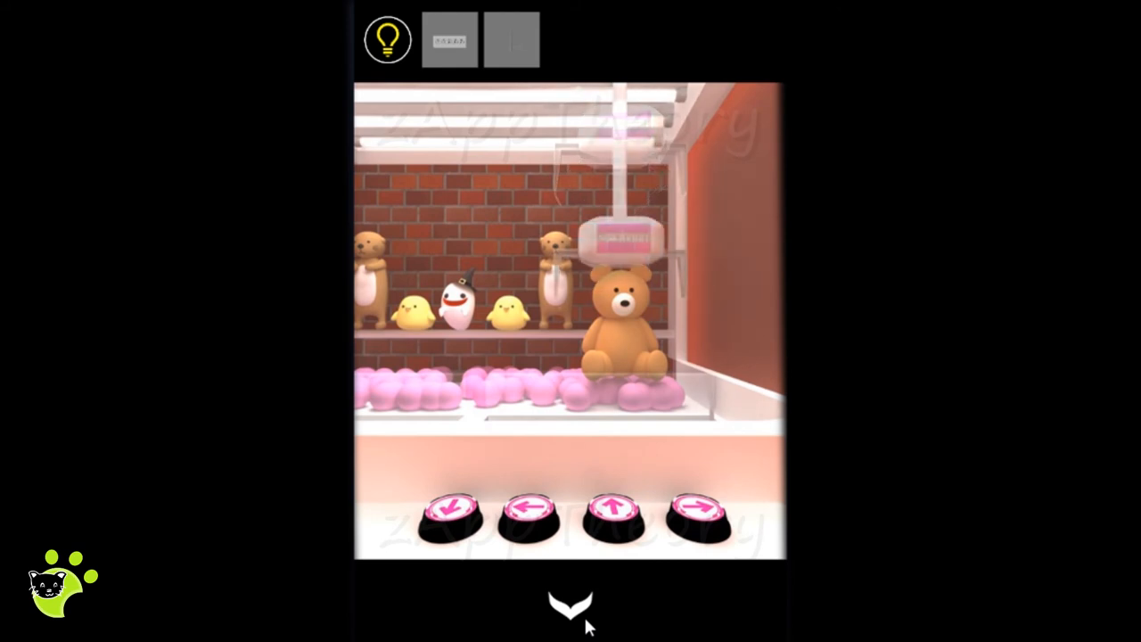
click(609, 520)
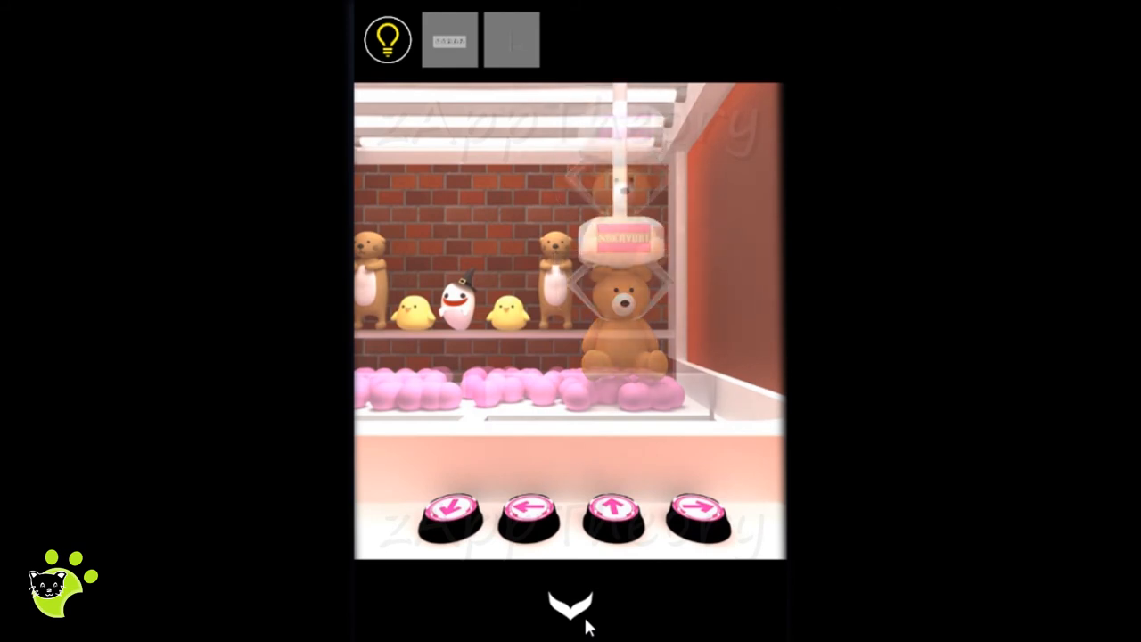
click(611, 517)
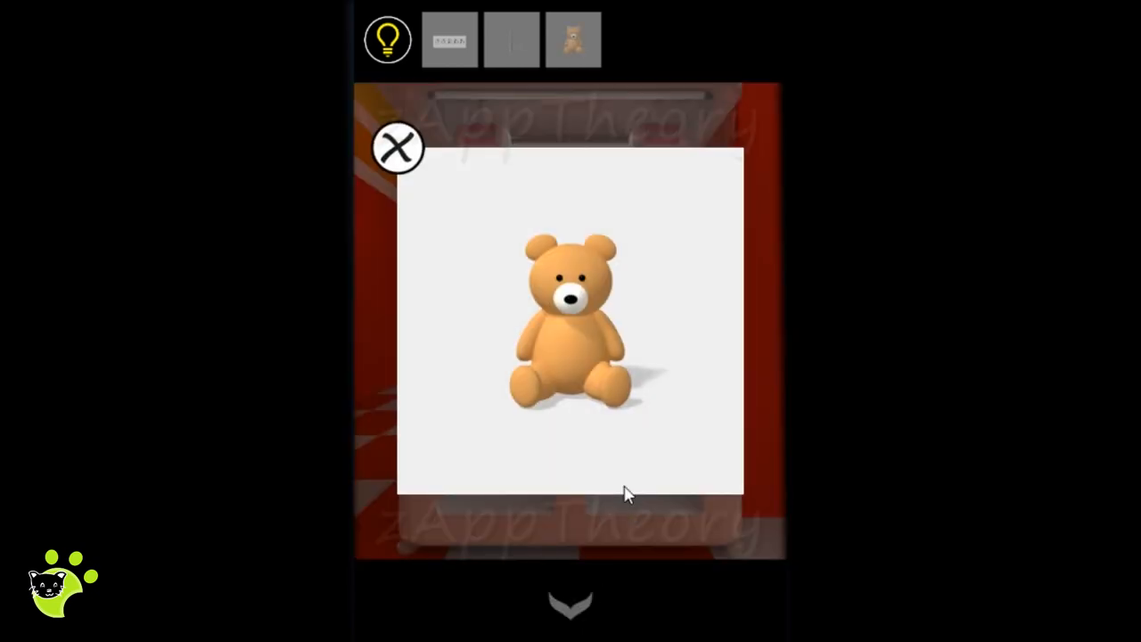
click(397, 147)
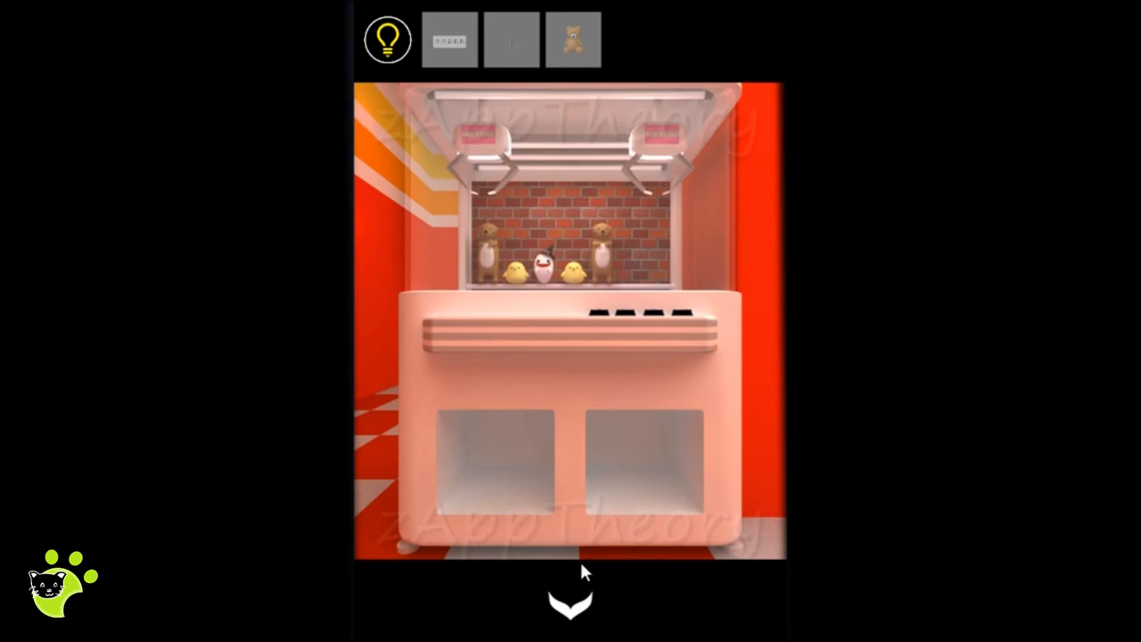
click(571, 602)
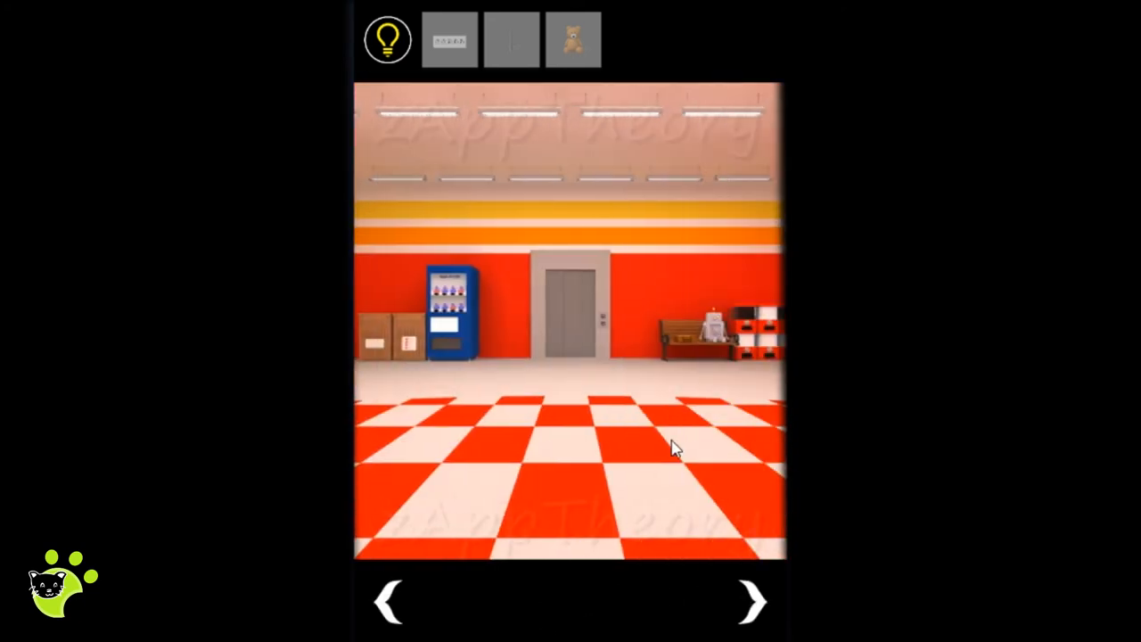
Step: Give the teddy bear to the bench pig for bread, then visit the blue bird
click(568, 308)
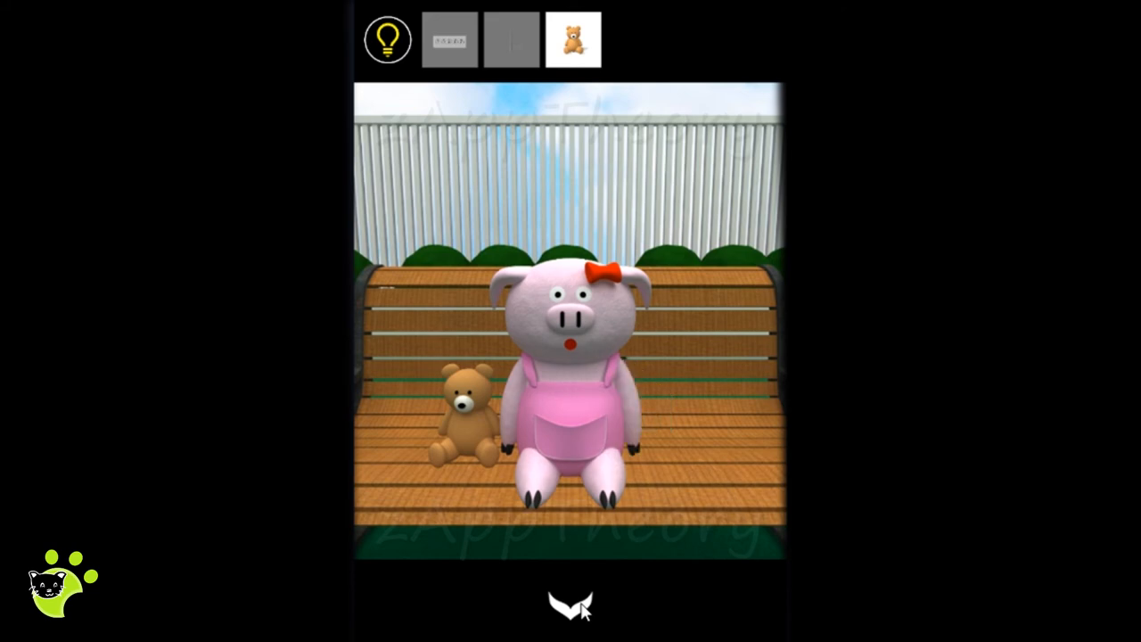
click(574, 38)
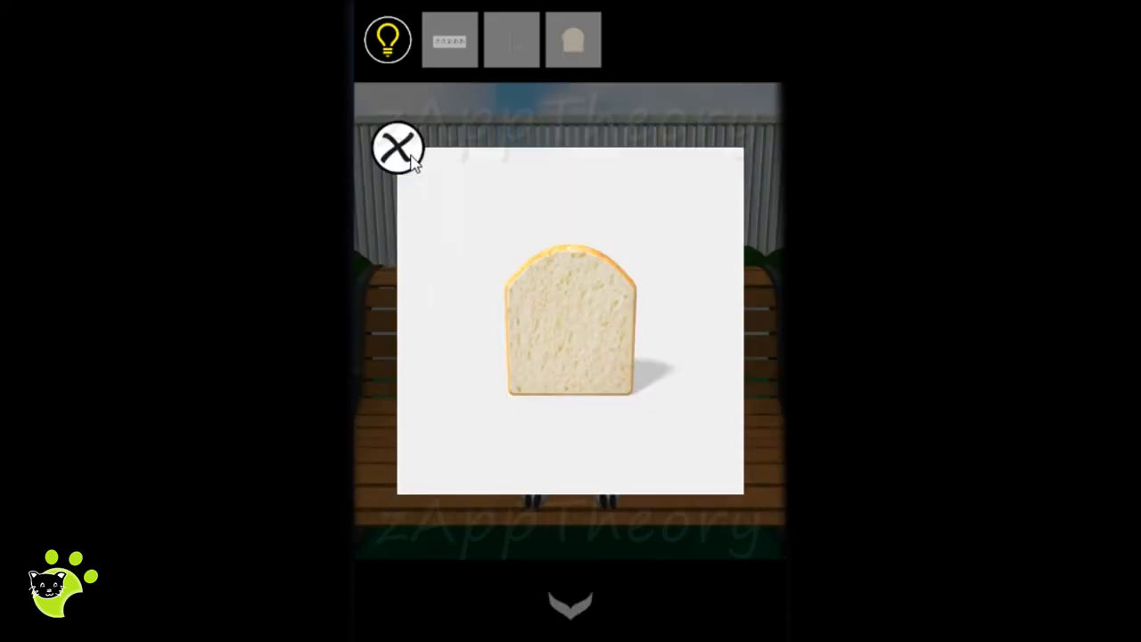
click(397, 148)
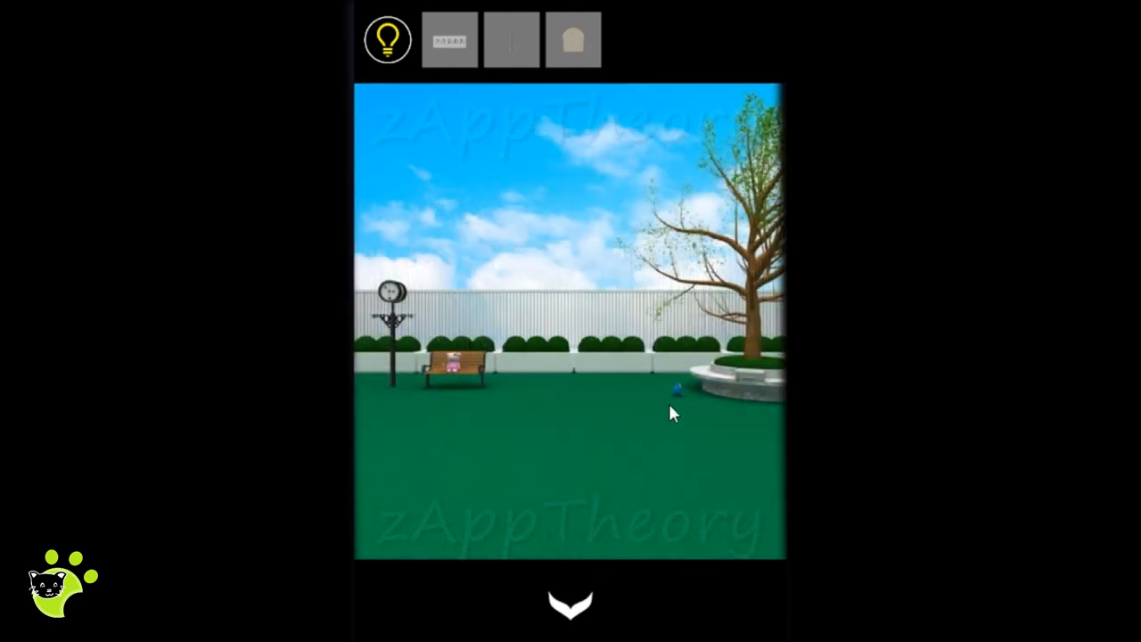
click(678, 388)
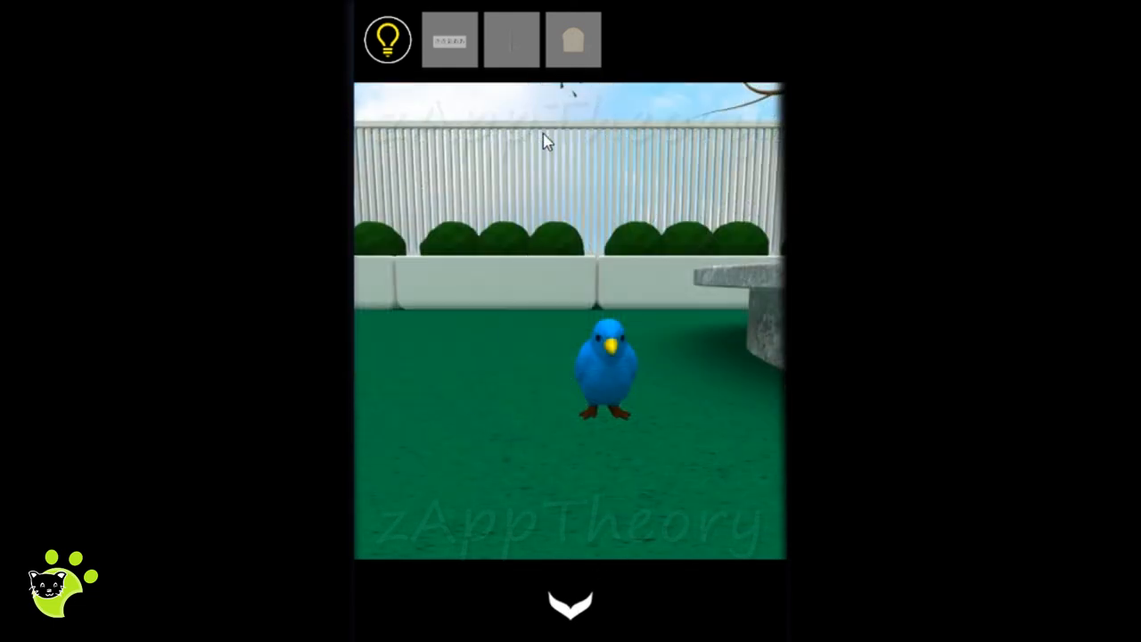
click(573, 39)
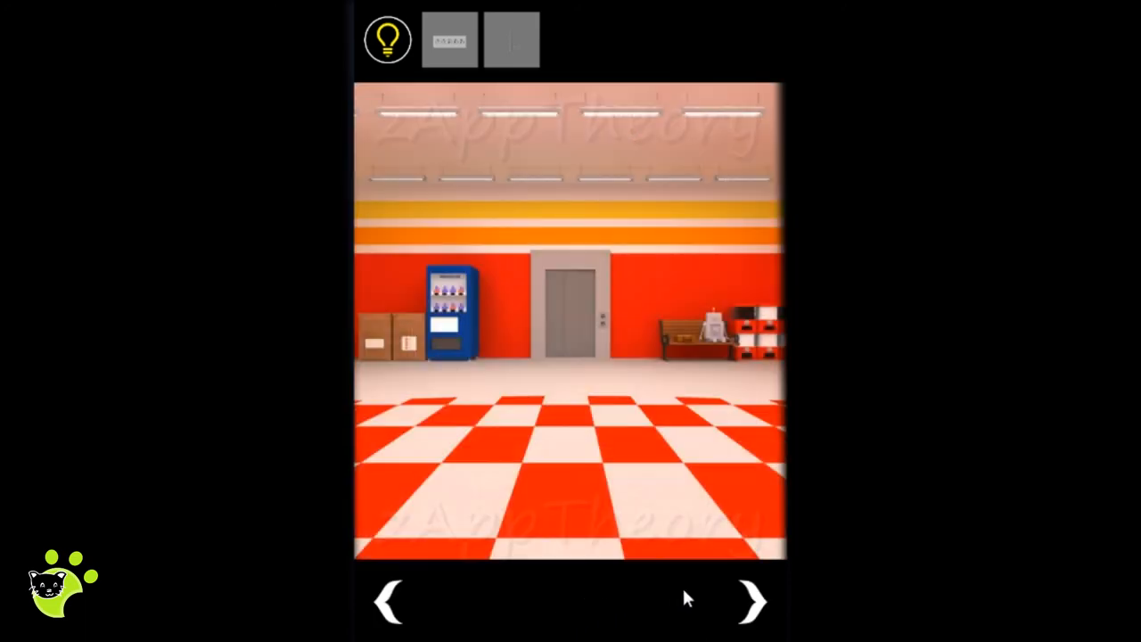
Step: Check the blue chests, use the EXCHANGER for a gold coin, and return to the hall
click(752, 602)
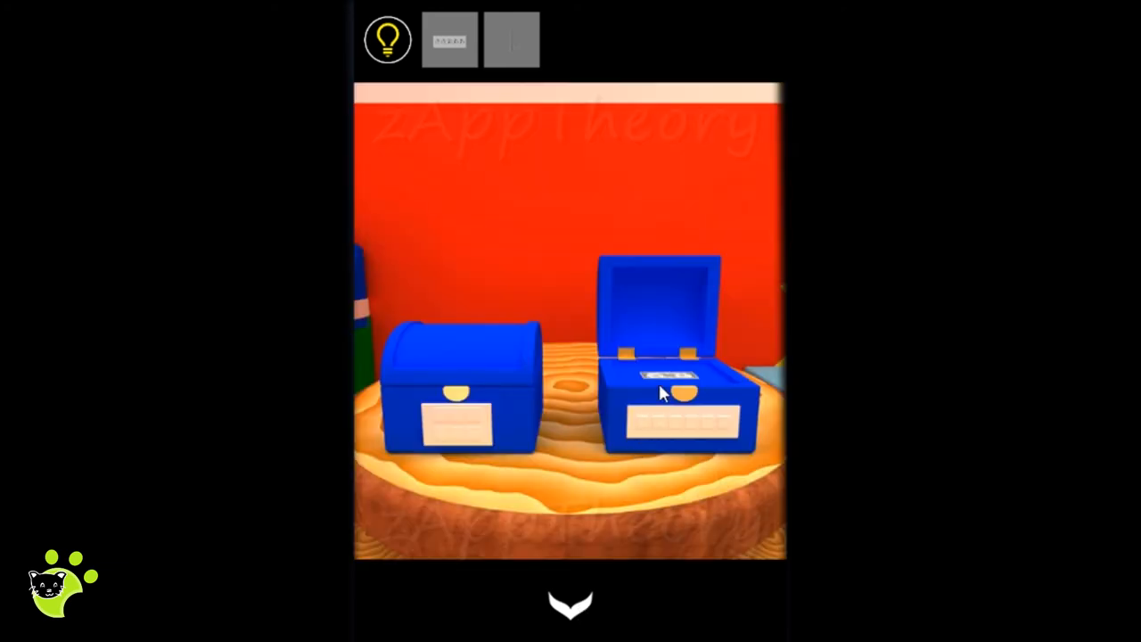
click(679, 372)
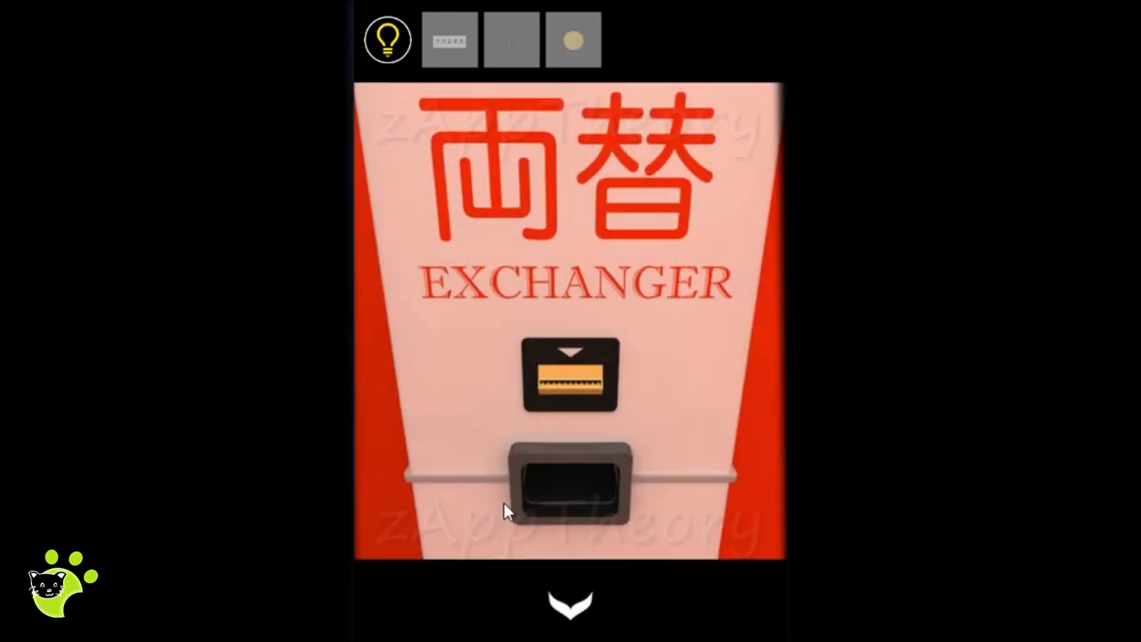
click(569, 604)
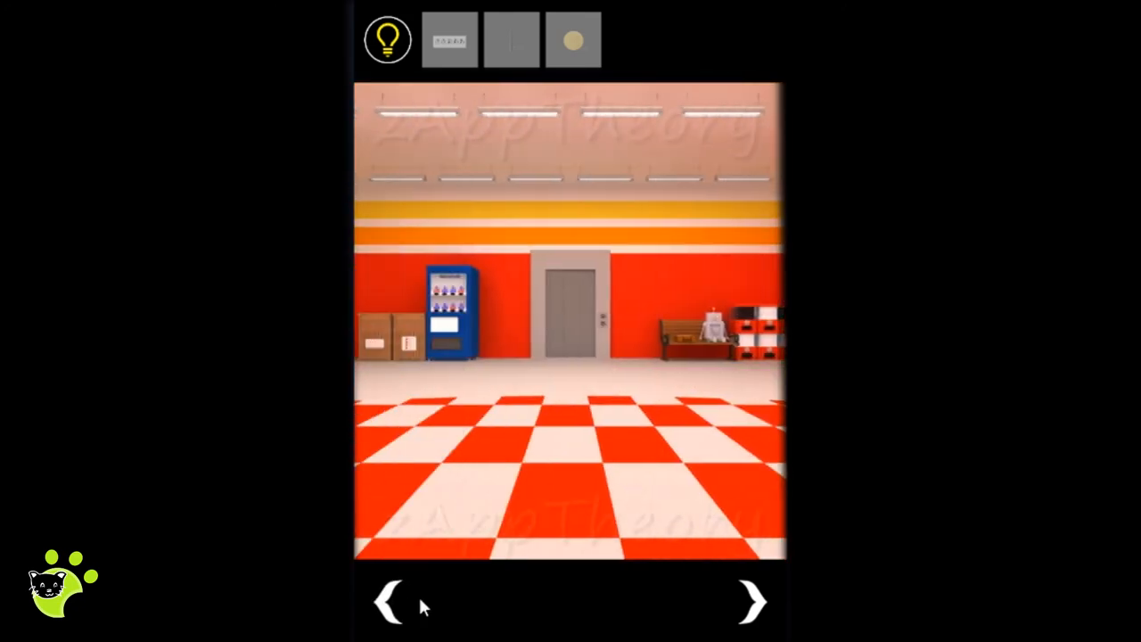
Step: Insert the coin, check the 20502 note, press the hand buttons, and collect the kappa card
click(750, 602)
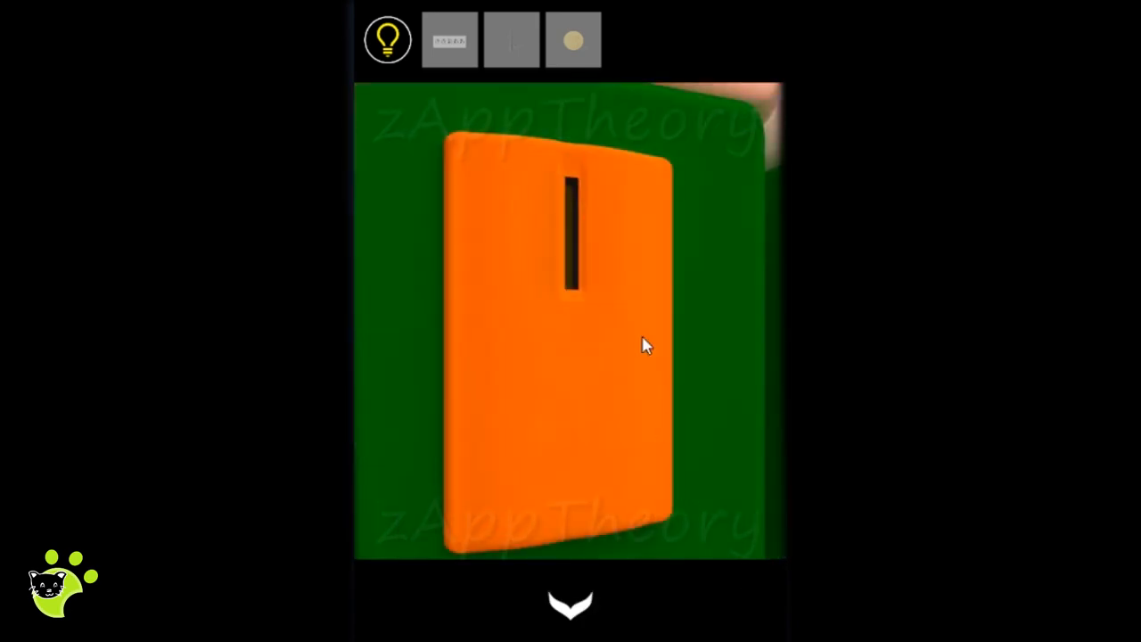
click(573, 39)
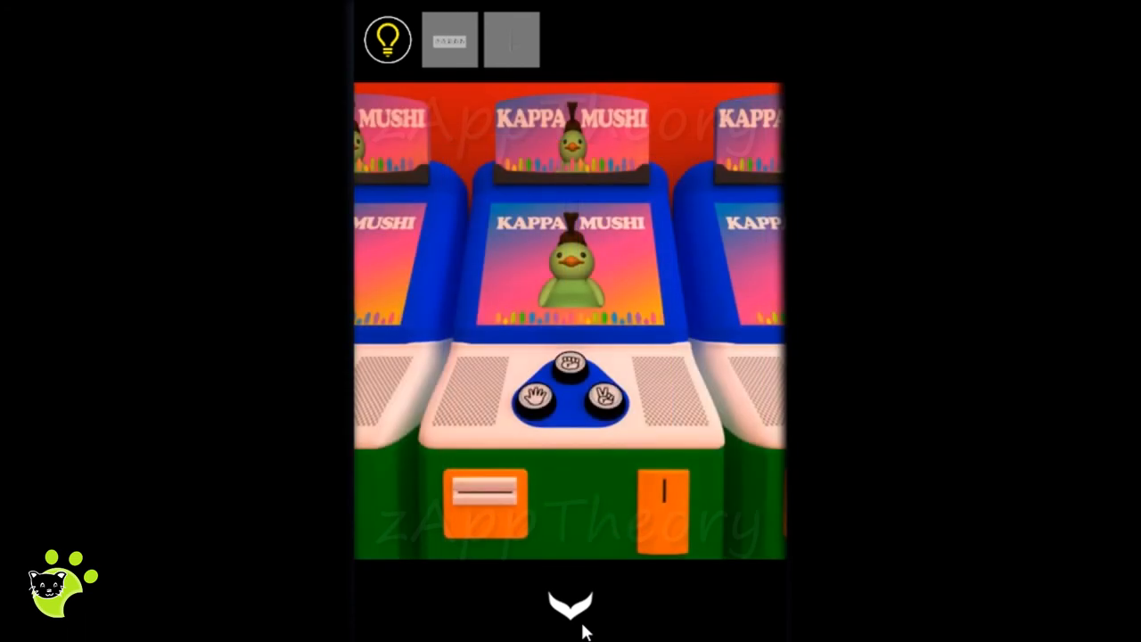
click(570, 392)
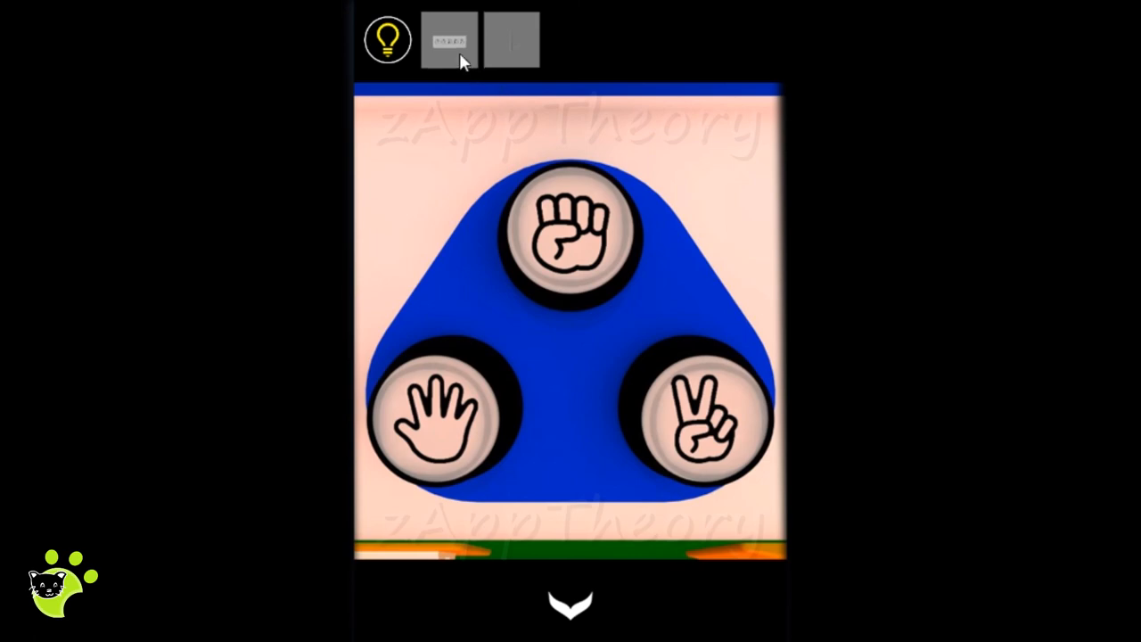
click(449, 39)
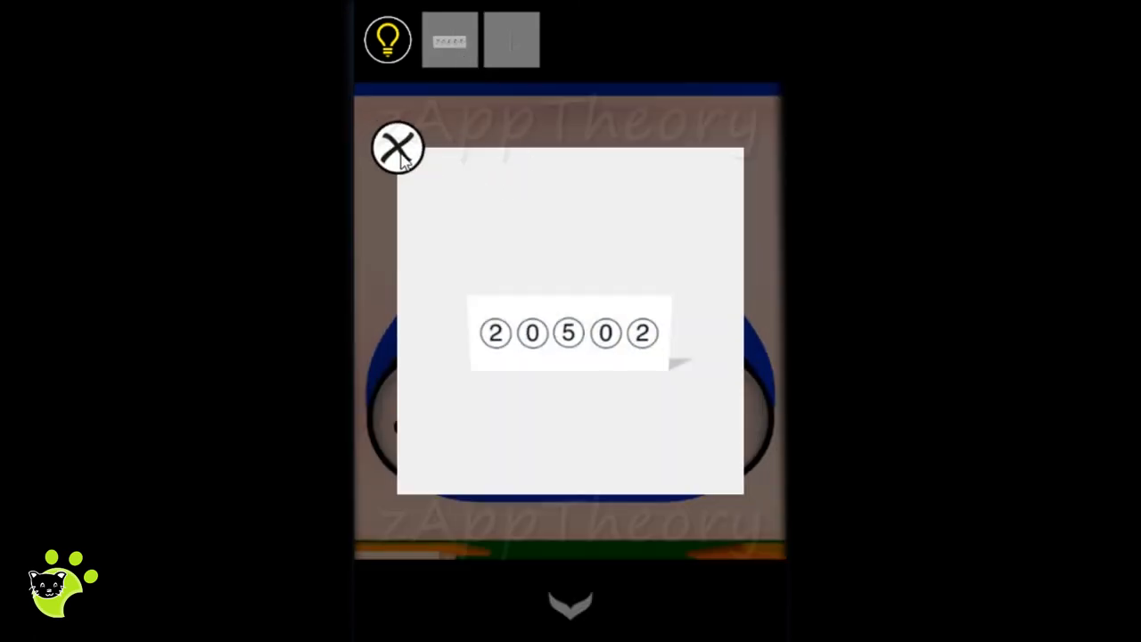
click(397, 147)
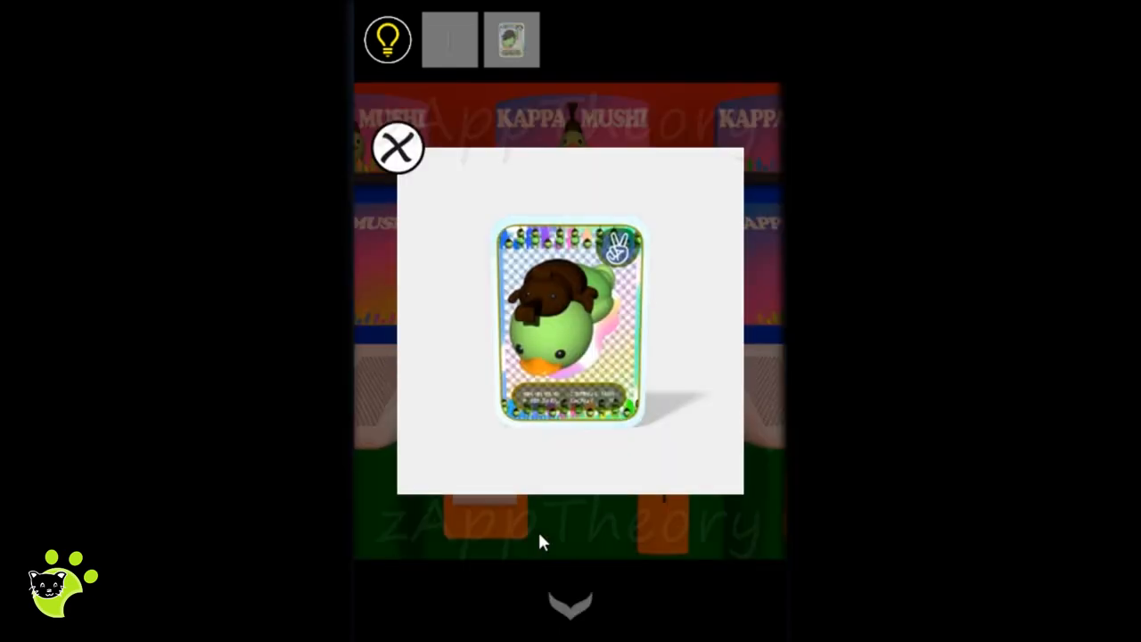
click(397, 147)
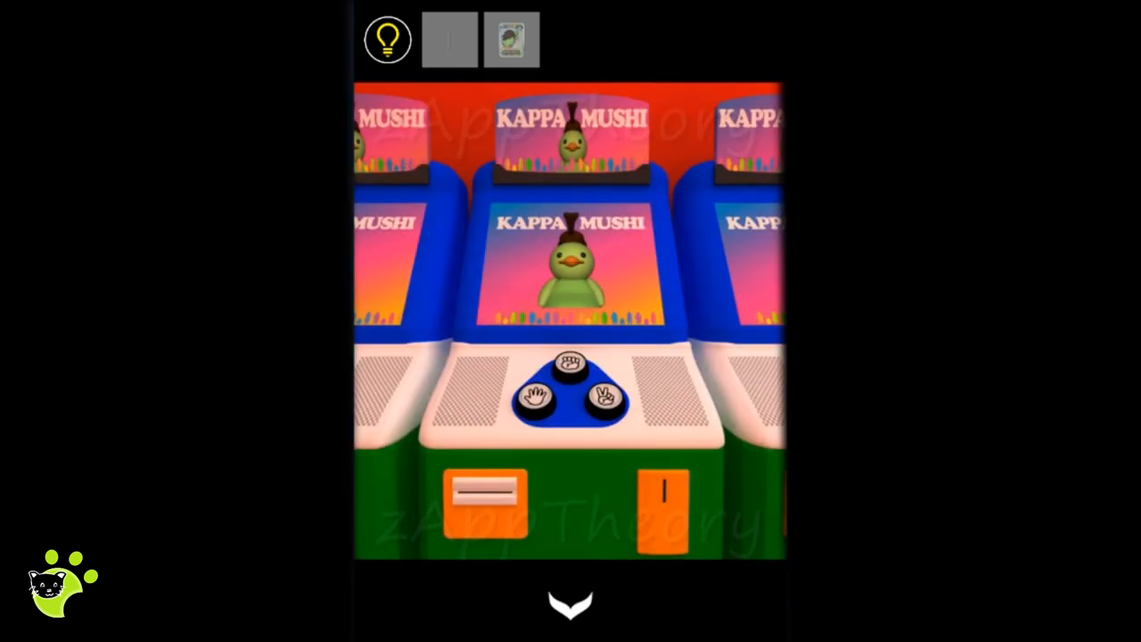
click(570, 604)
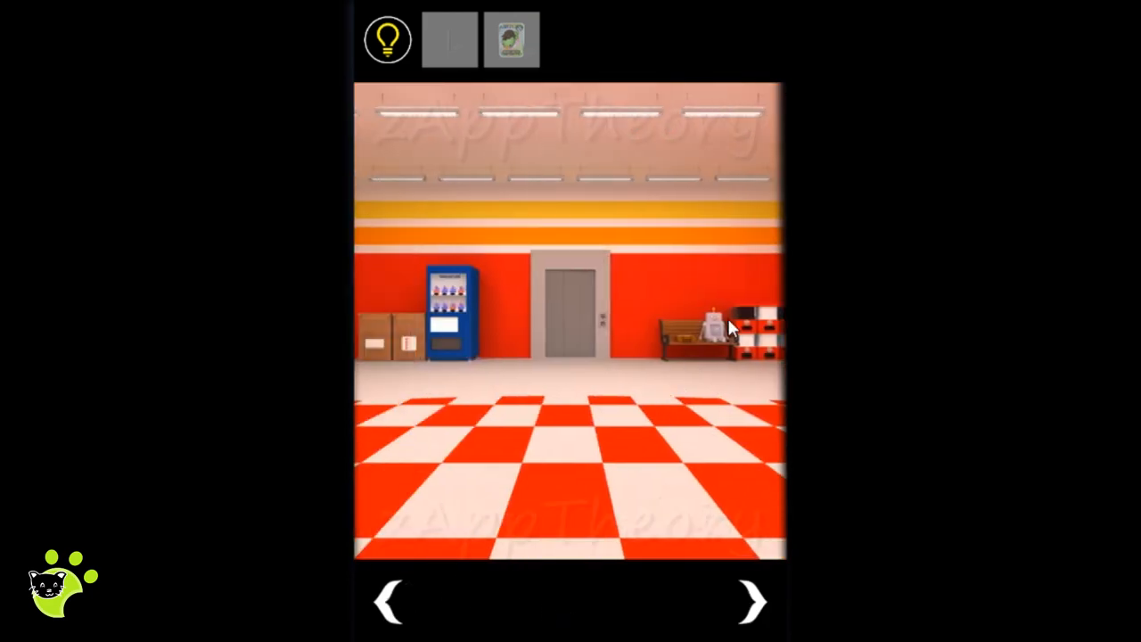
Step: Give the kappa card to the bench robot, then approach the tall two-door cabinet
click(714, 330)
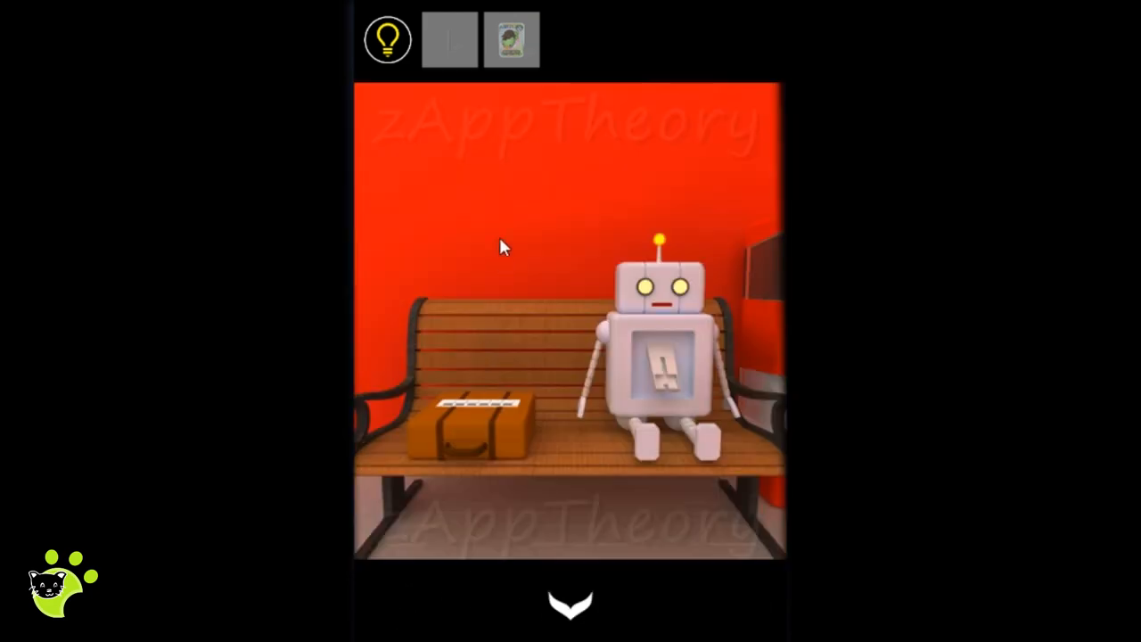
click(660, 339)
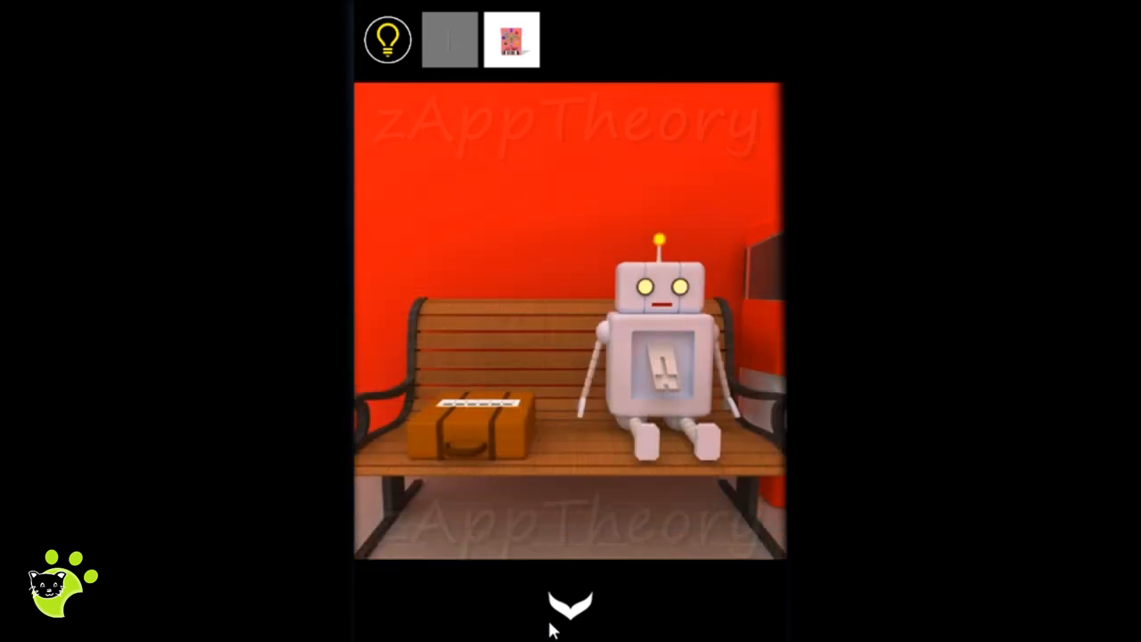
click(570, 604)
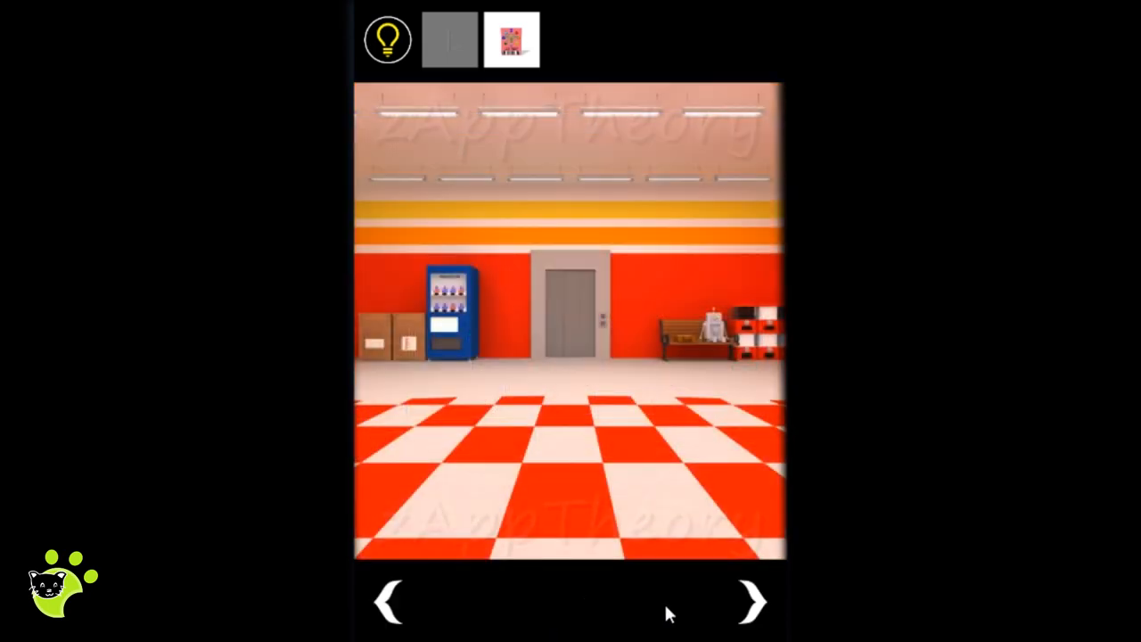
click(749, 601)
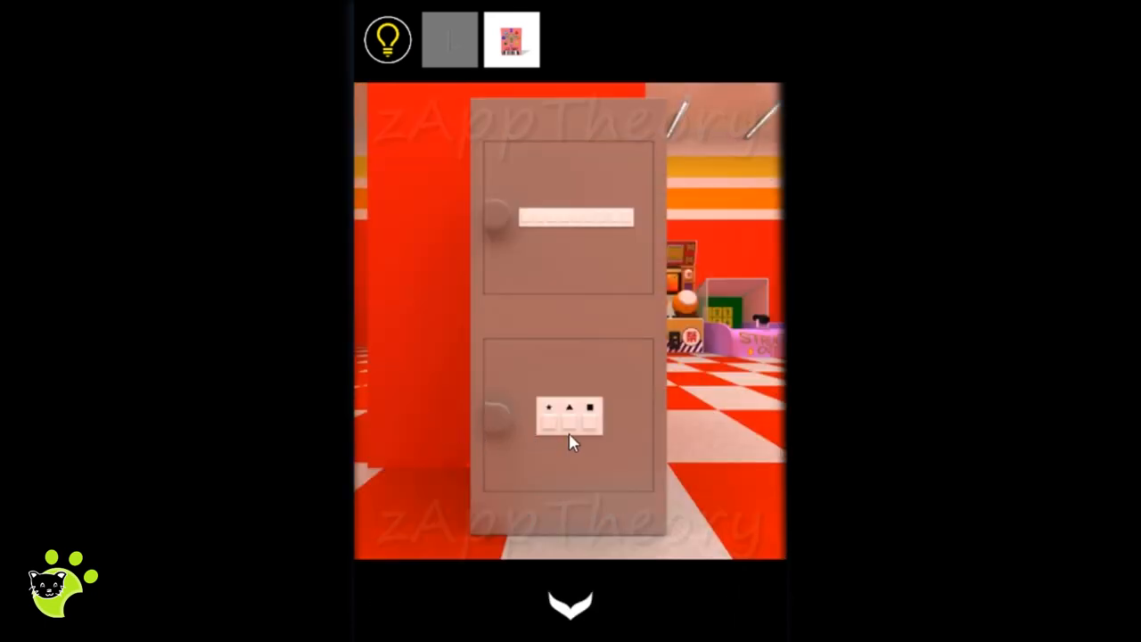
Step: Unlock the shape lock with teal star, orange triangle, pink square; take the silver key
click(571, 416)
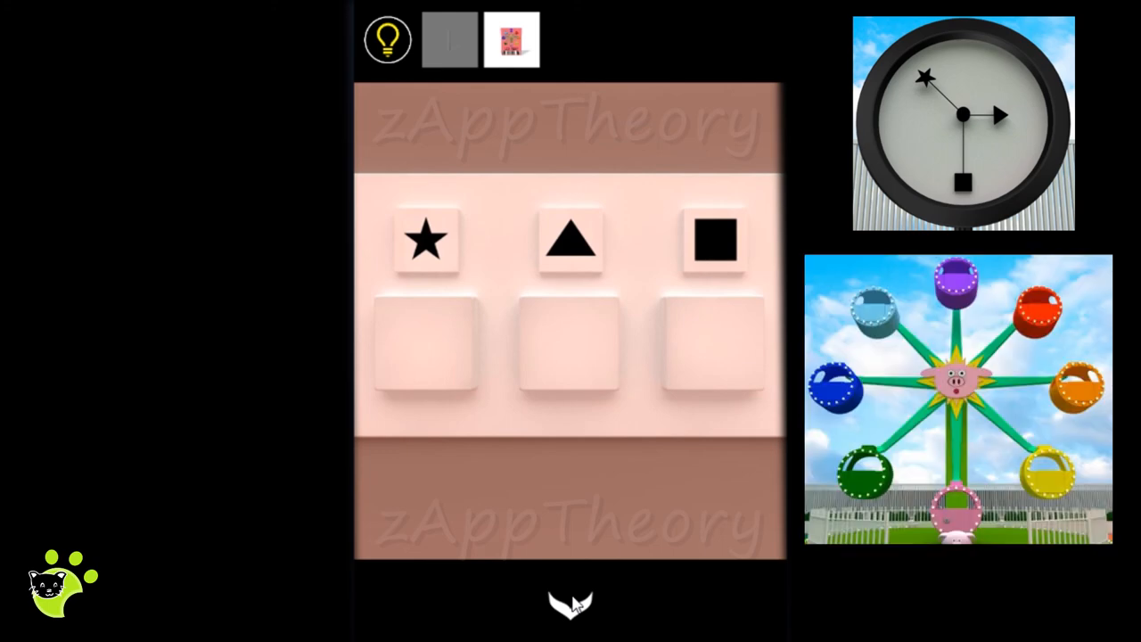
click(425, 343)
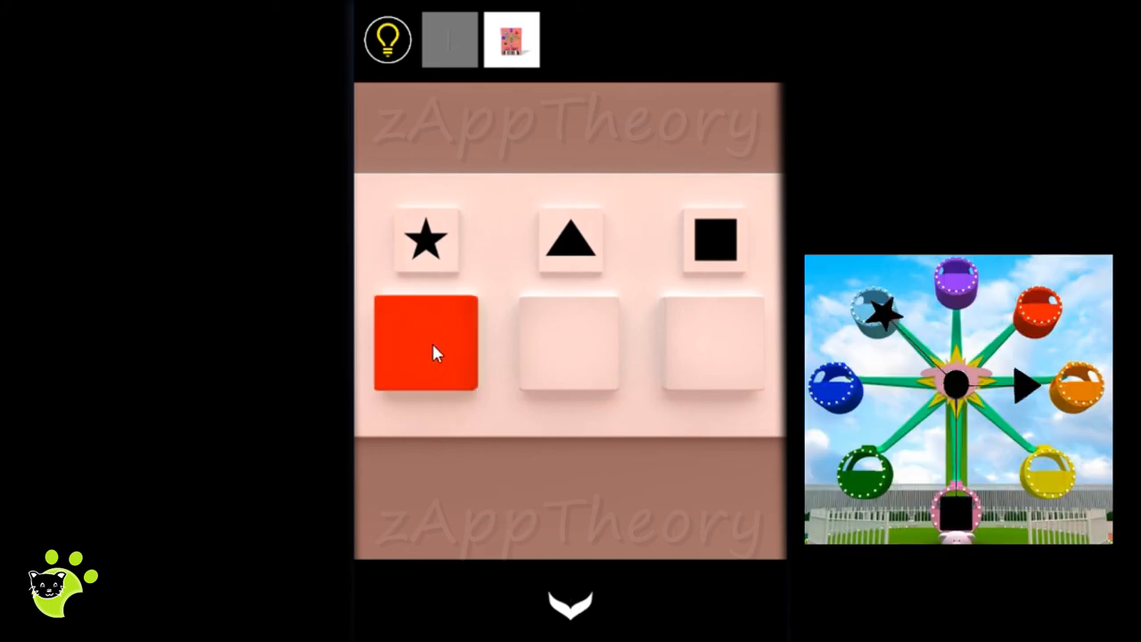
click(426, 343)
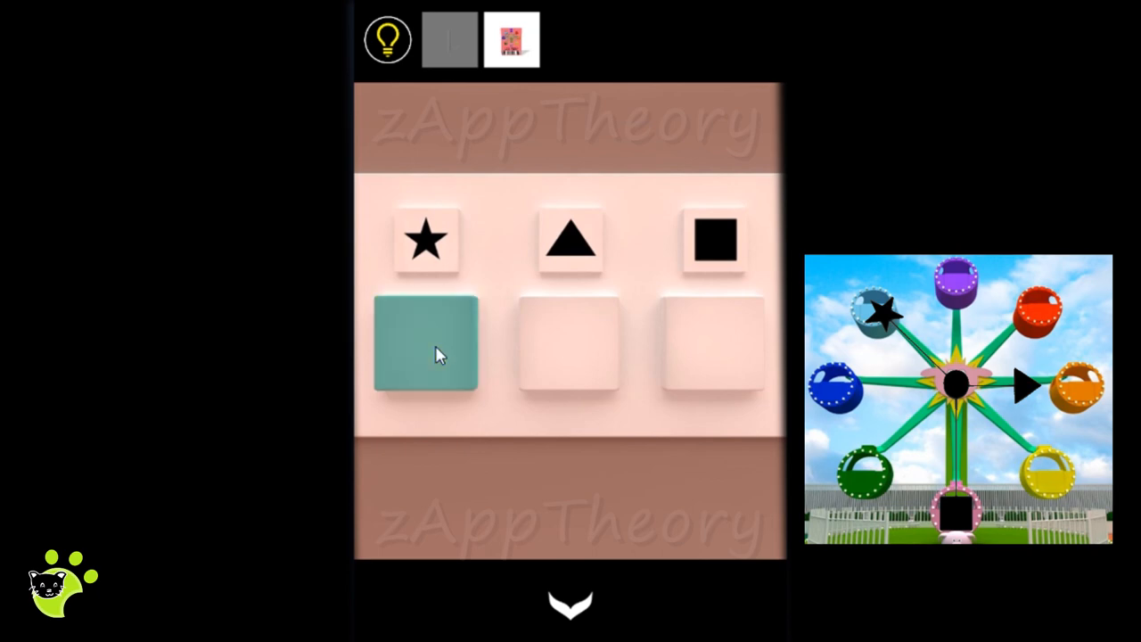
click(569, 343)
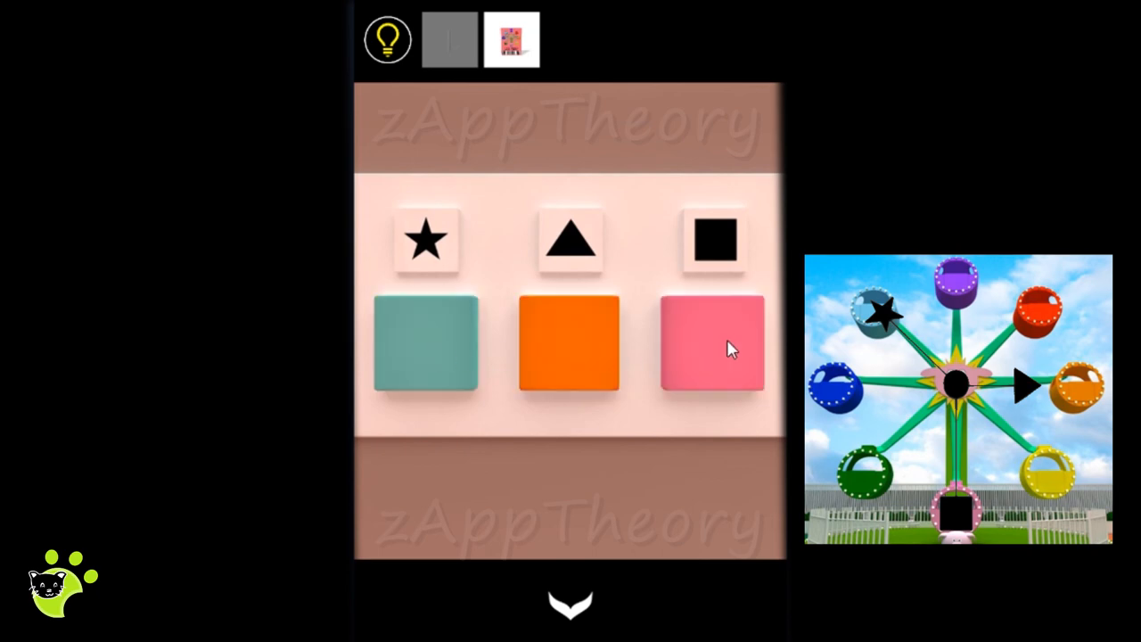
click(711, 343)
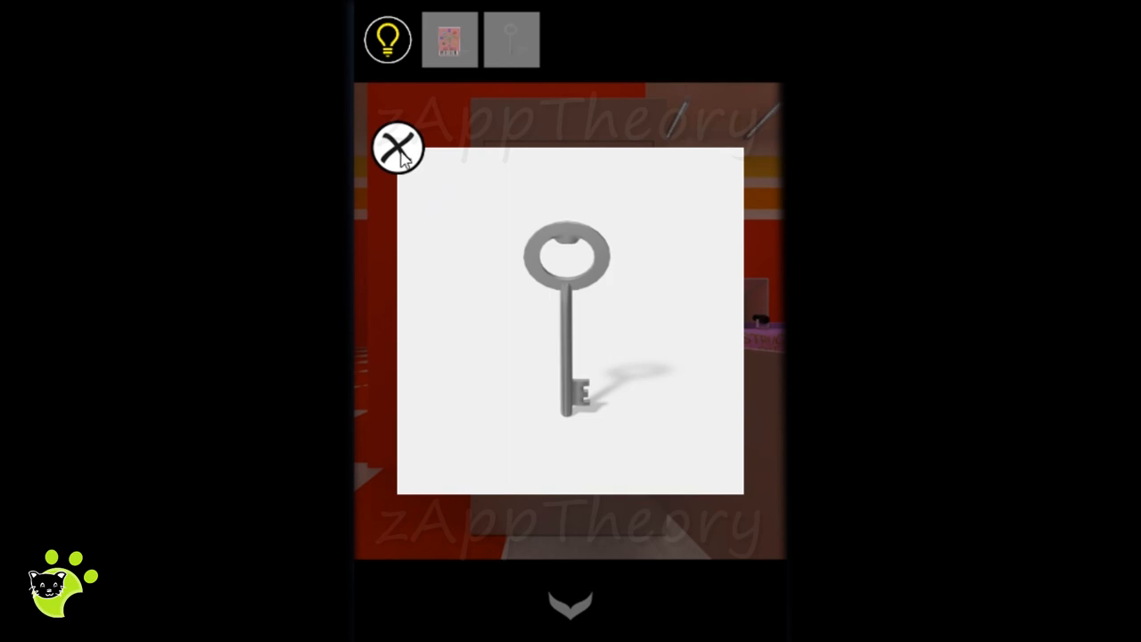
click(398, 147)
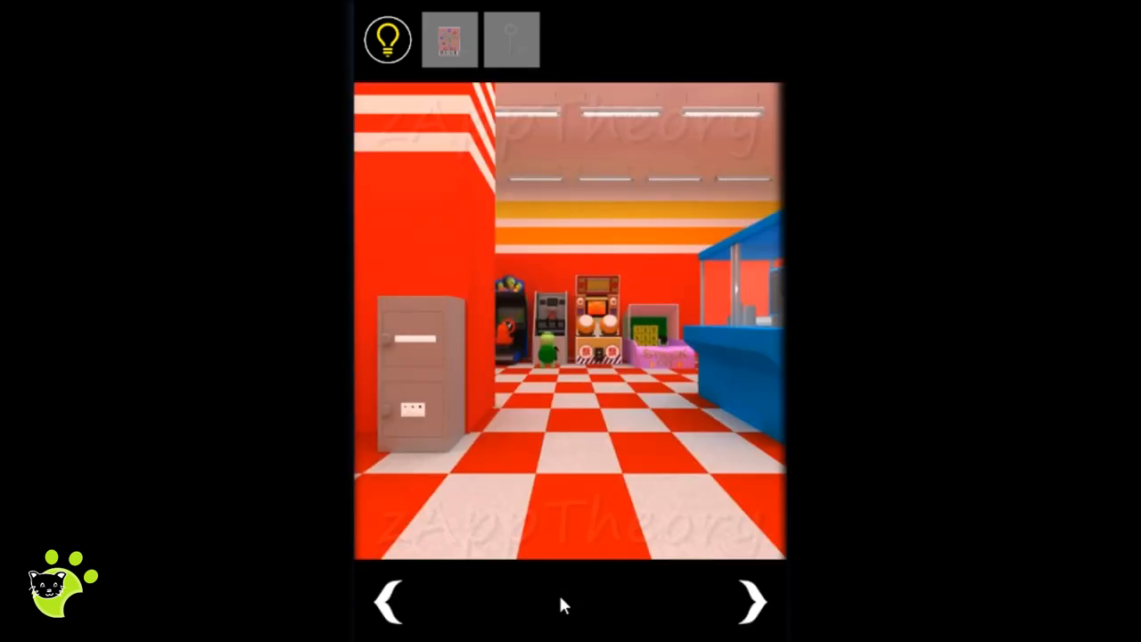
click(390, 602)
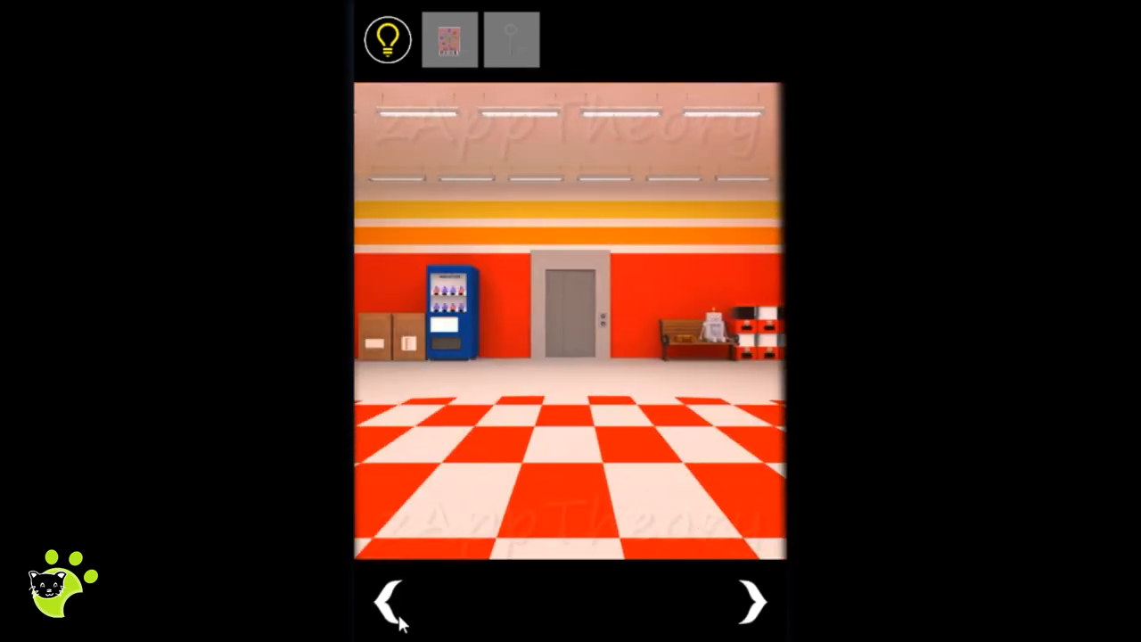
Step: Ride the elevator to the rooftop and open the pink gondola with the silver key
click(570, 312)
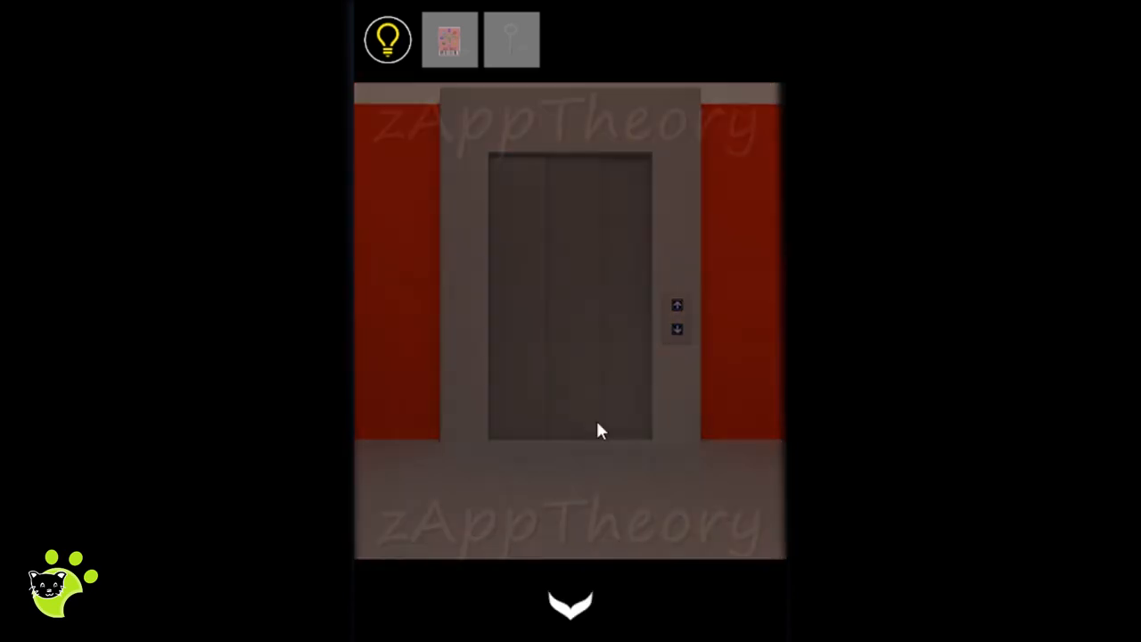
click(570, 606)
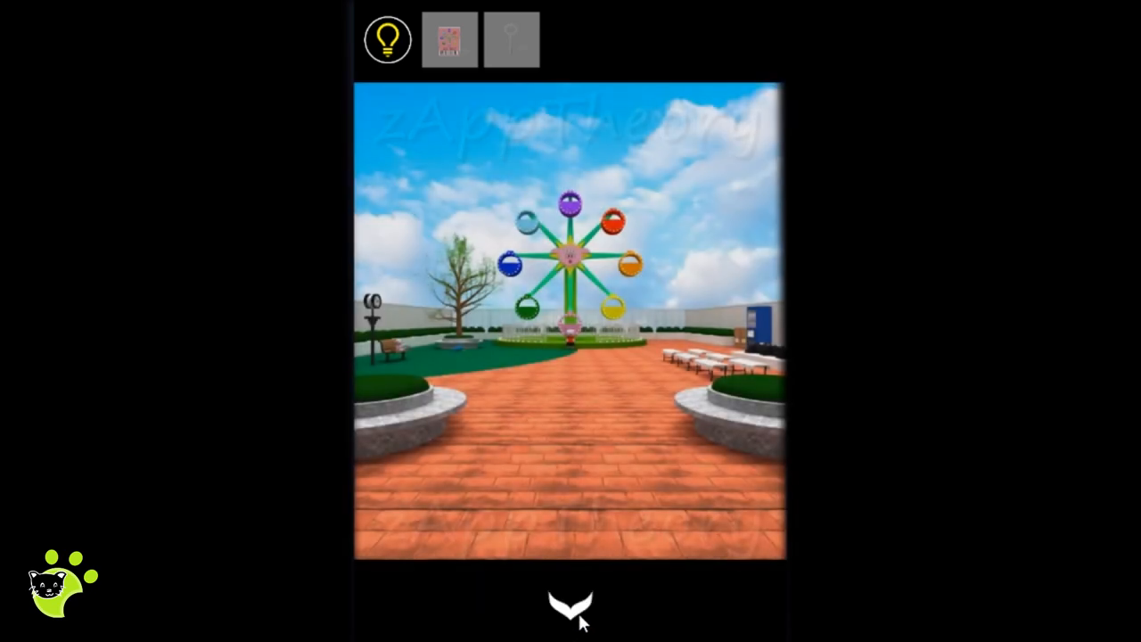
click(570, 258)
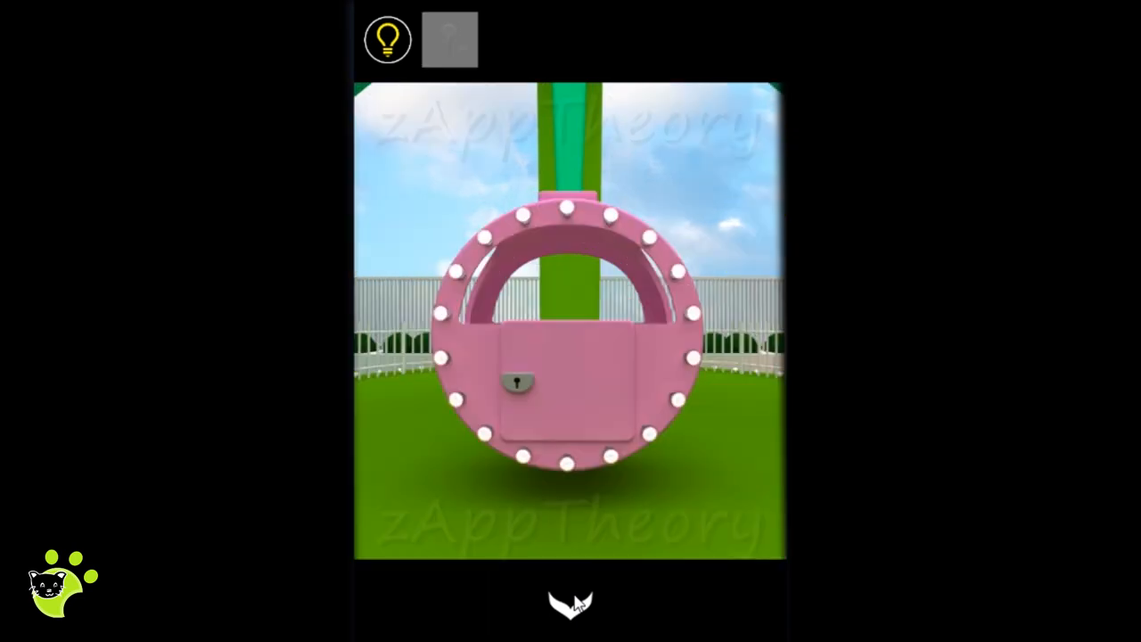
click(517, 384)
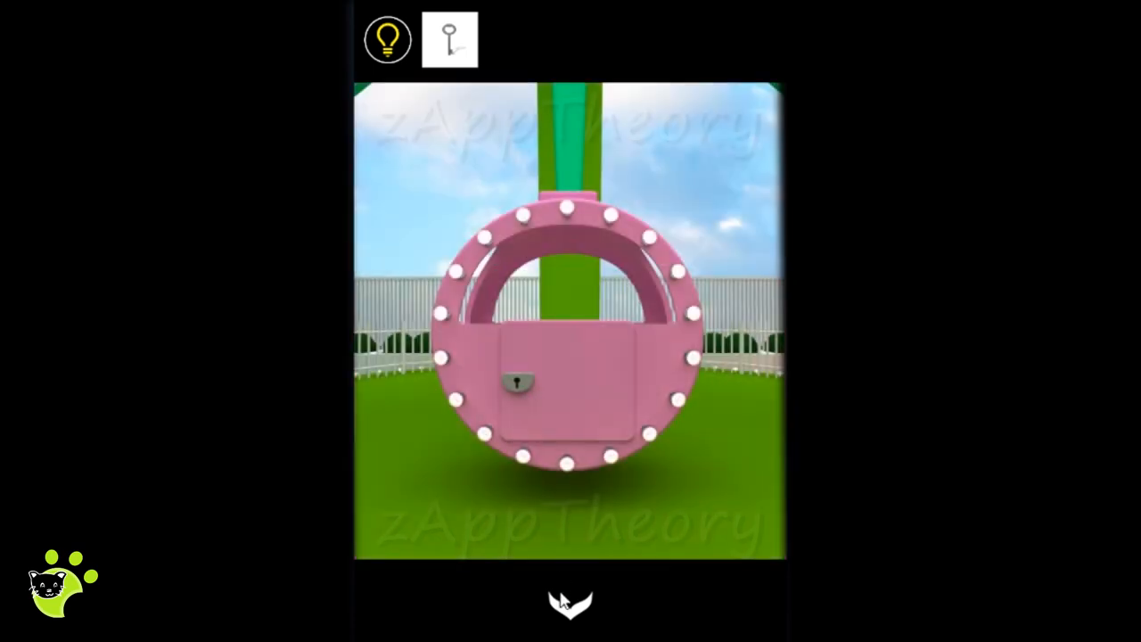
click(517, 384)
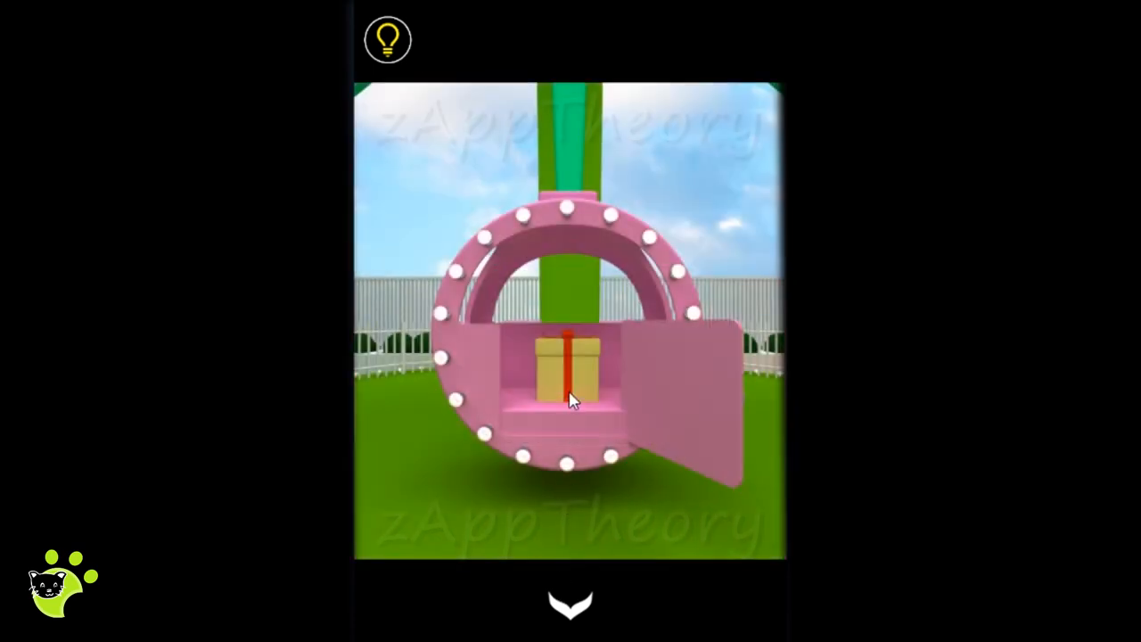